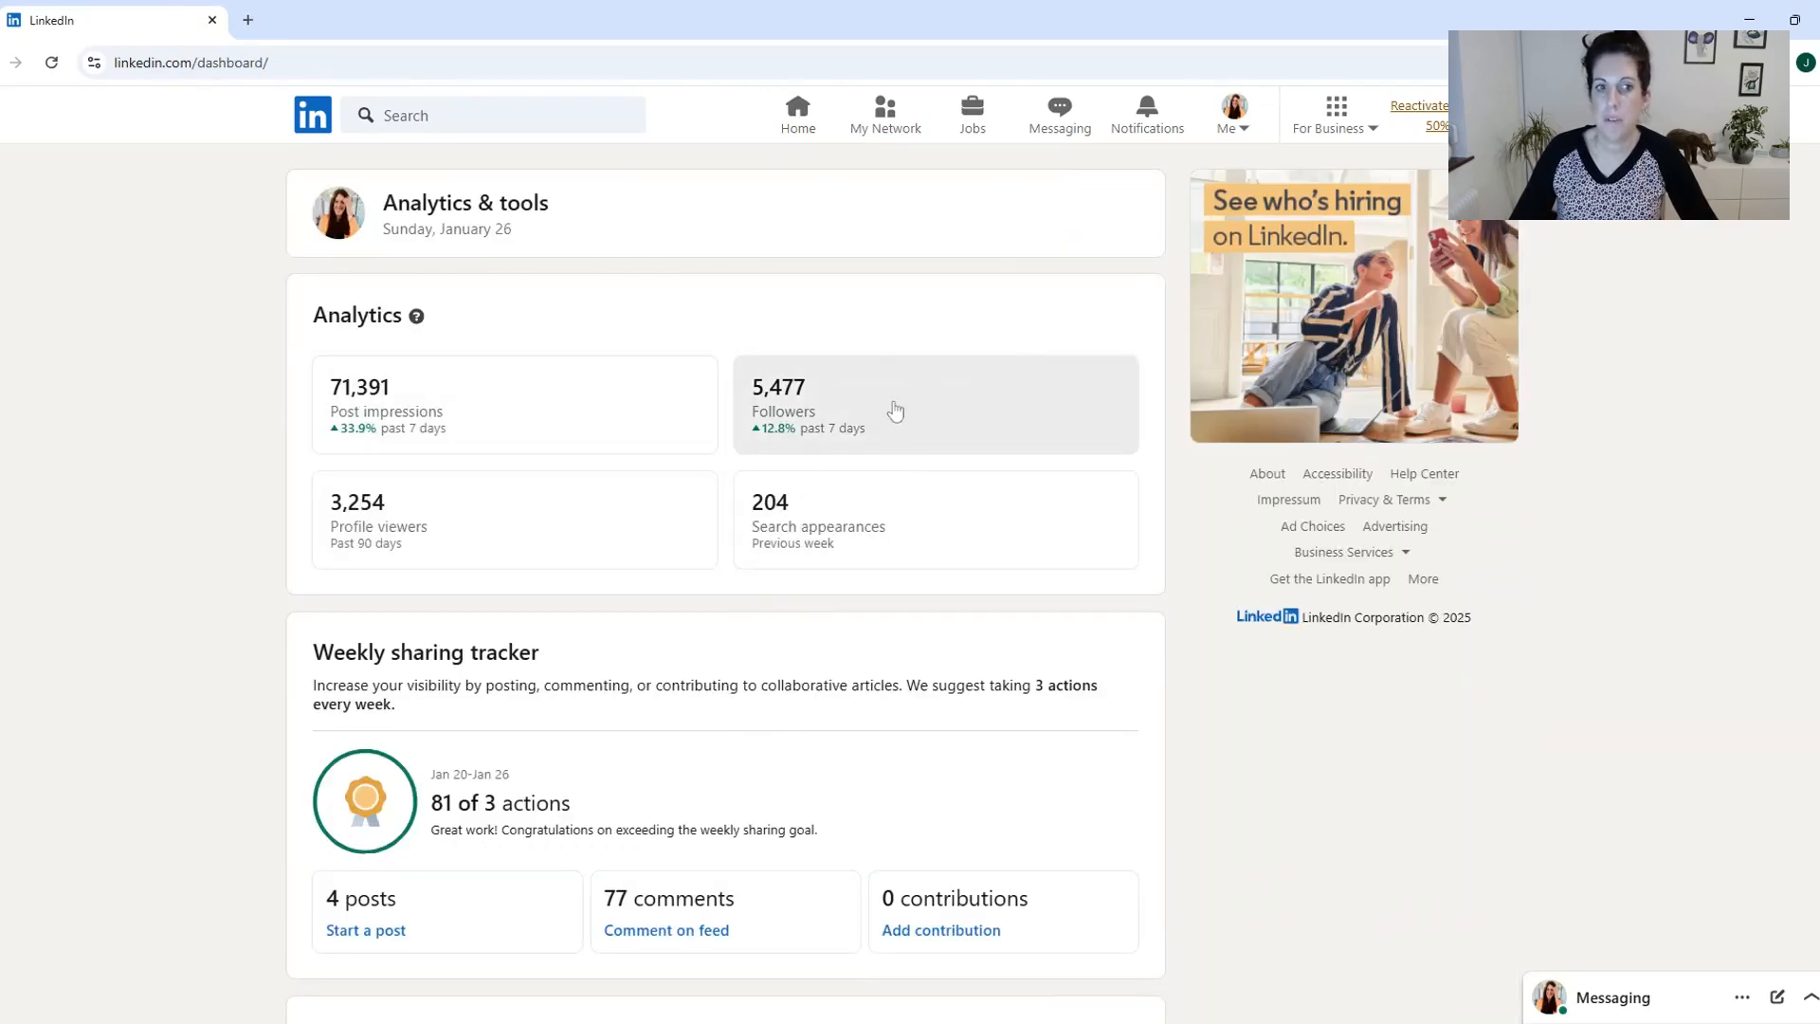
Show LinkedIn follower audience analytics for the past 365 days.
click(934, 403)
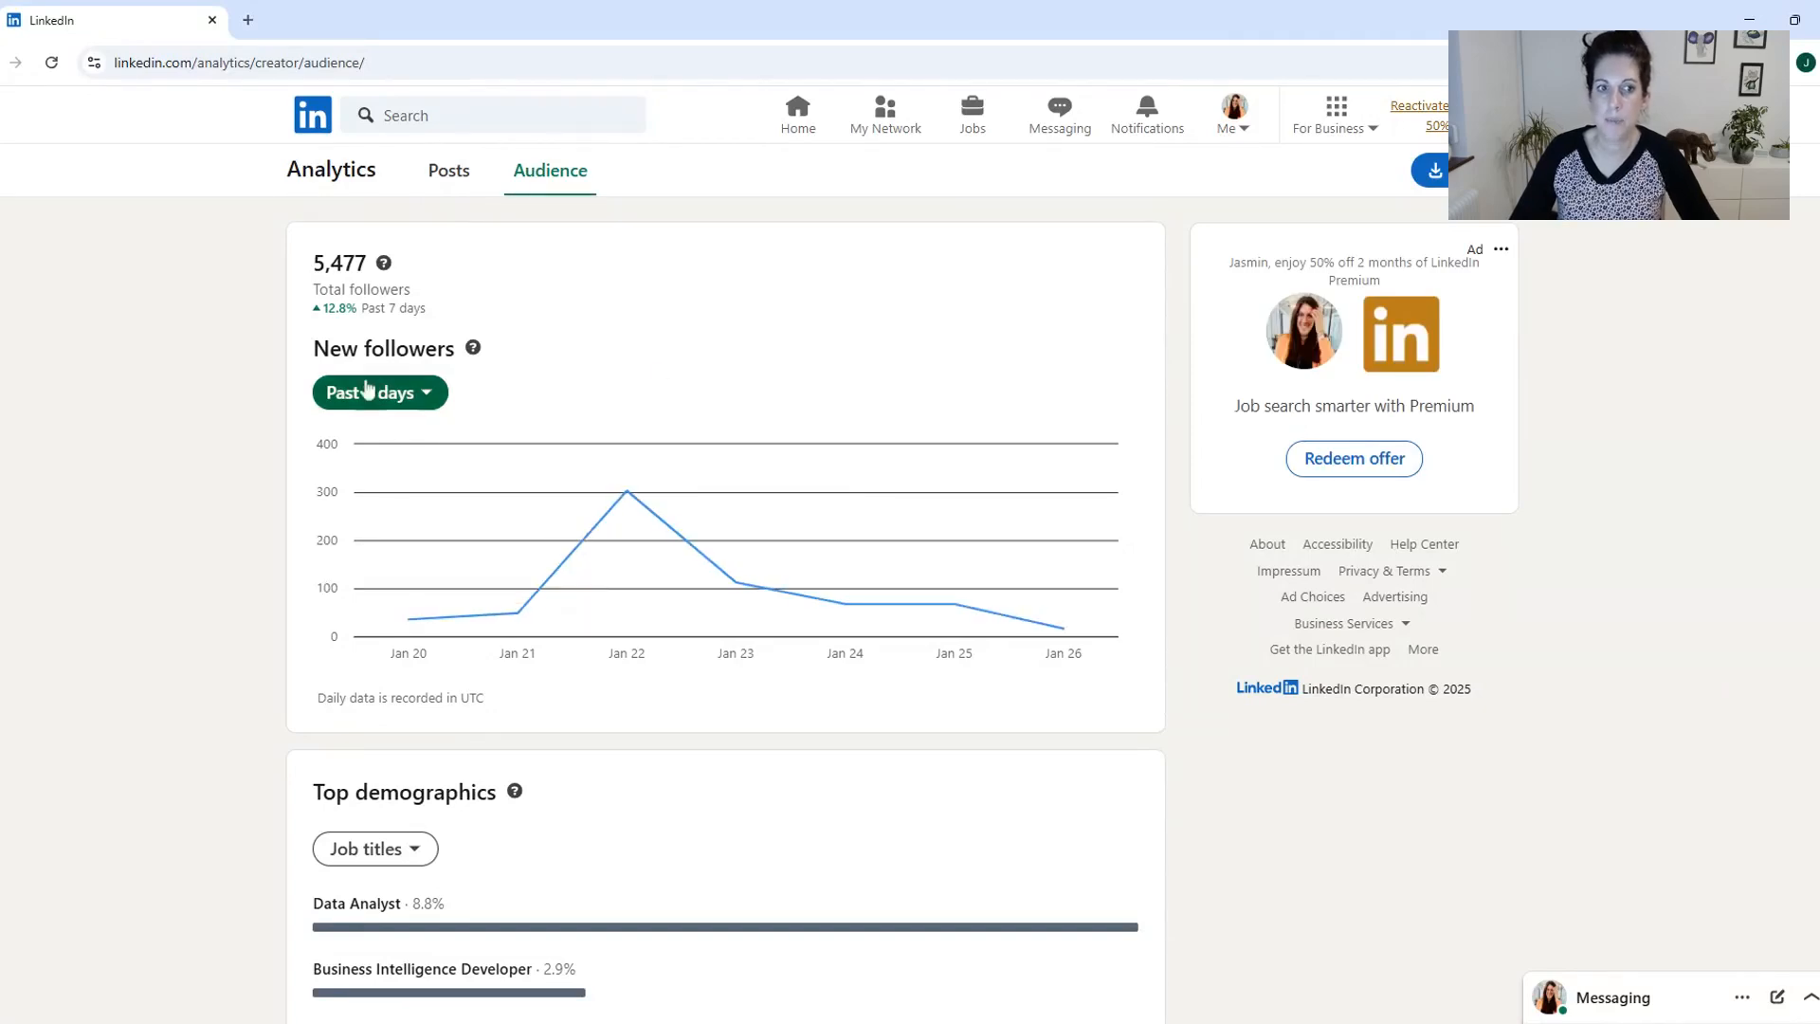
click(372, 393)
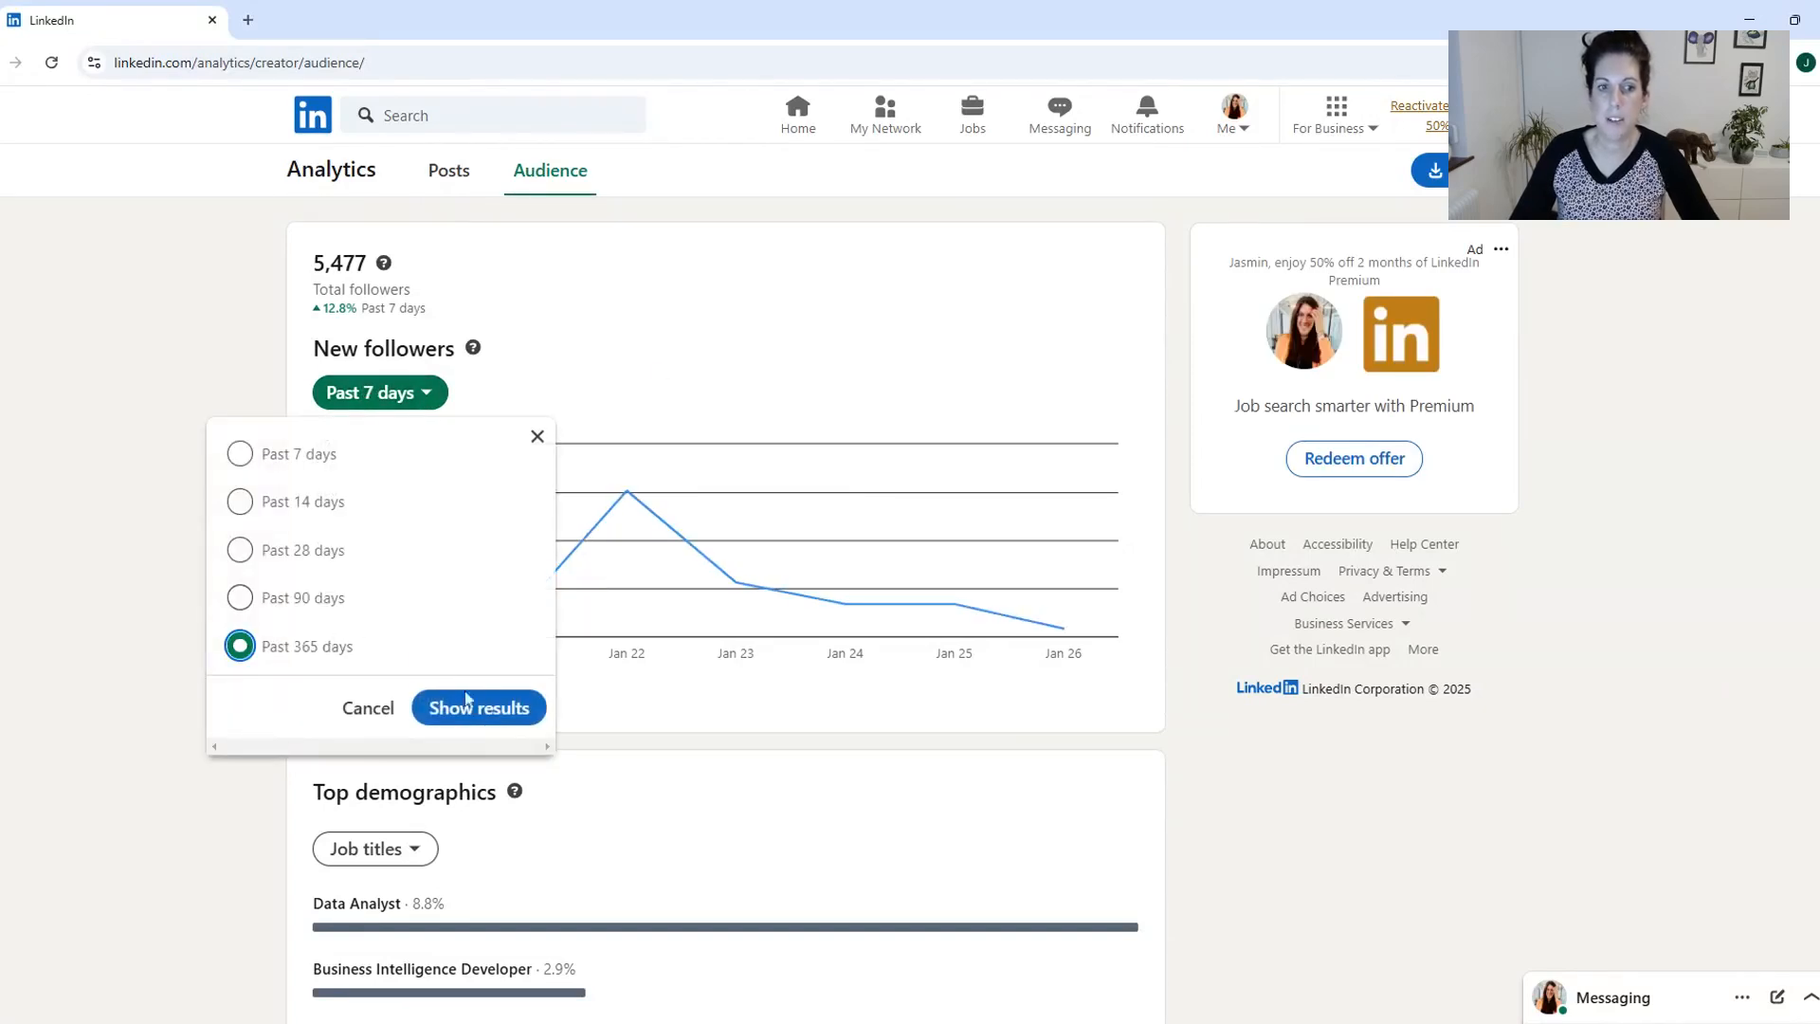
click(478, 707)
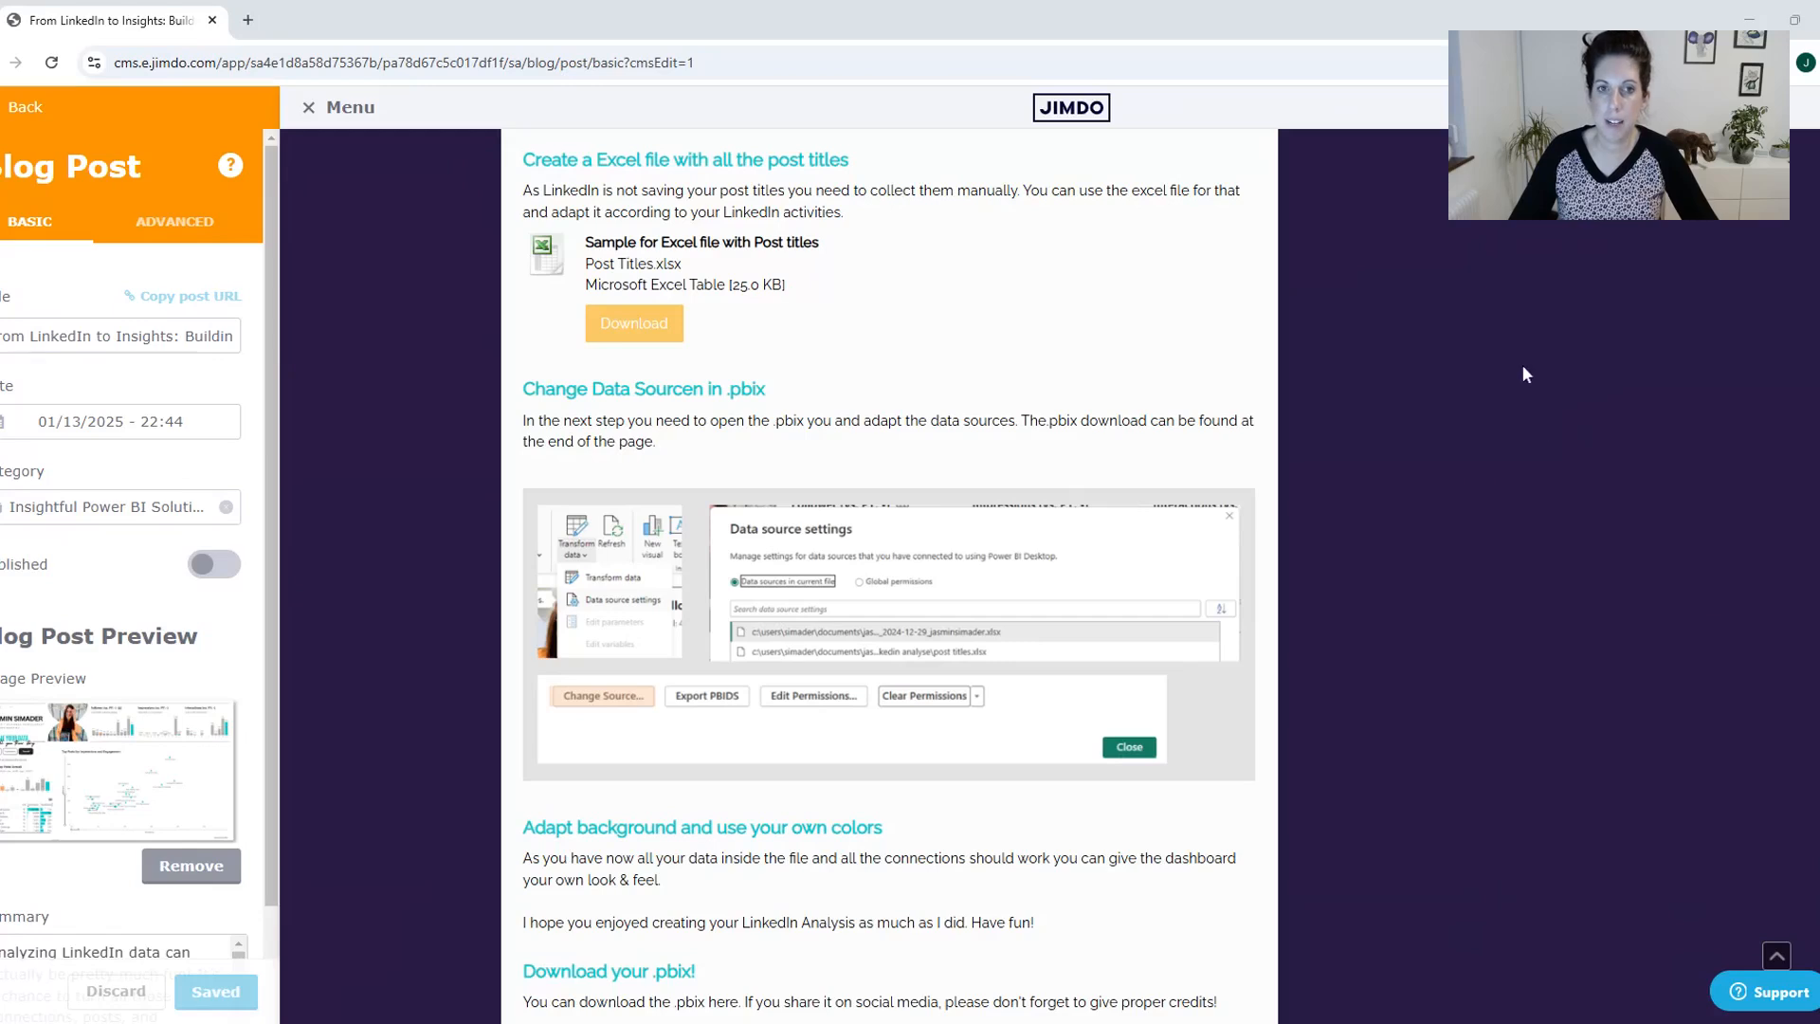
Scroll the Jimdo tutorial down to the Excel post titles and Change Data Sources sections.
scroll(down, 3)
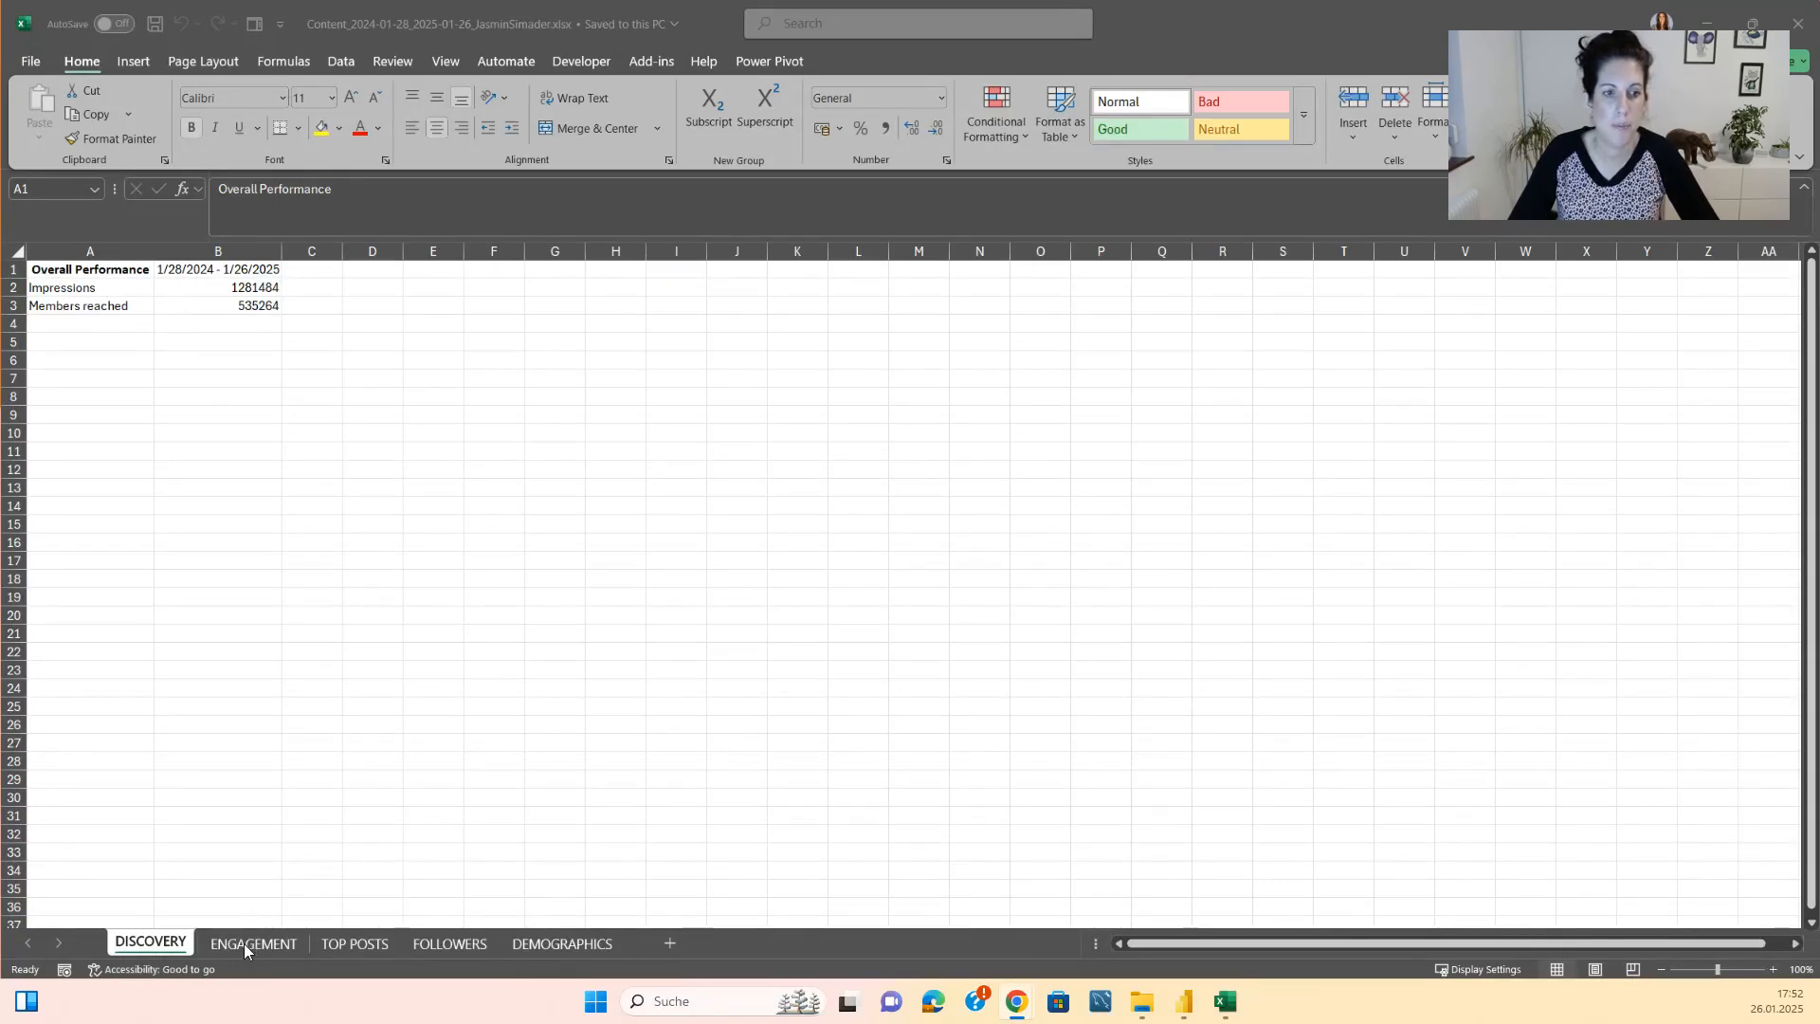
Review the export's ENGAGEMENT, TOP POSTS, FOLLOWERS and DEMOGRAPHICS sheets, then bring up Post Titles (1).xlsx.
click(253, 943)
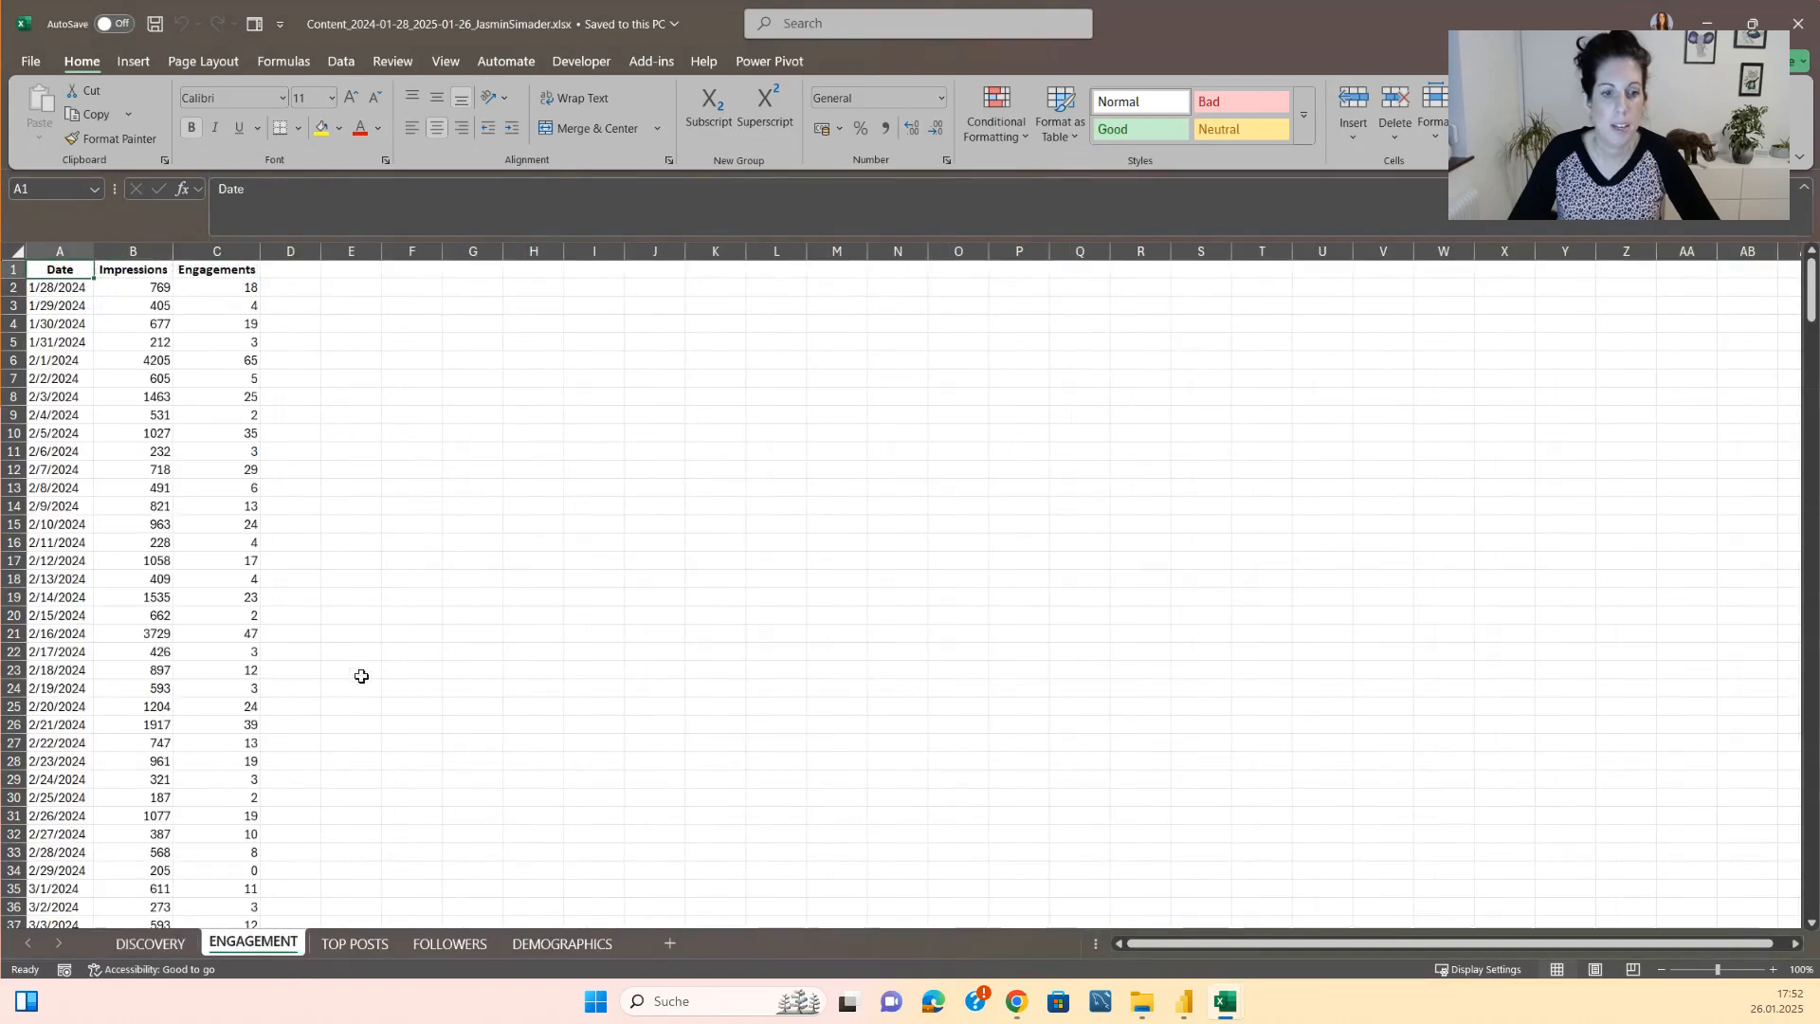
click(355, 943)
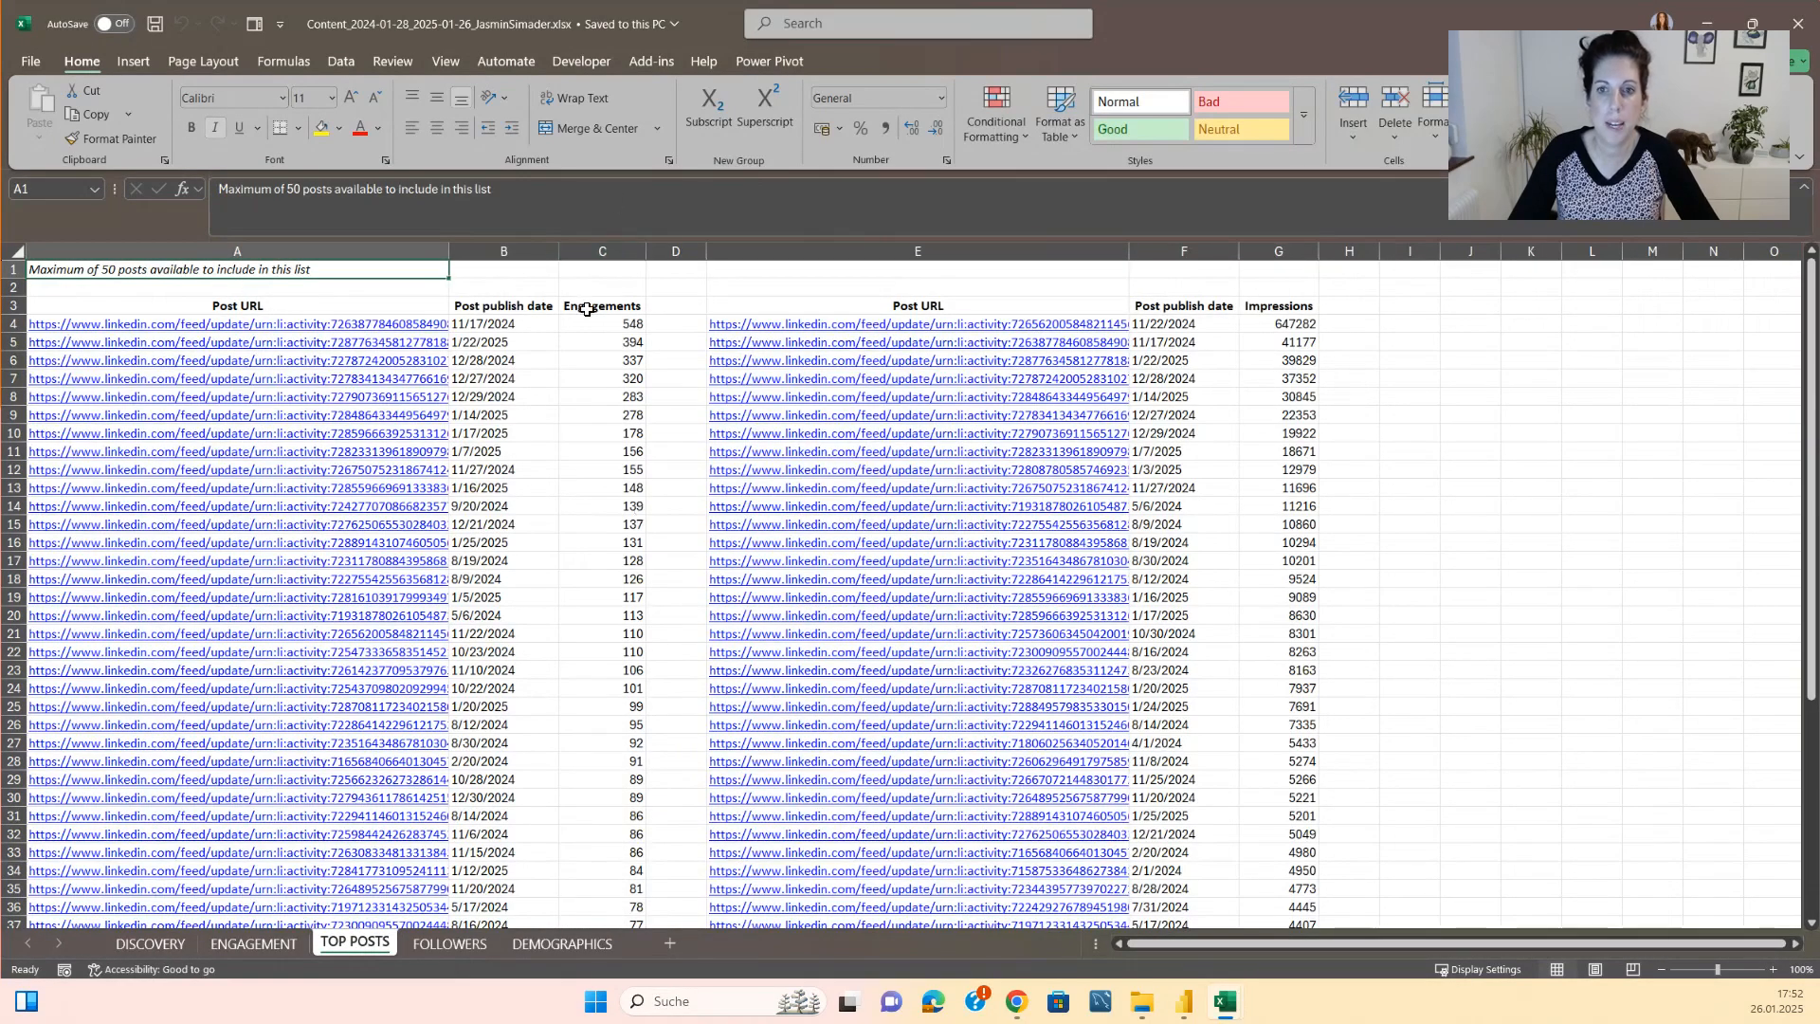
click(447, 942)
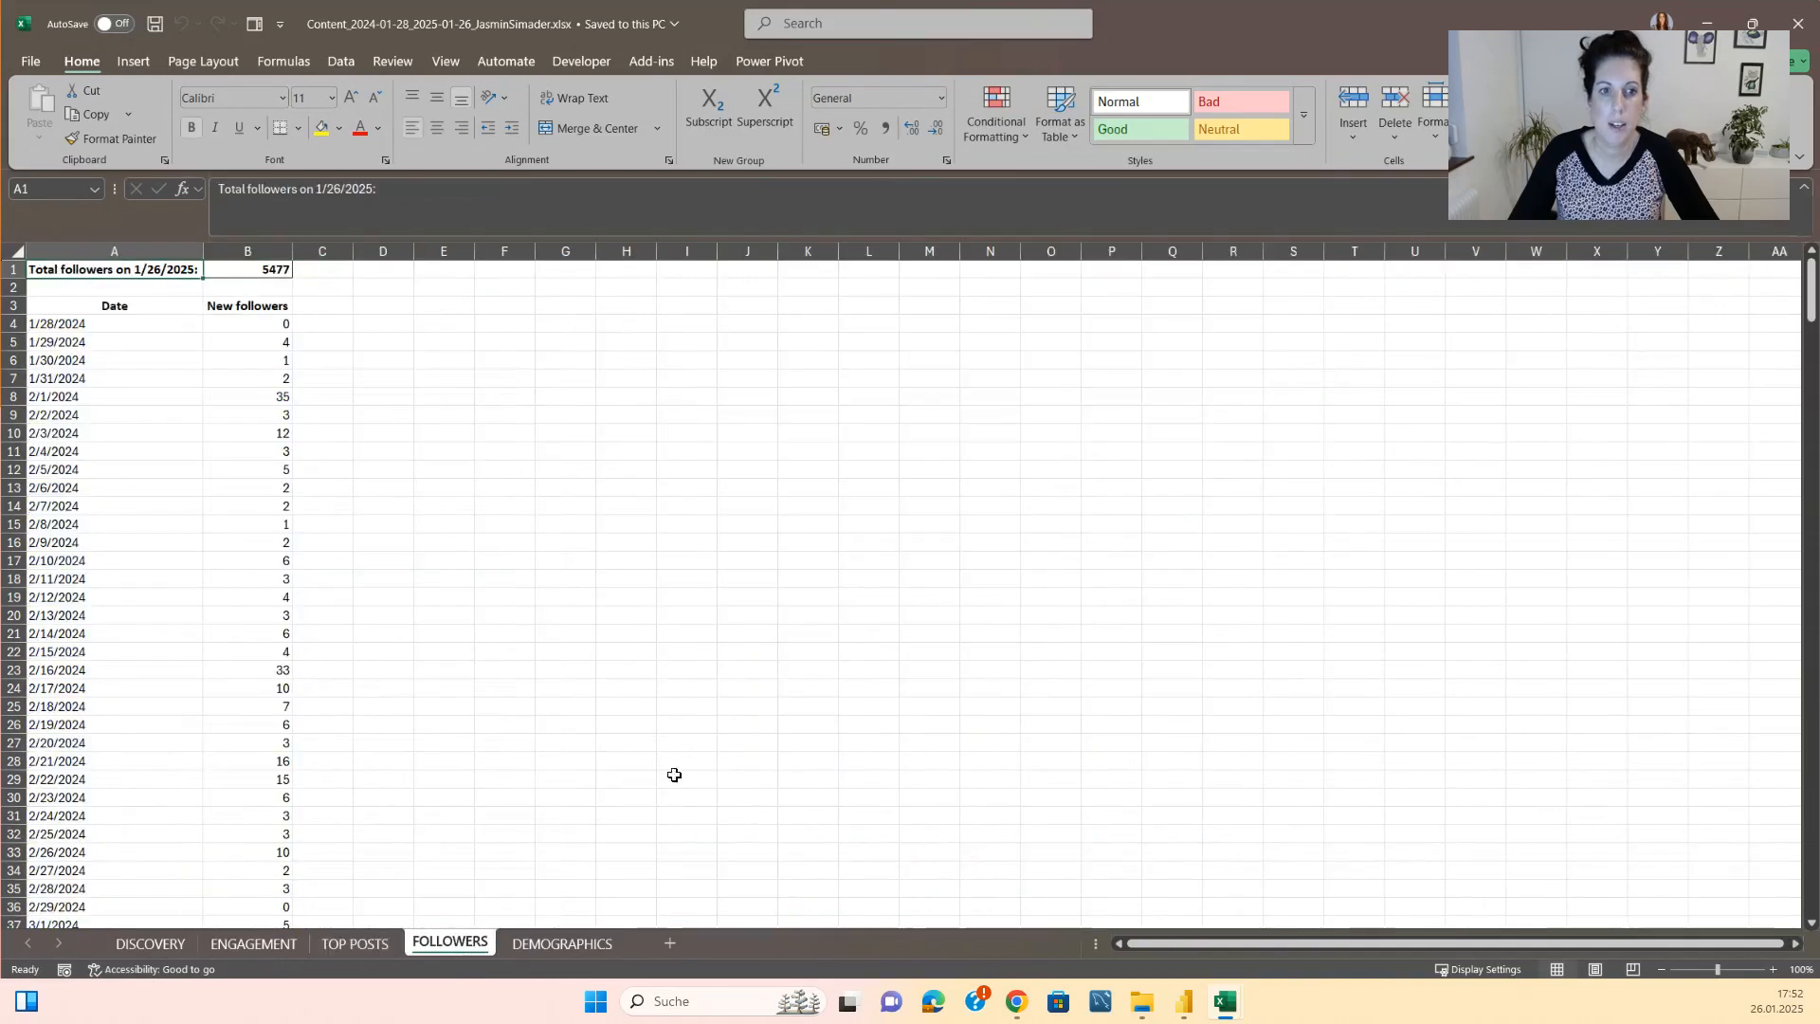
click(561, 942)
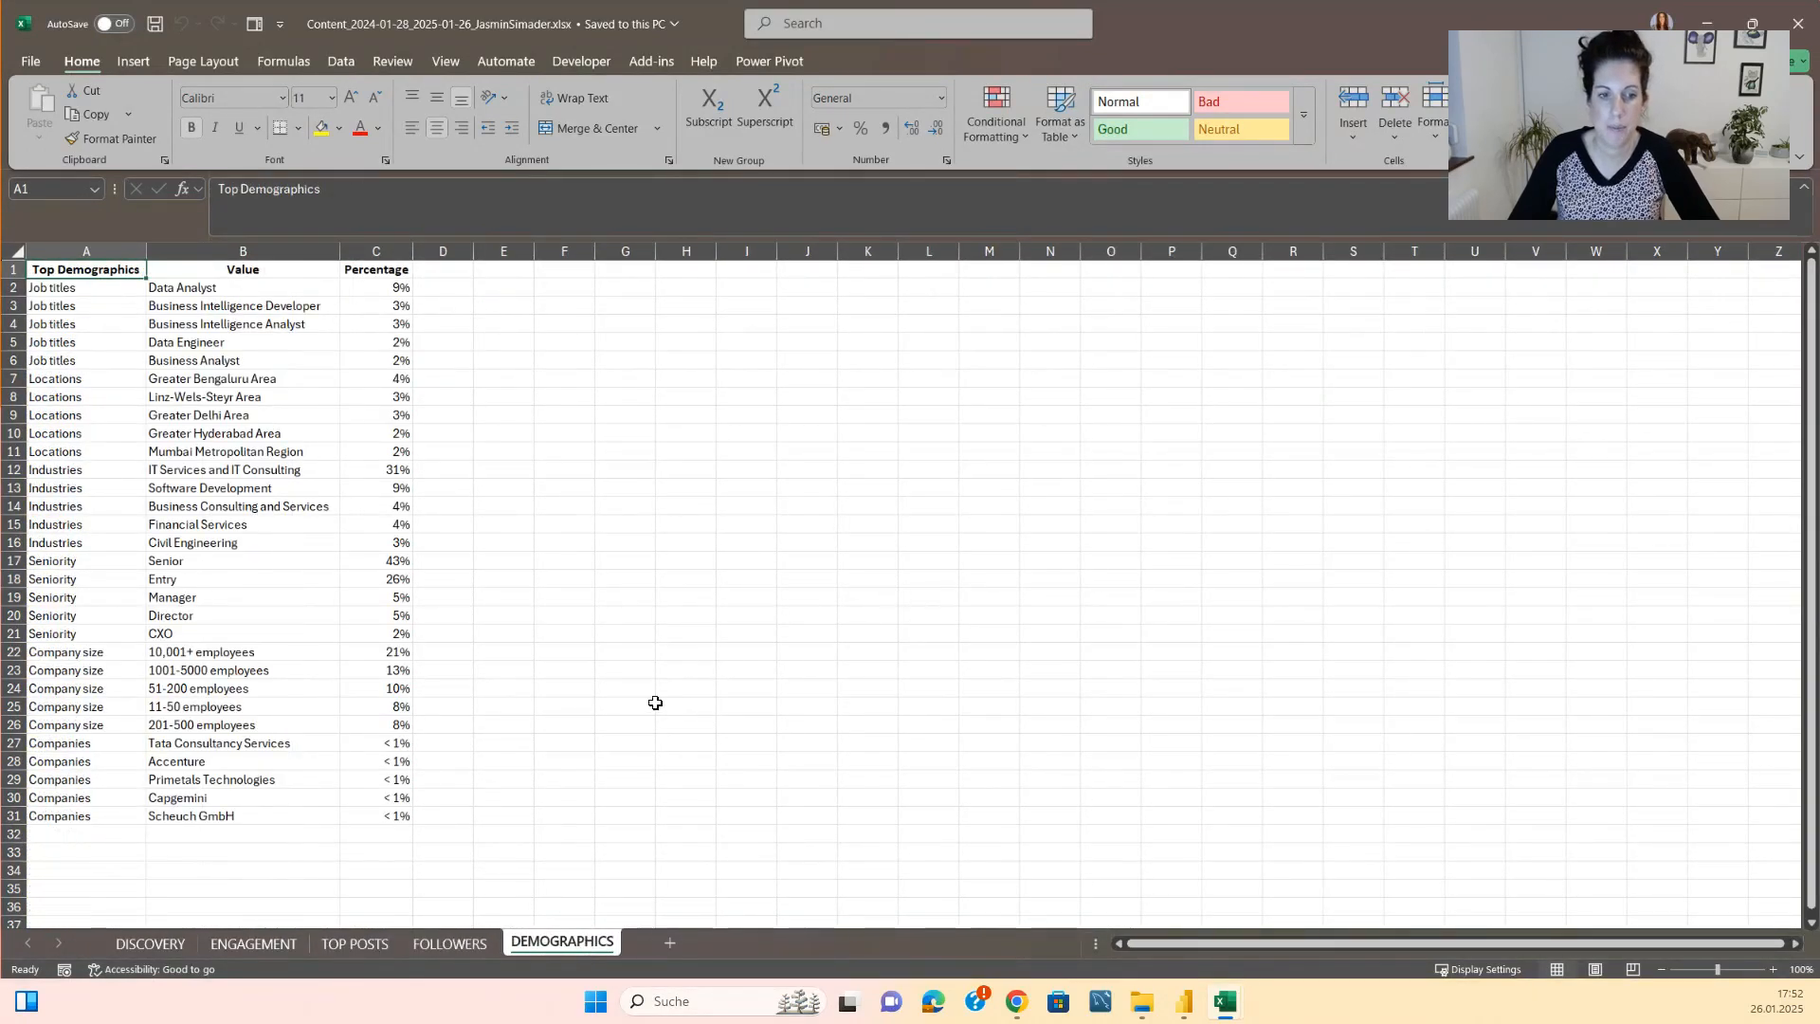
mouse_move(679, 673)
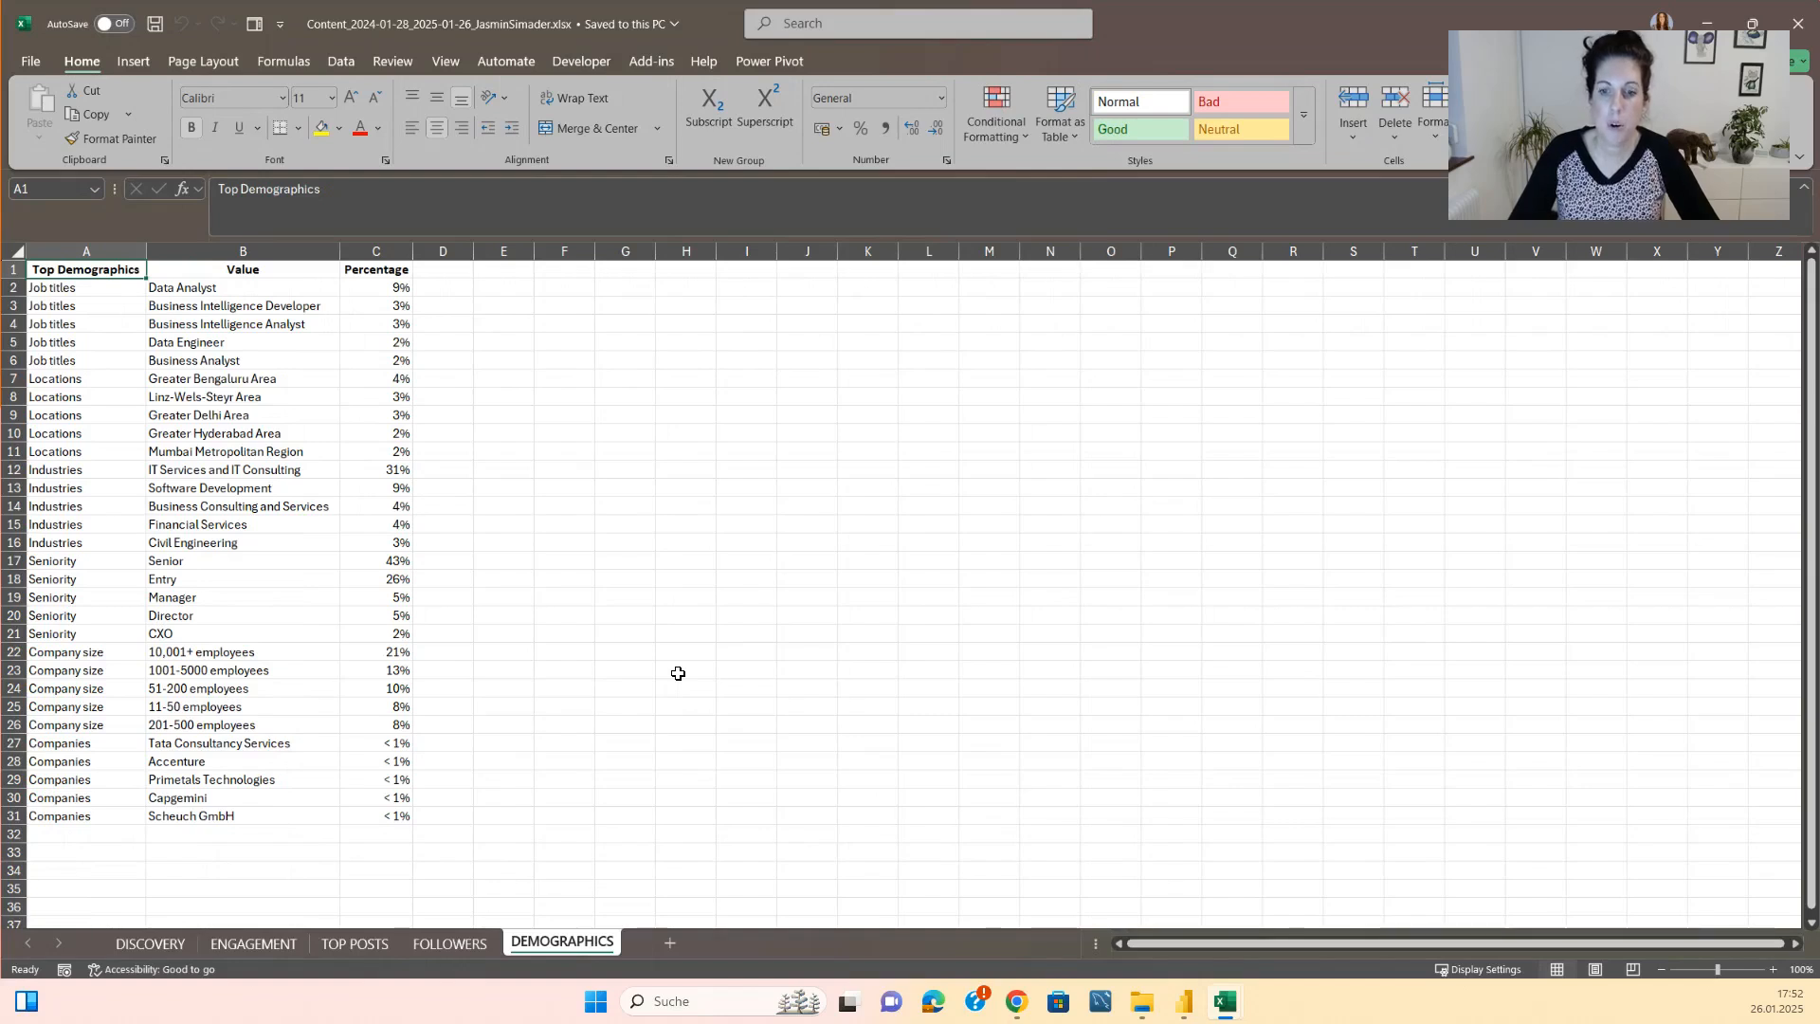
click(1223, 1001)
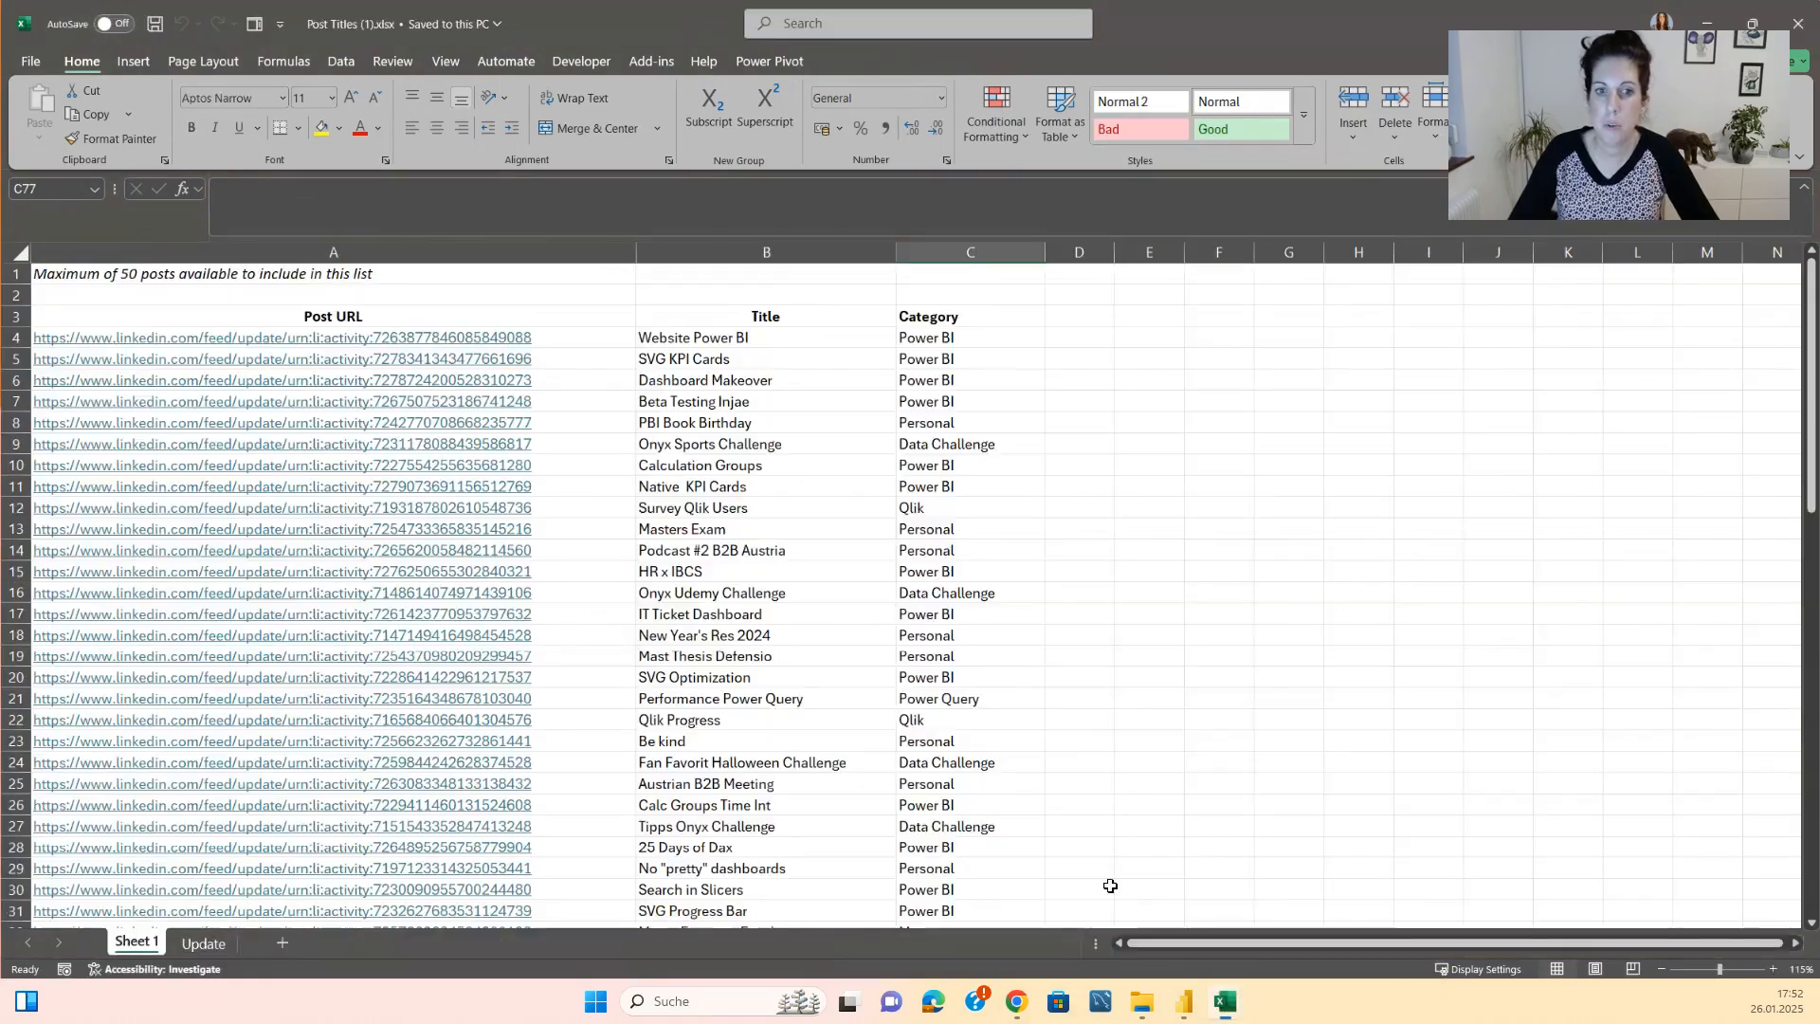
mouse_move(582, 415)
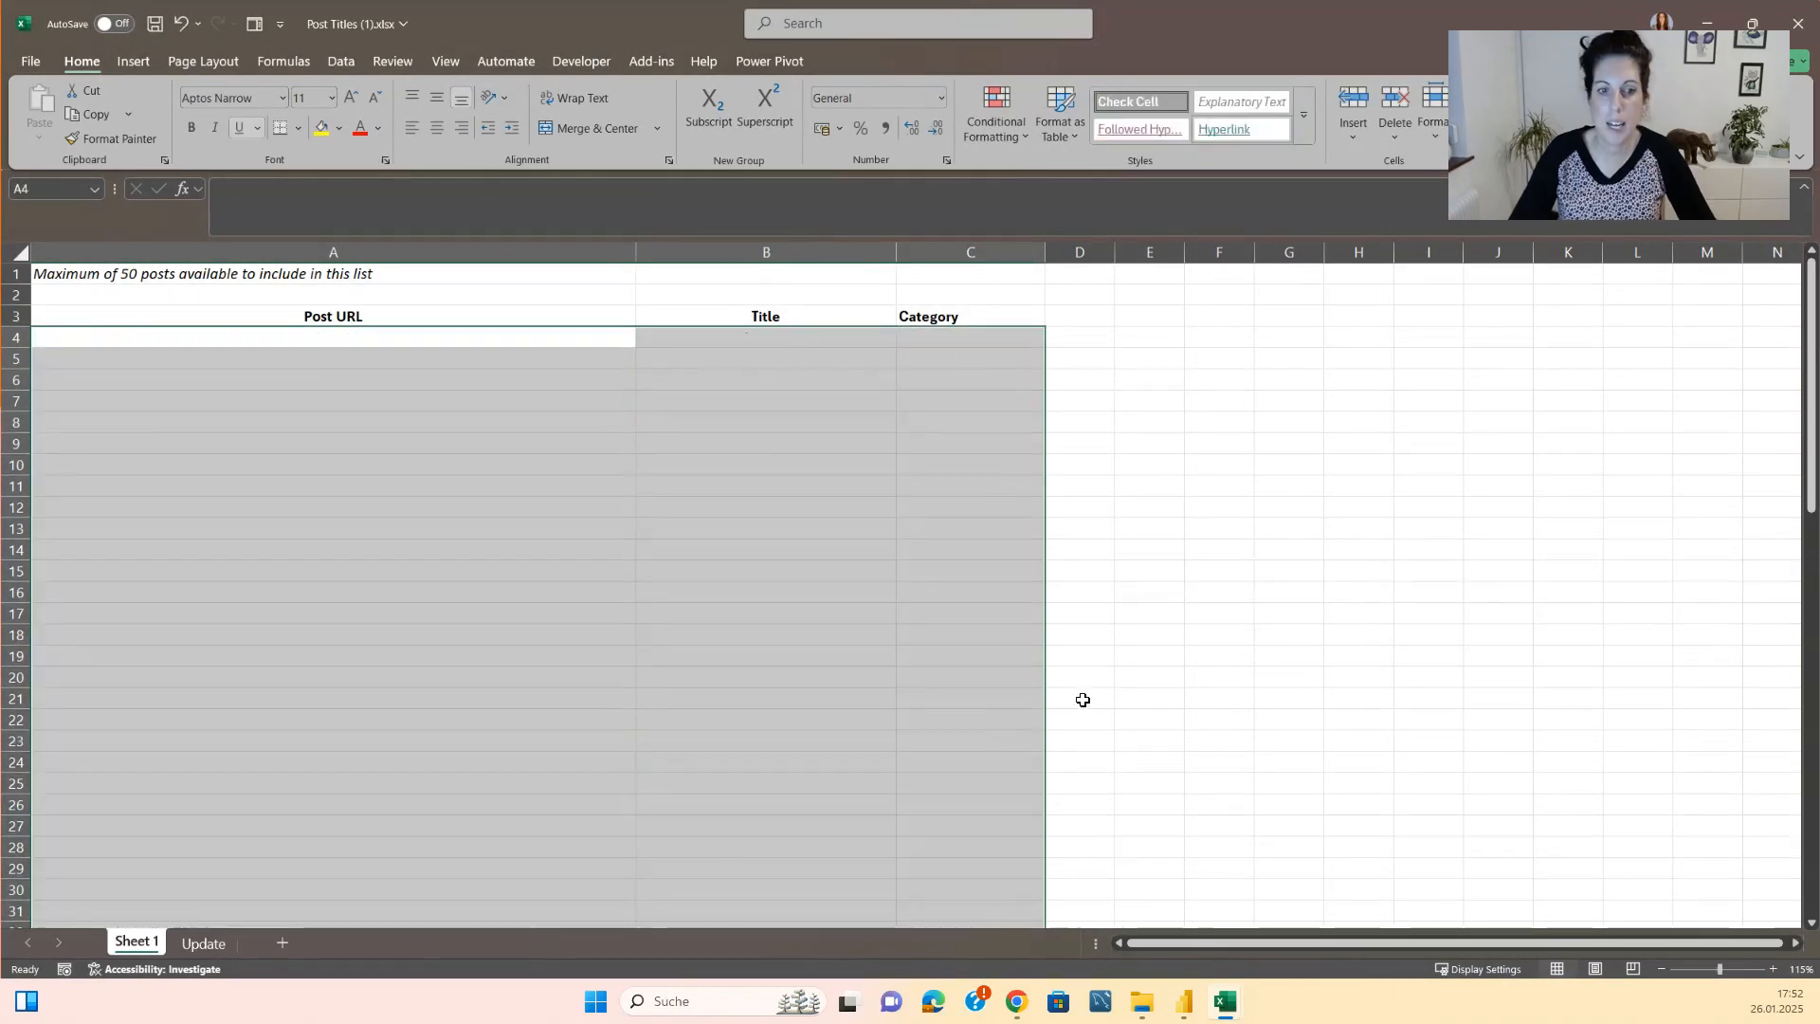
mouse_move(1223, 1001)
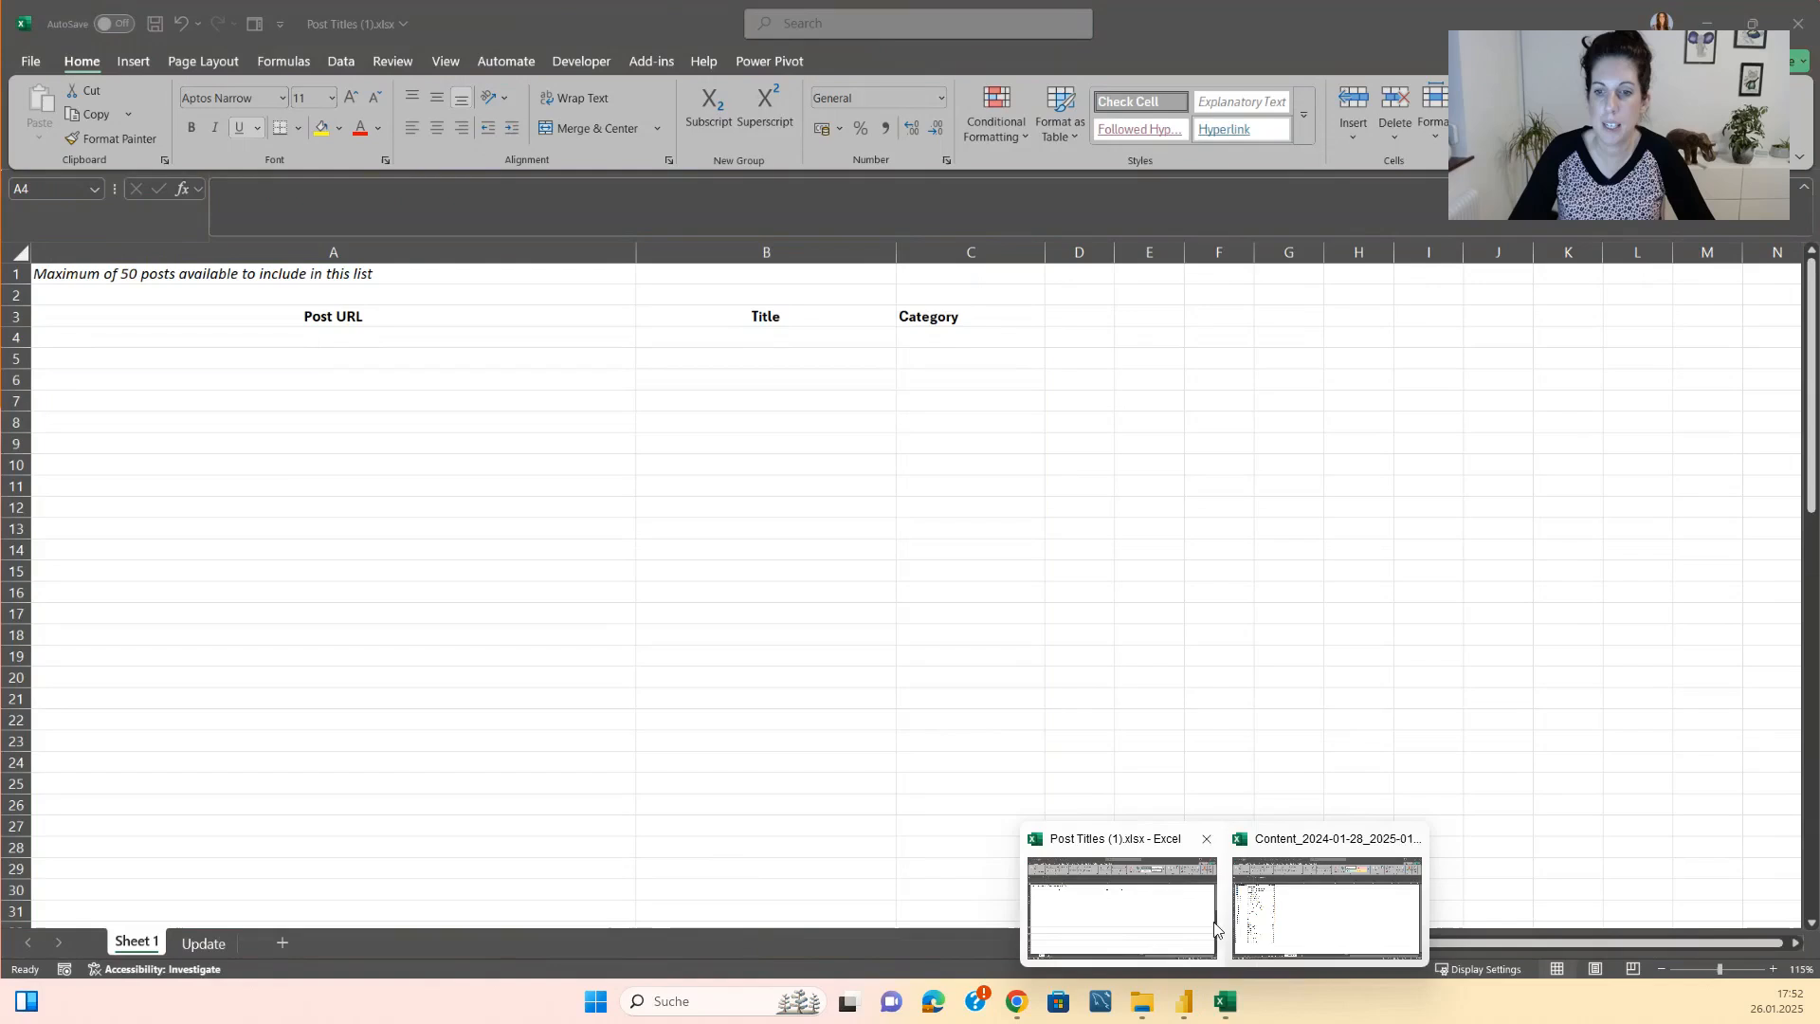
Copy post URLs from the export's TOP POSTS sheet into column A and clear the extra pasted data.
click(1326, 908)
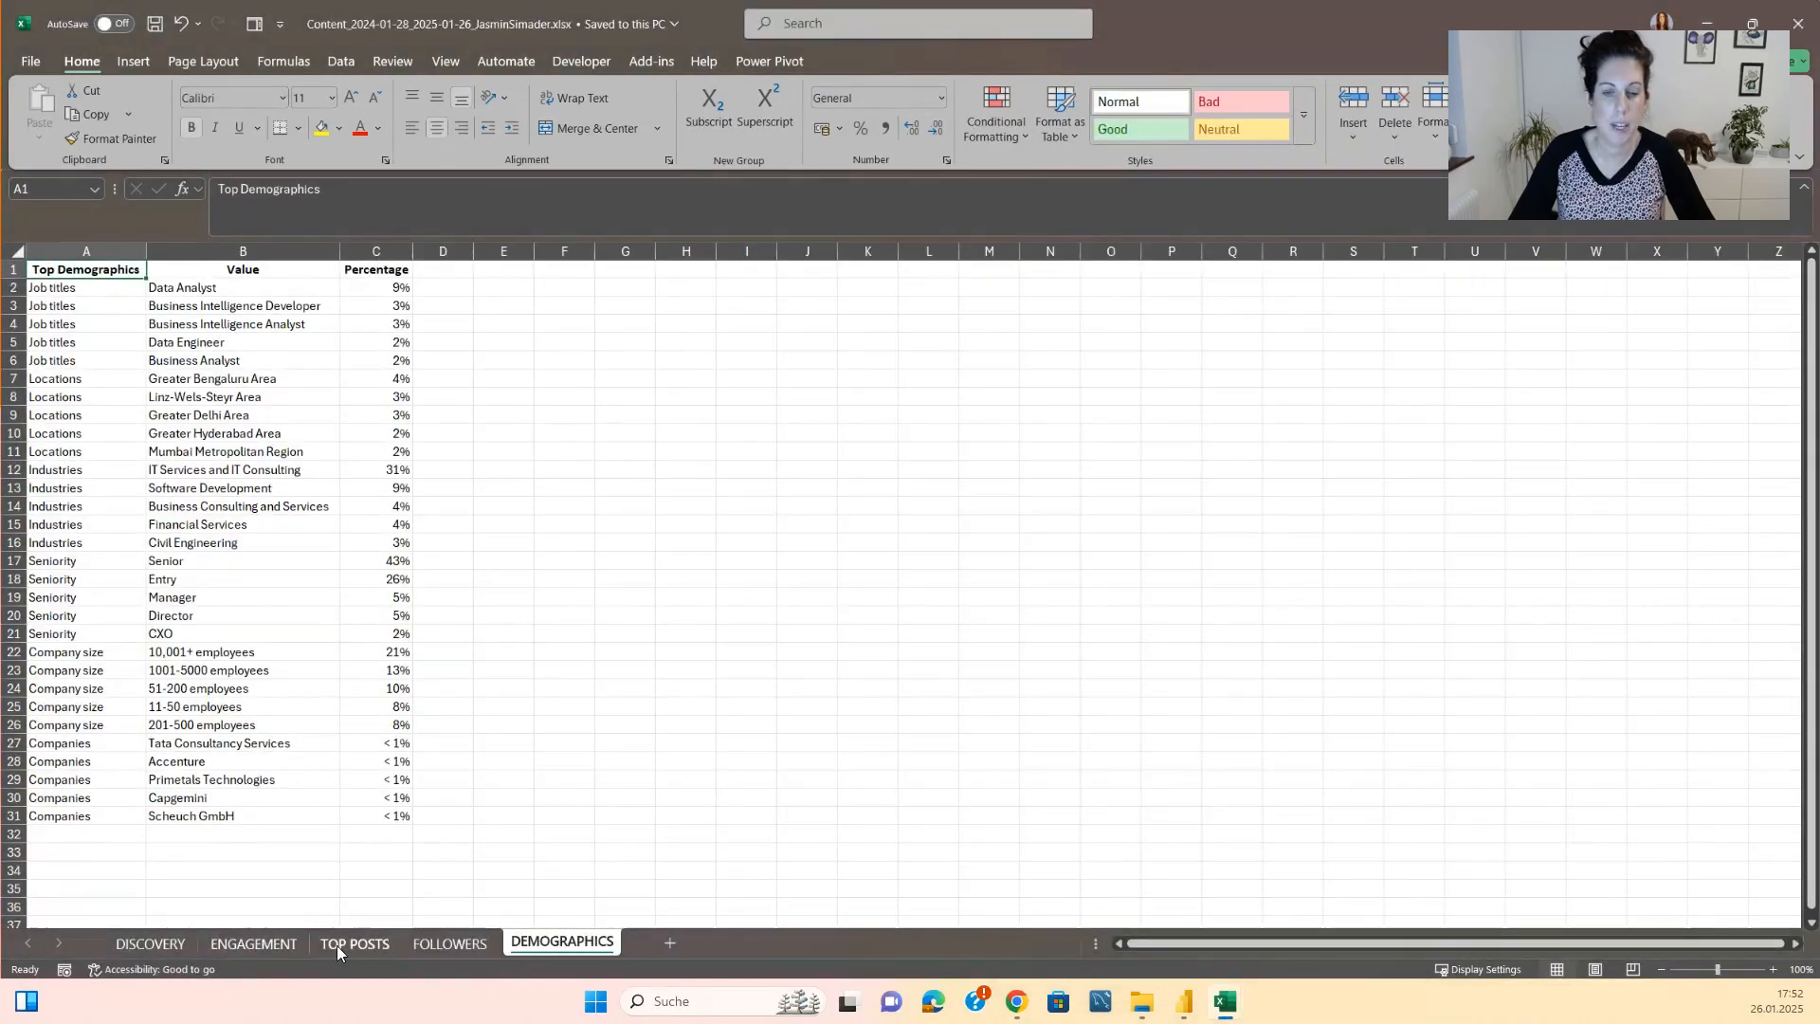
click(355, 943)
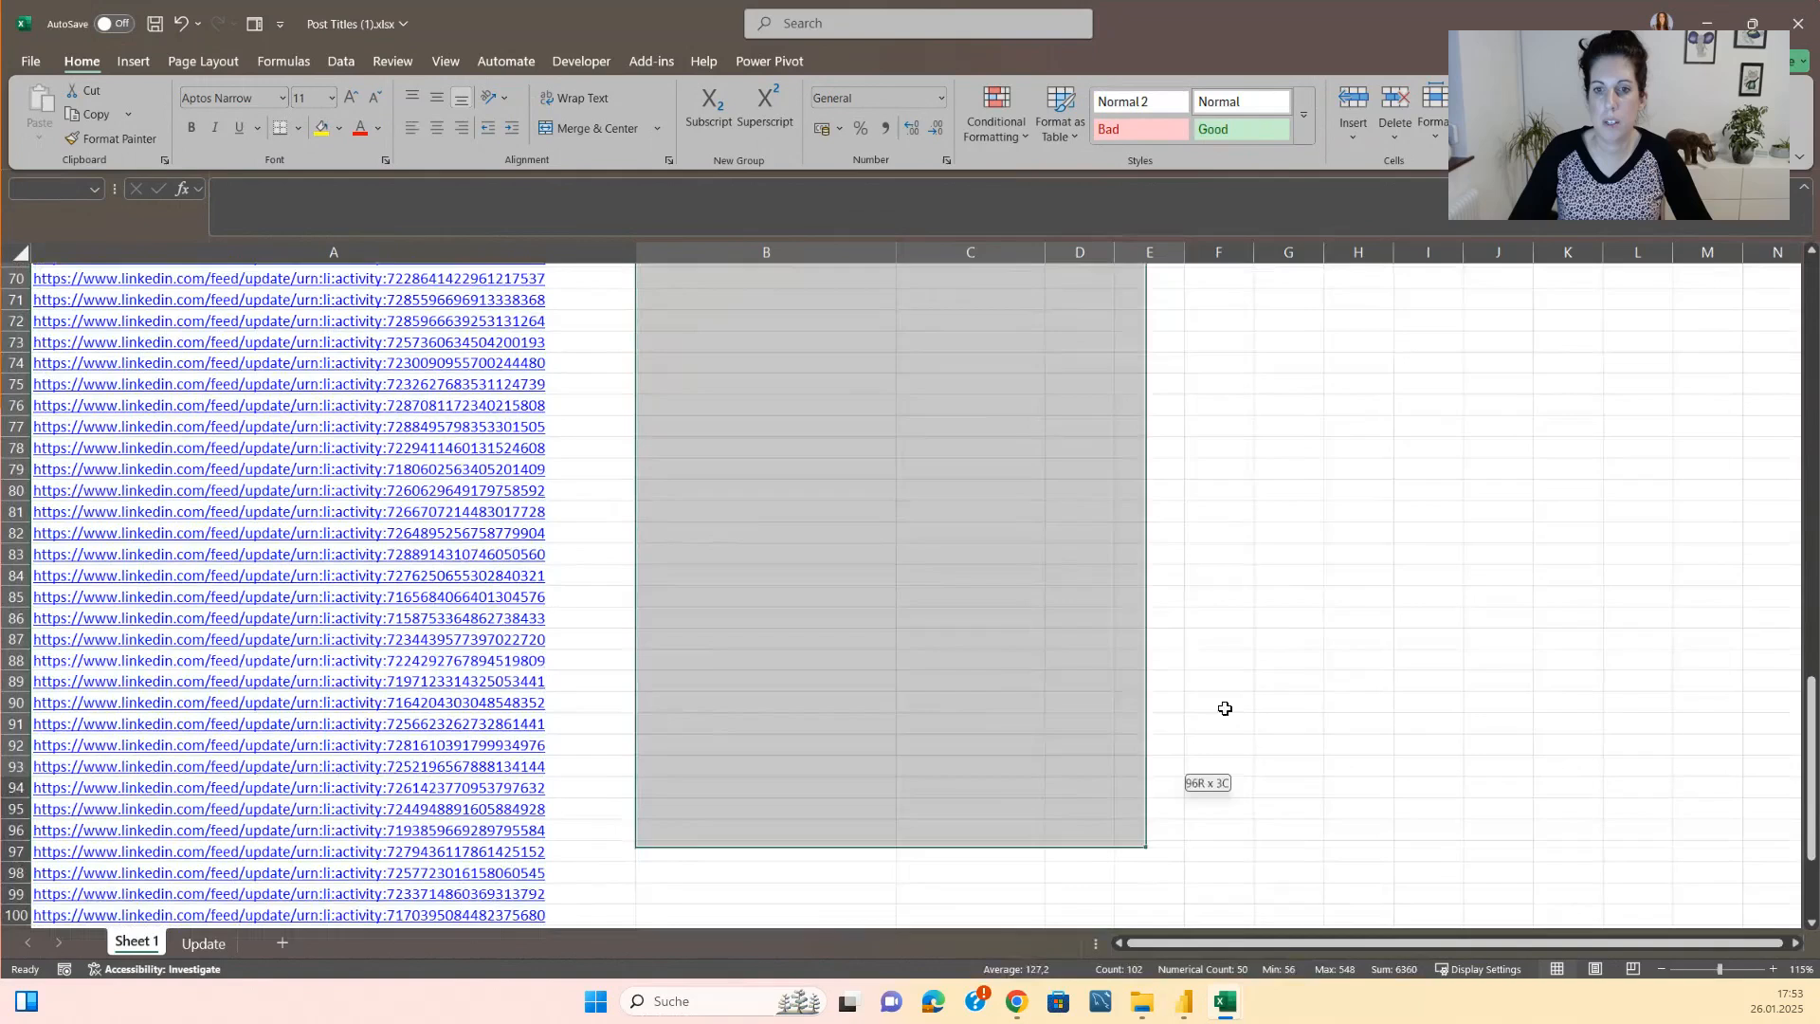
right_click(334, 341)
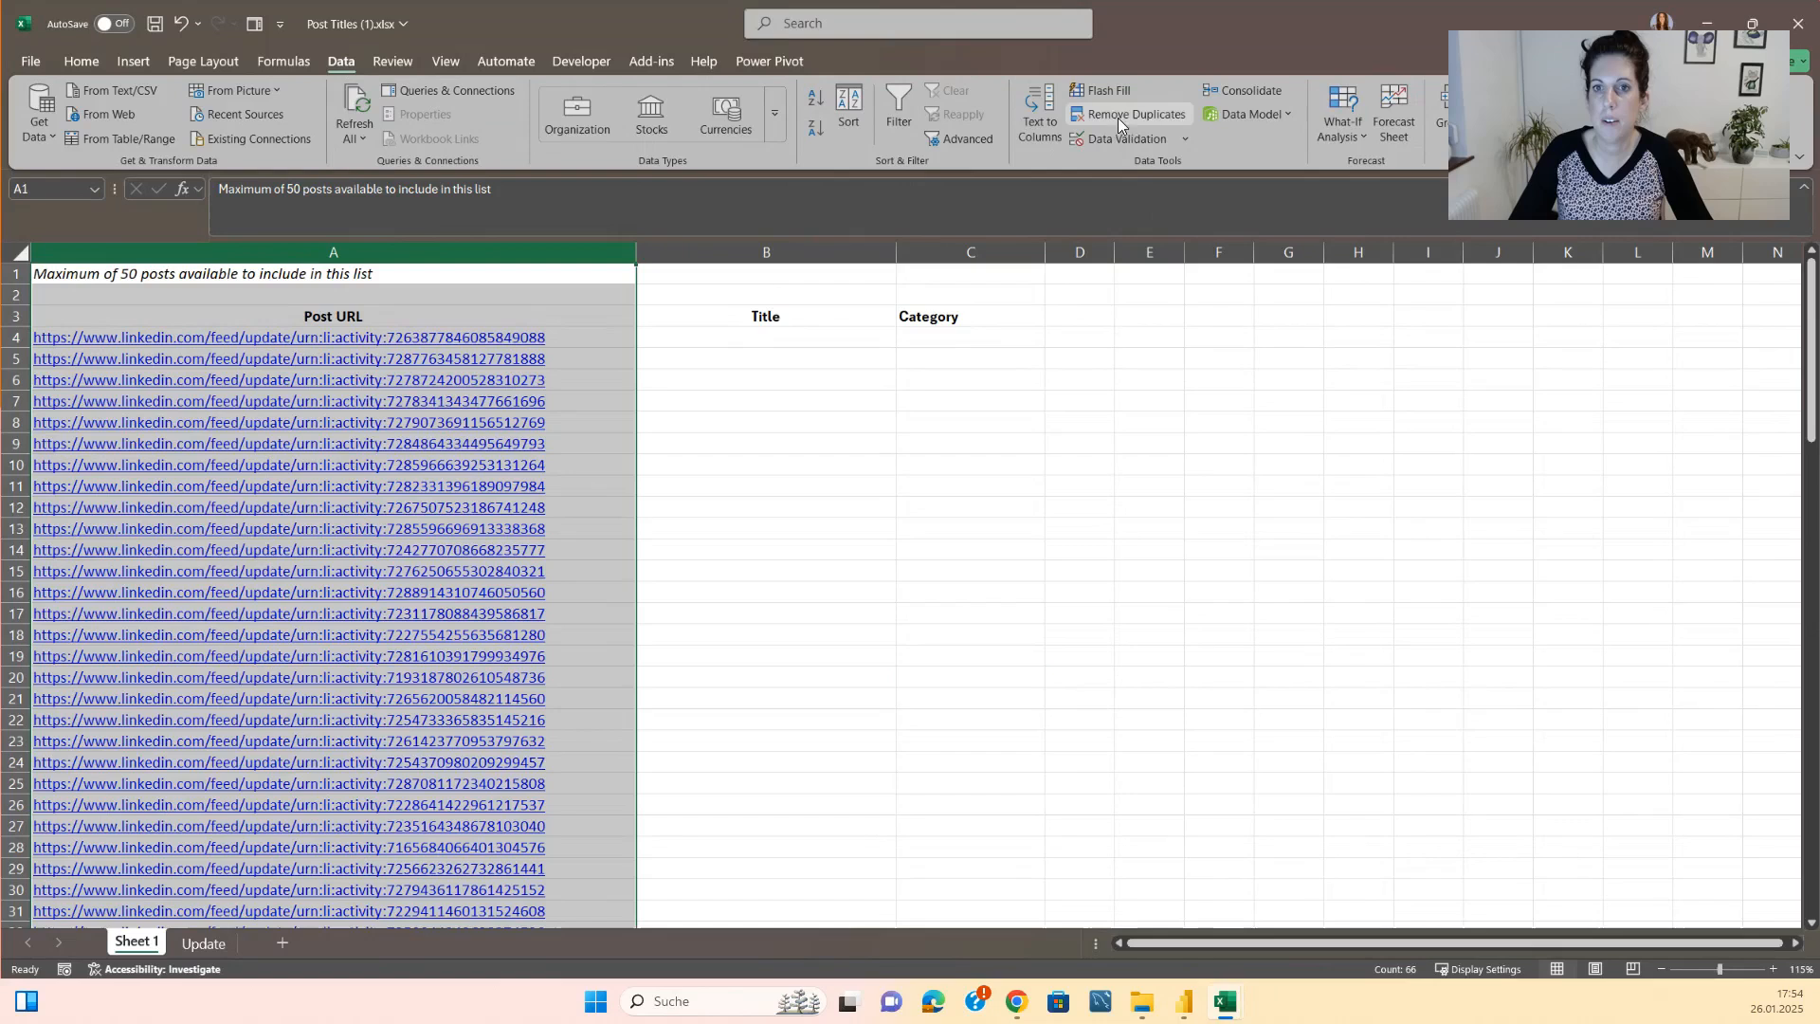
Remove duplicate URLs from column A, leaving 67 unique values.
click(1136, 114)
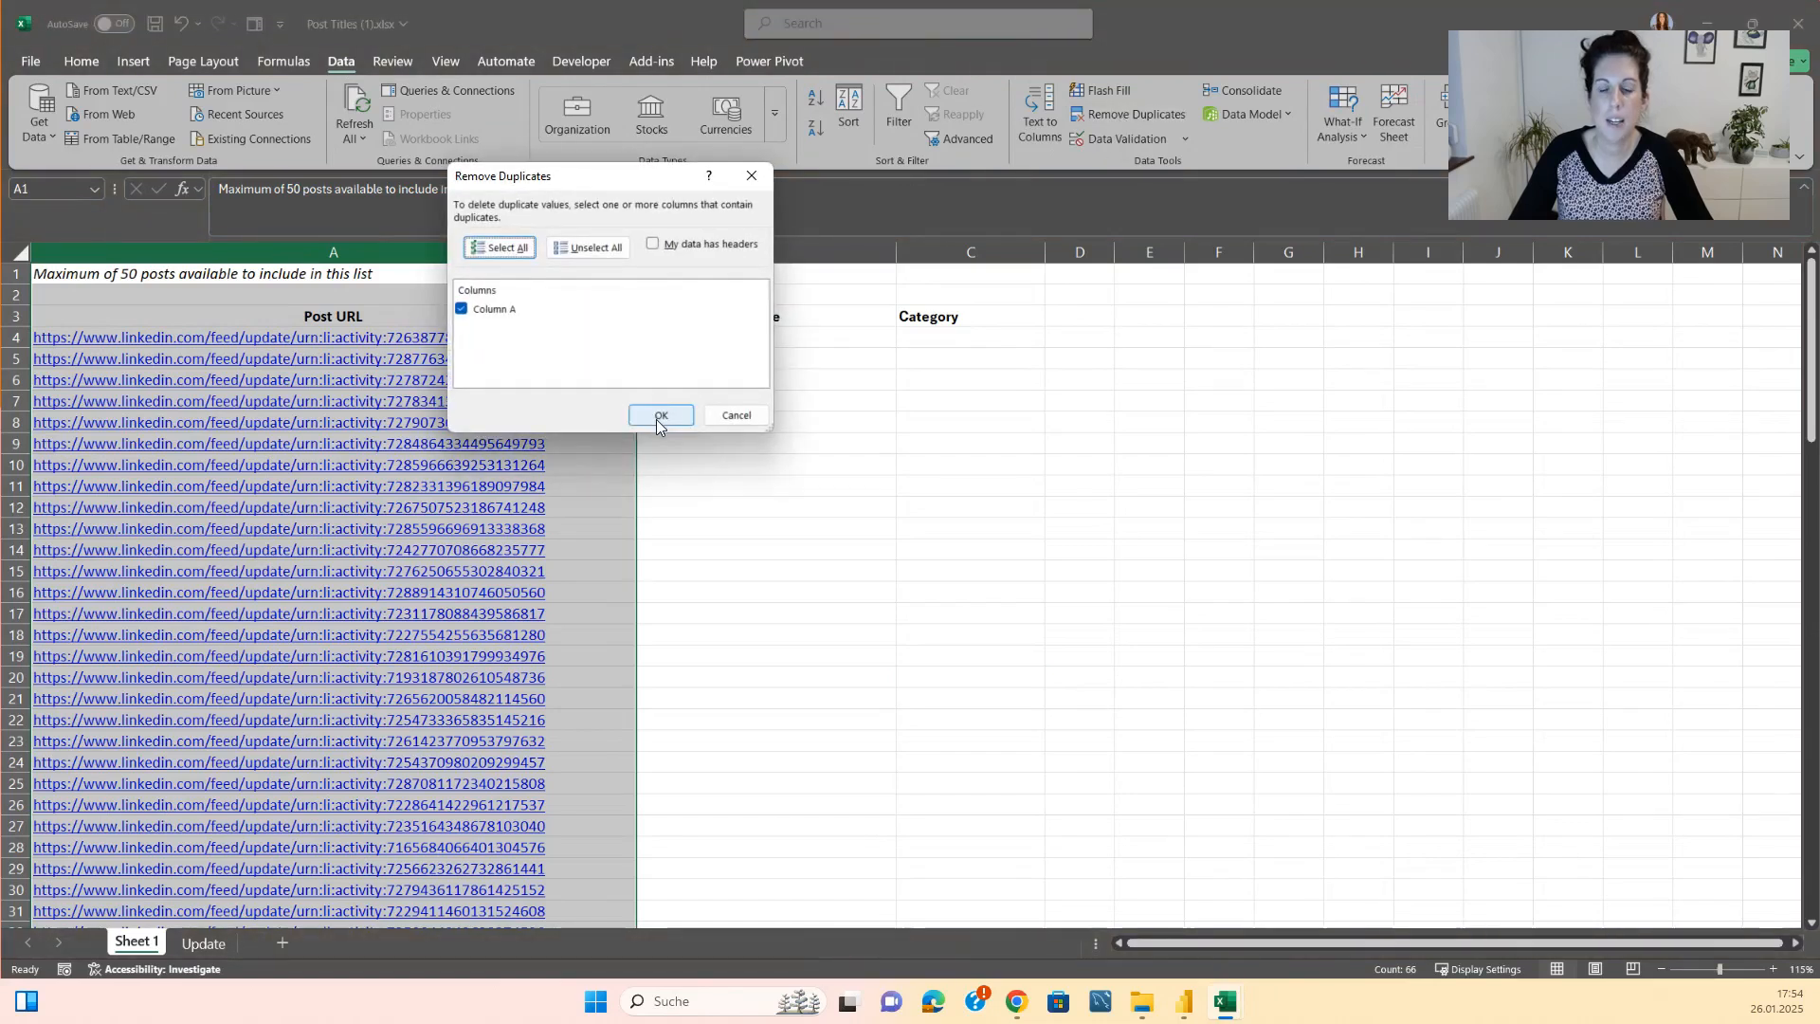
click(660, 415)
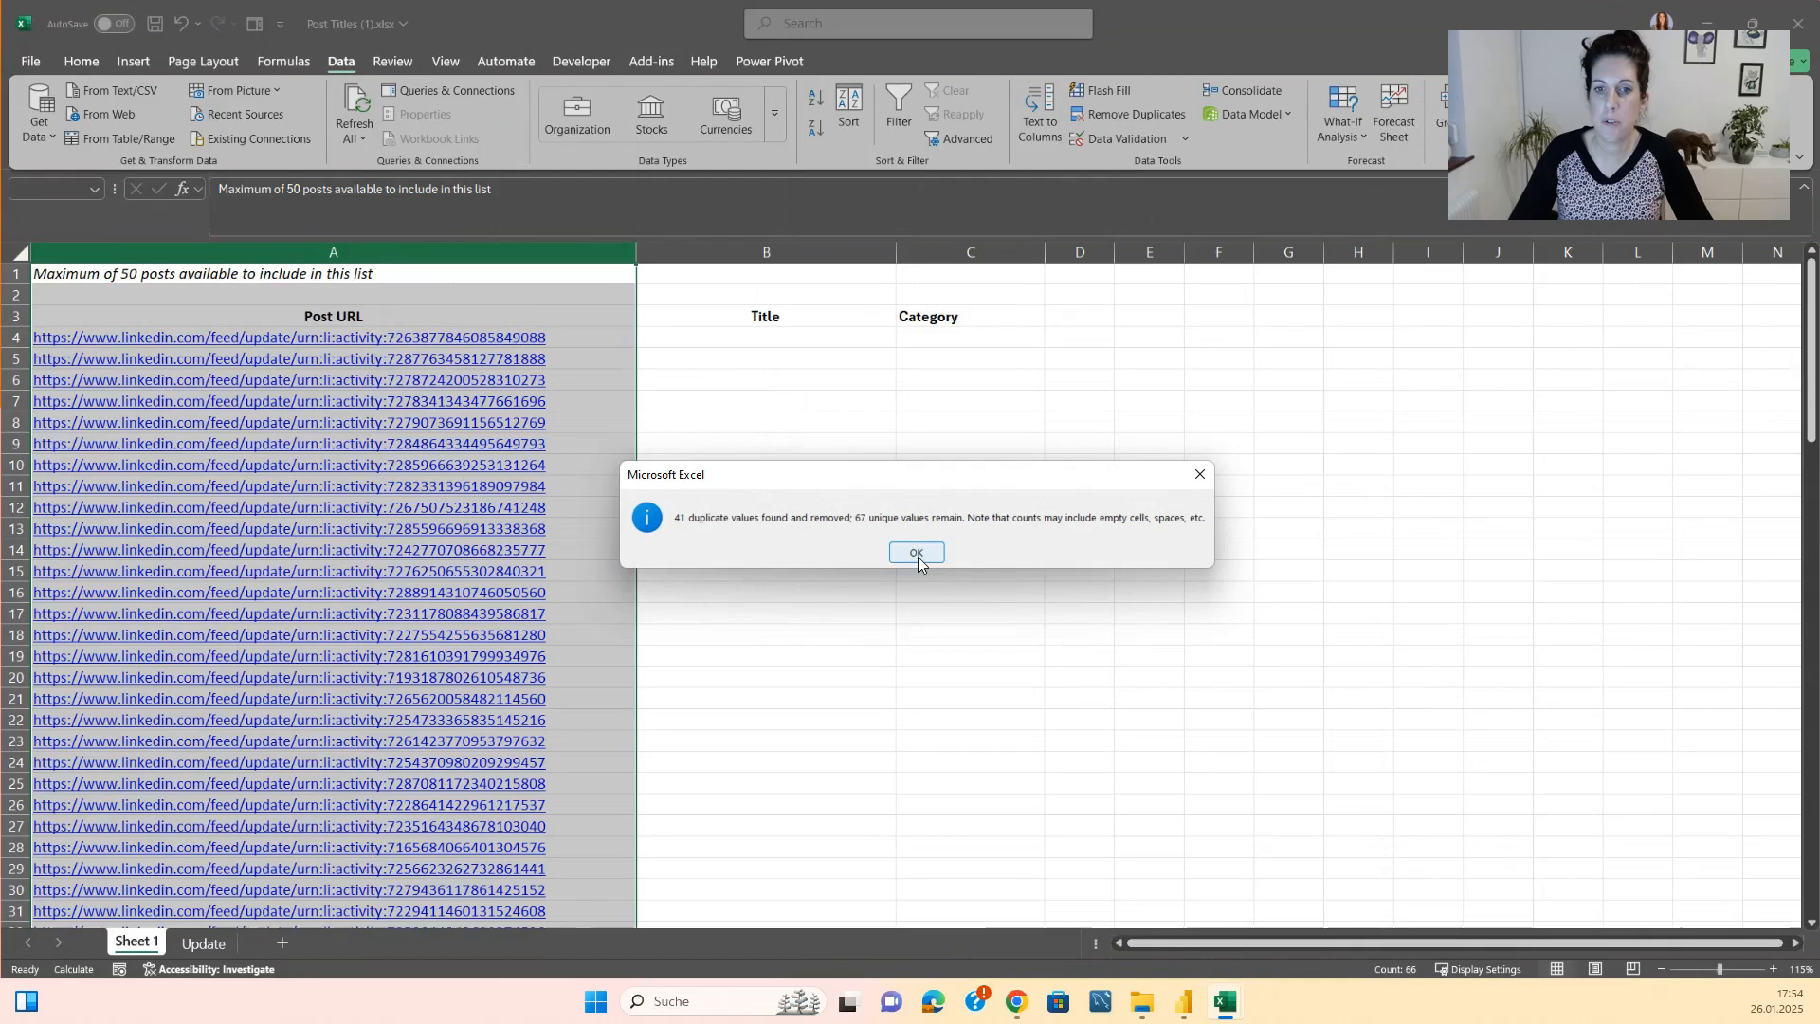
click(916, 552)
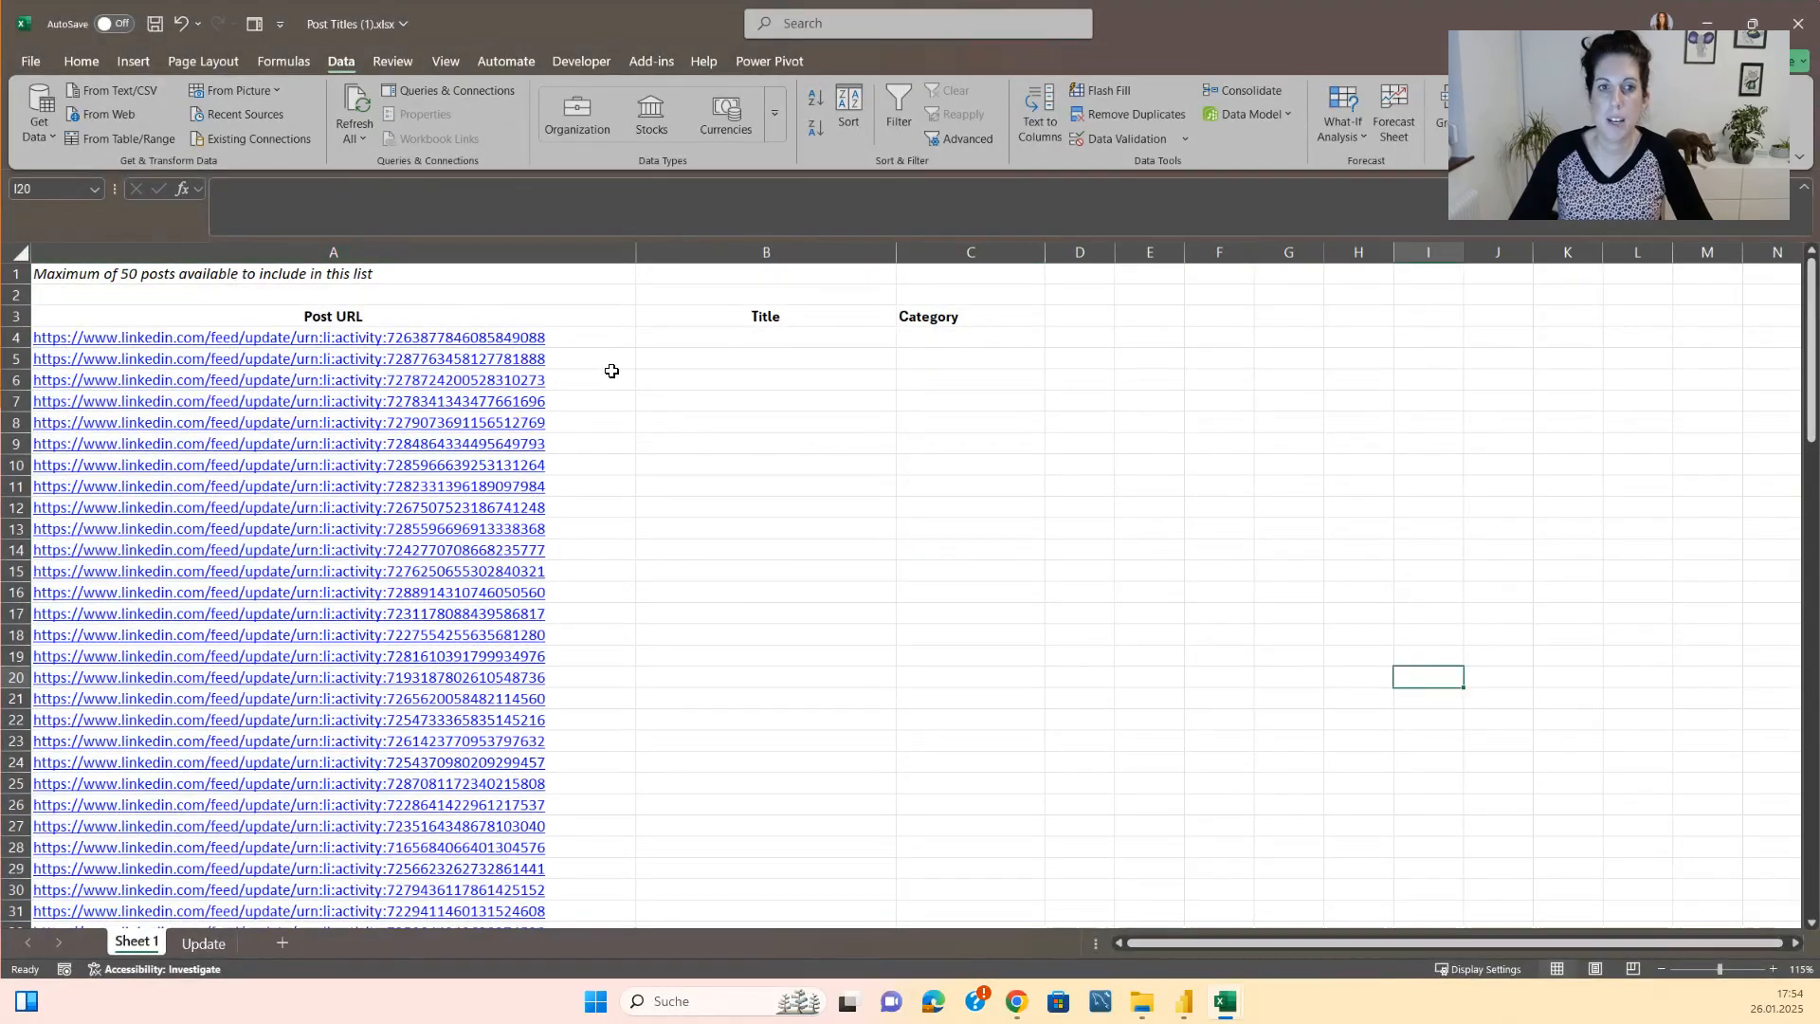
click(333, 338)
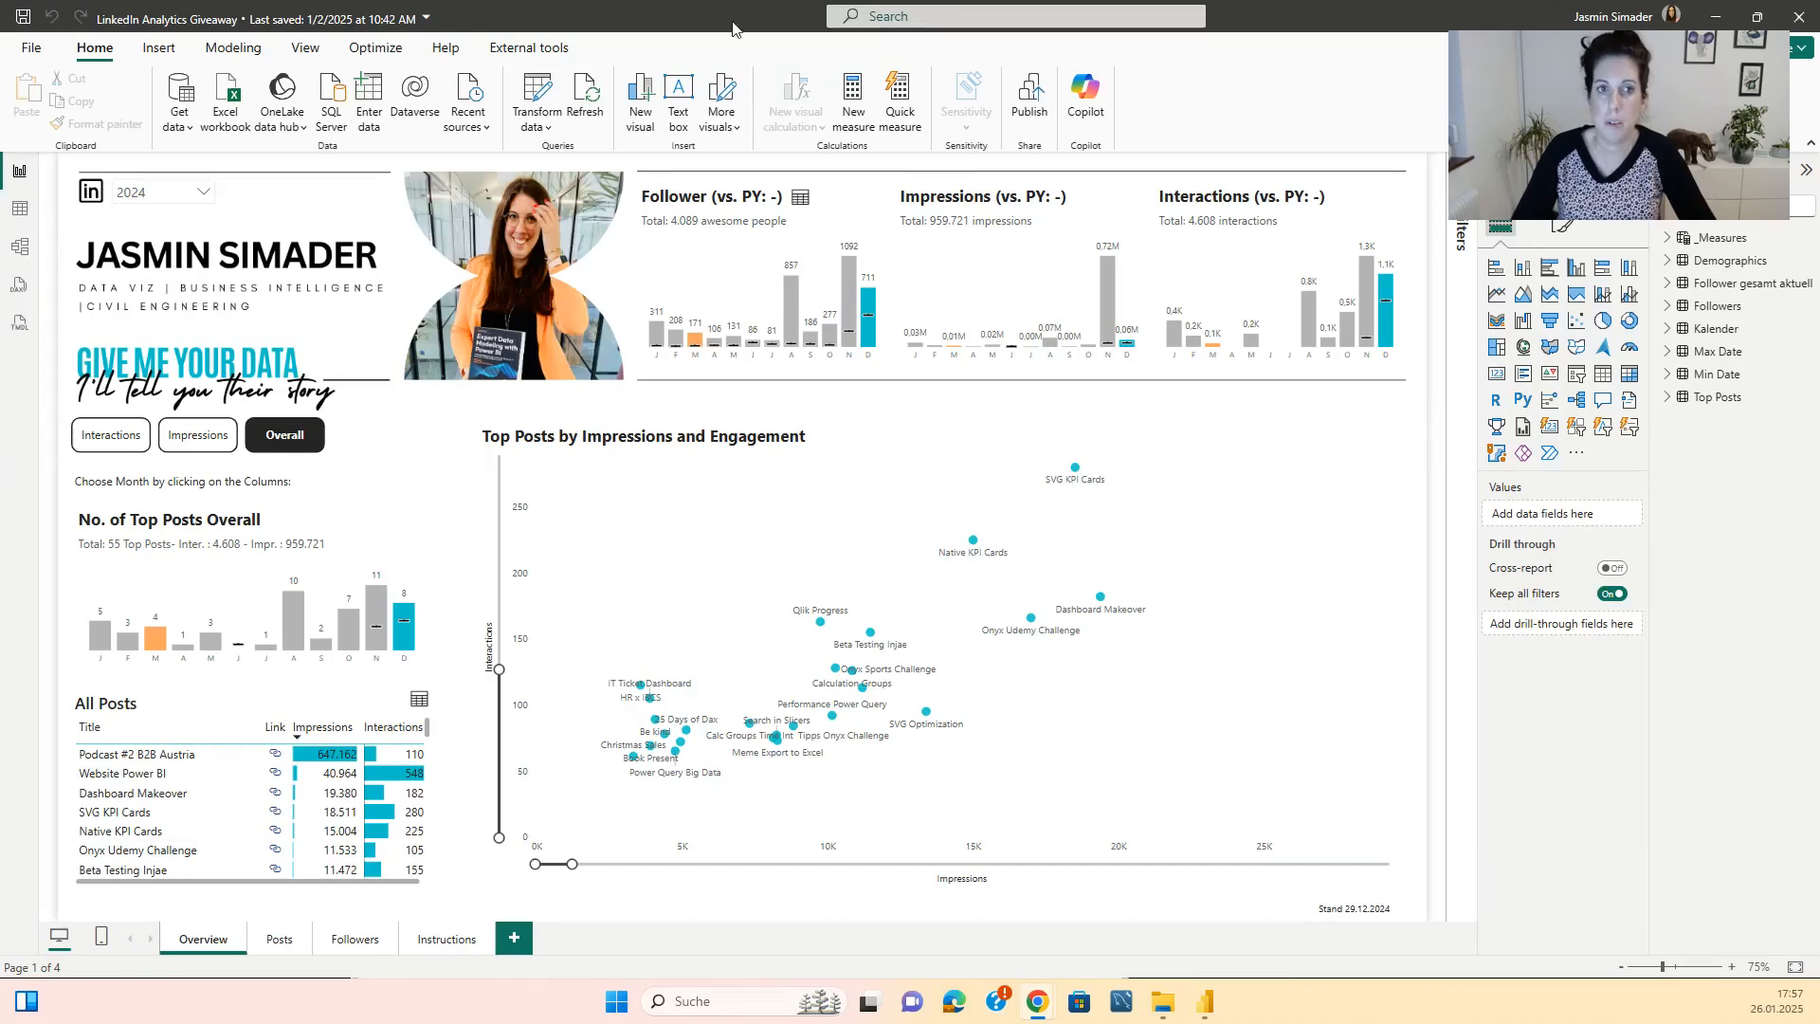
Re-point the content export source to the newly downloaded LinkedIn export file.
click(534, 125)
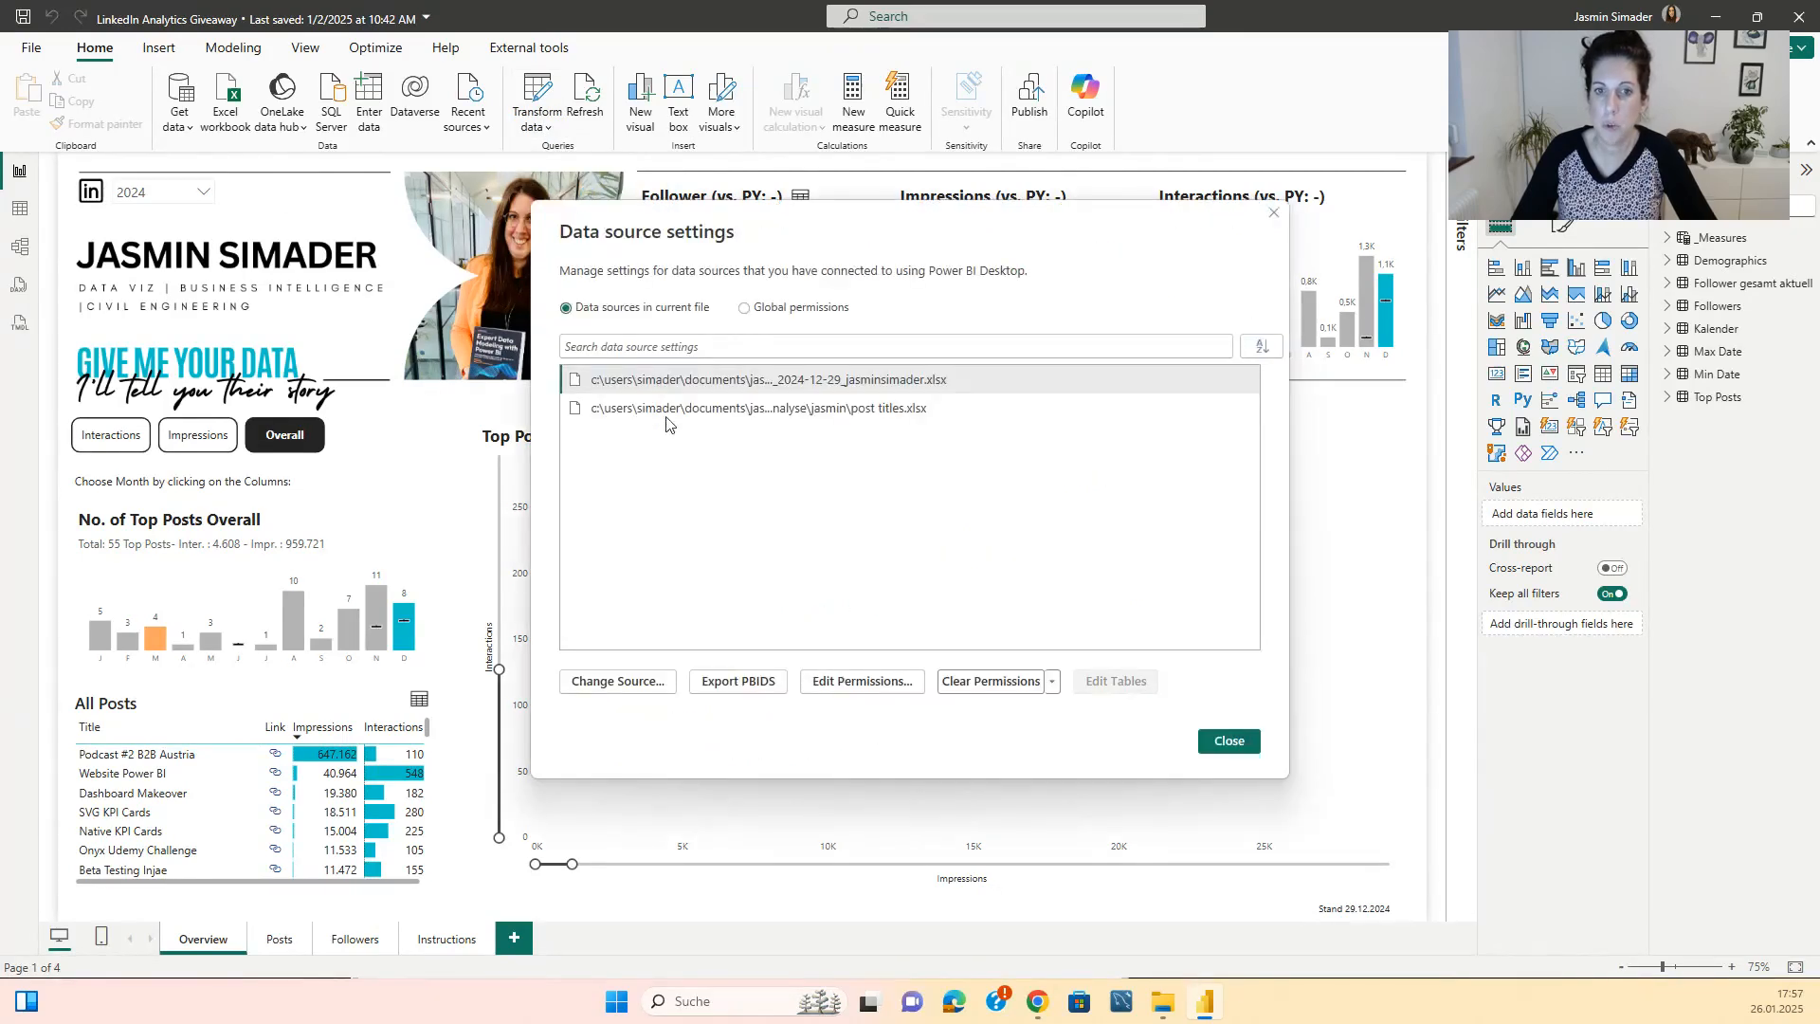
mouse_move(792, 408)
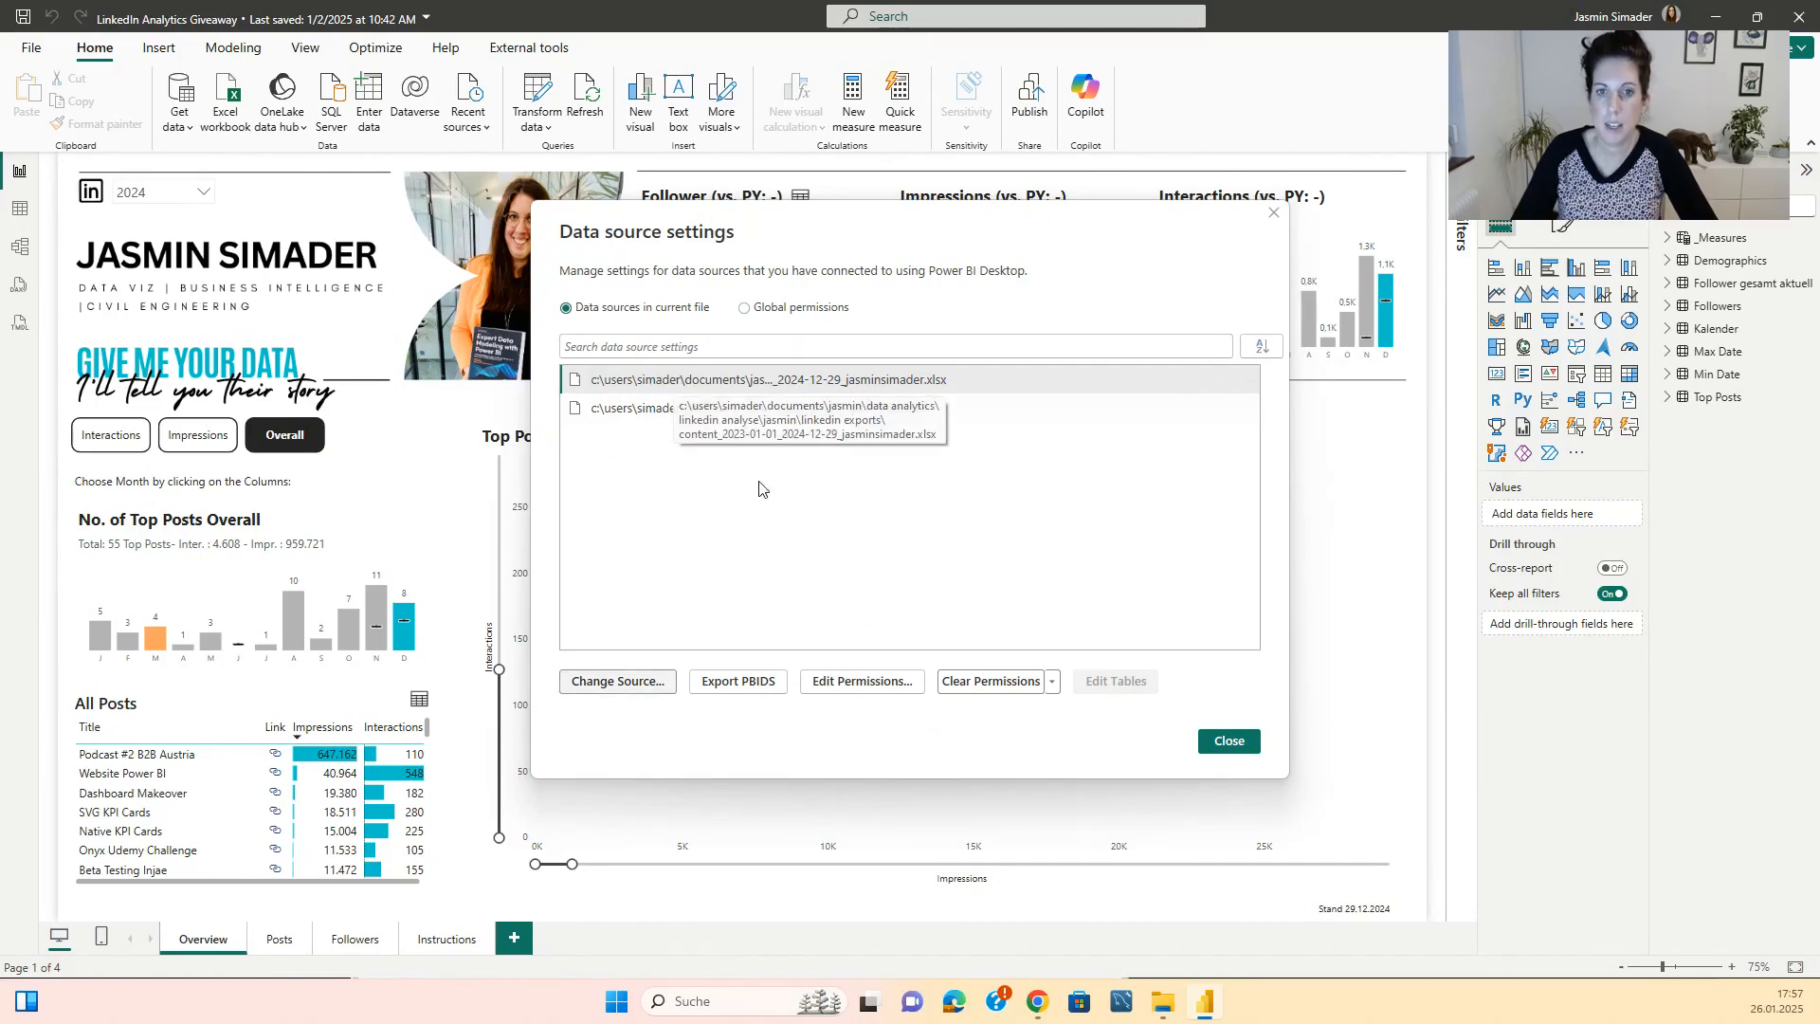
click(618, 681)
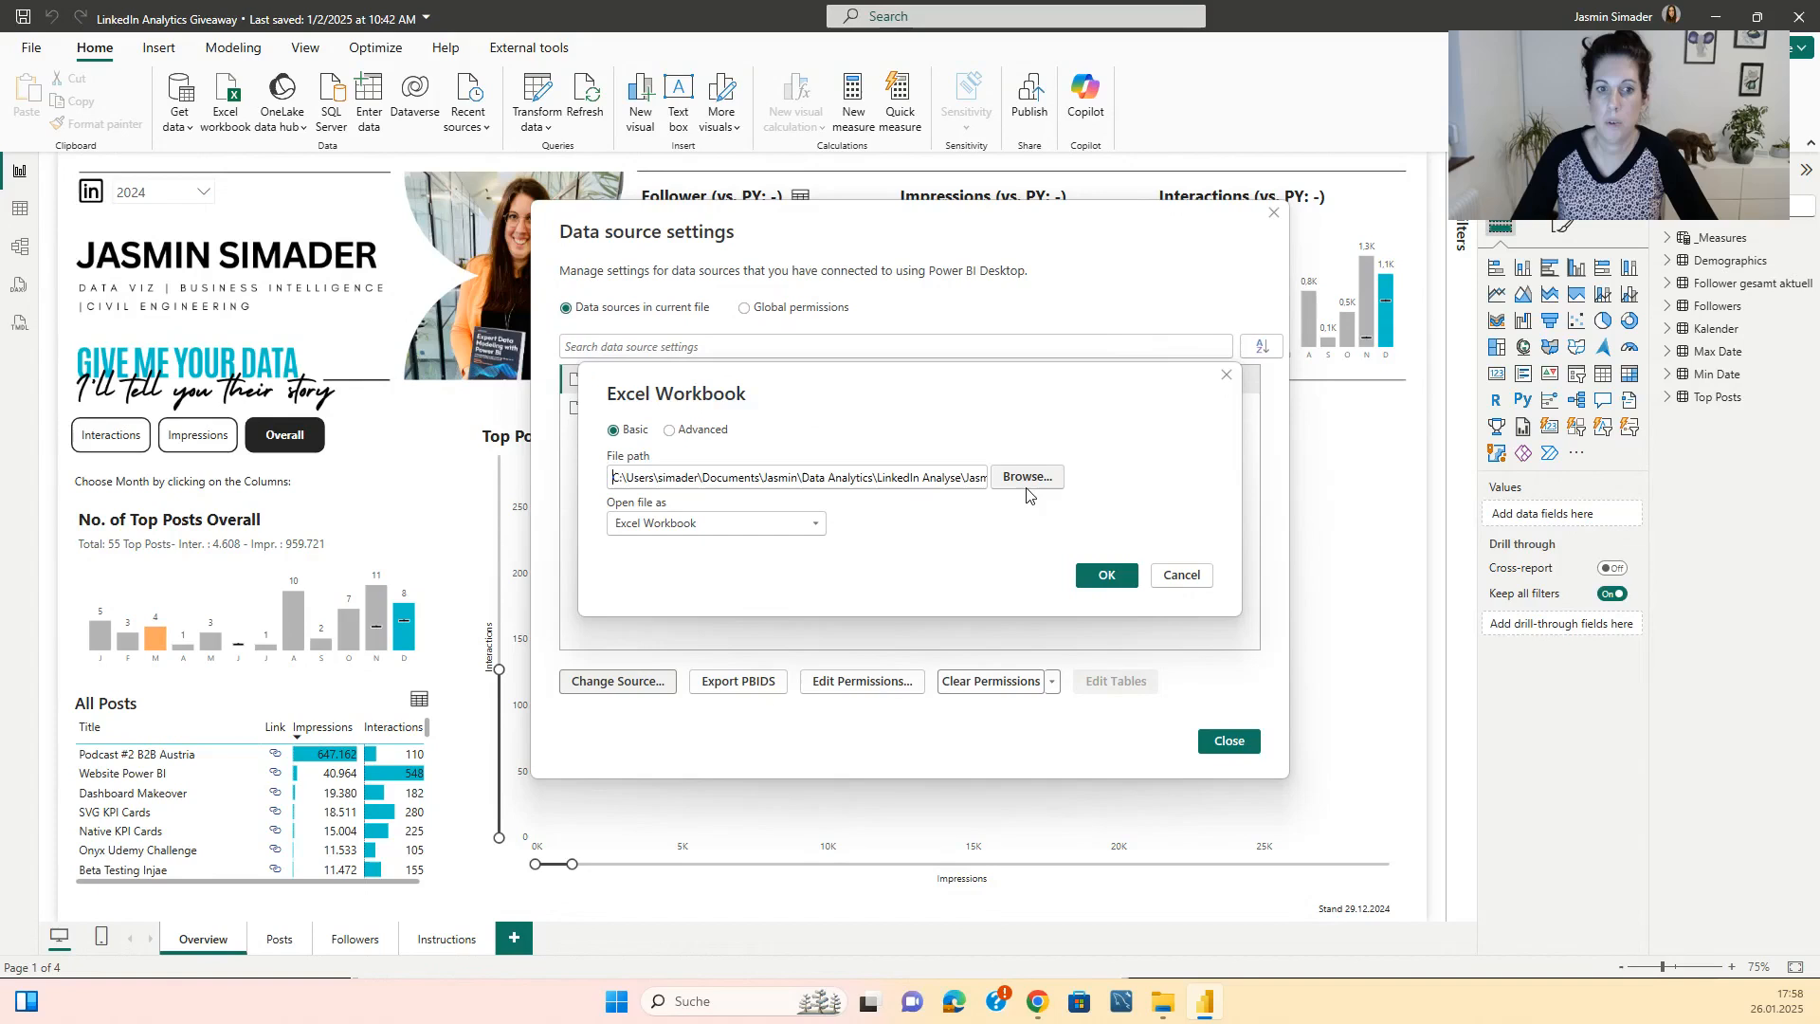
click(1026, 476)
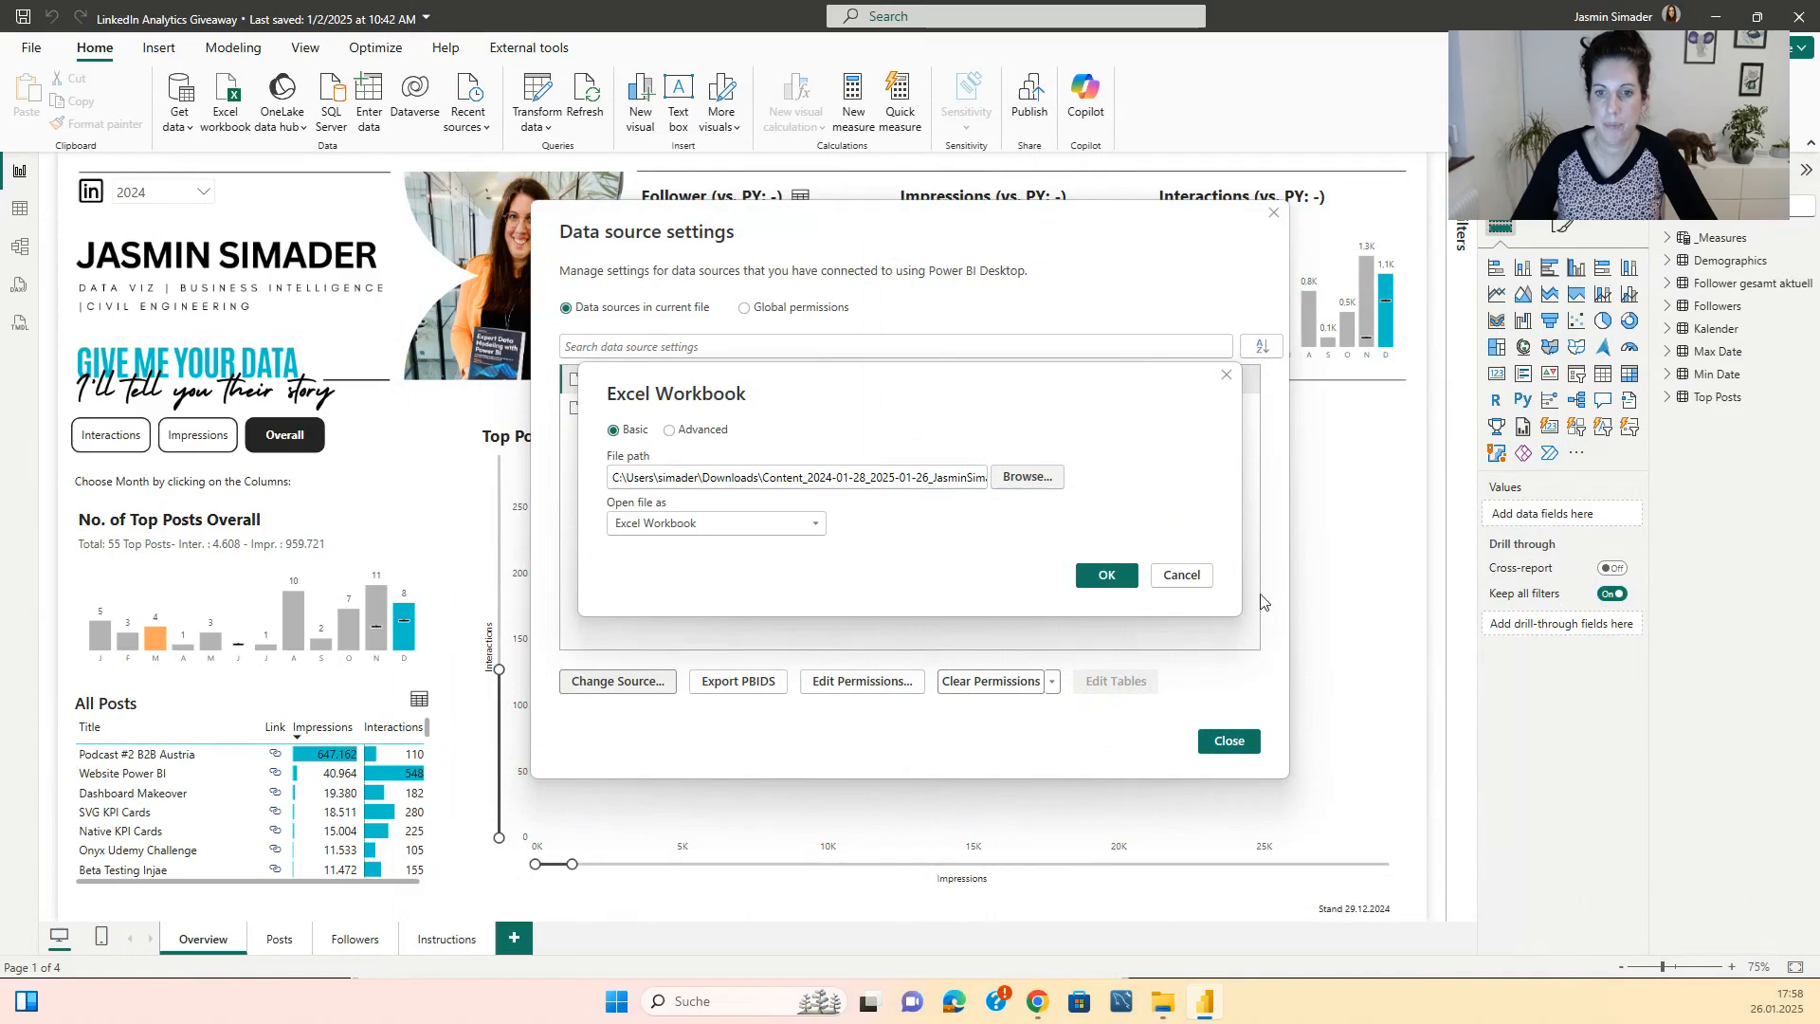
click(1181, 574)
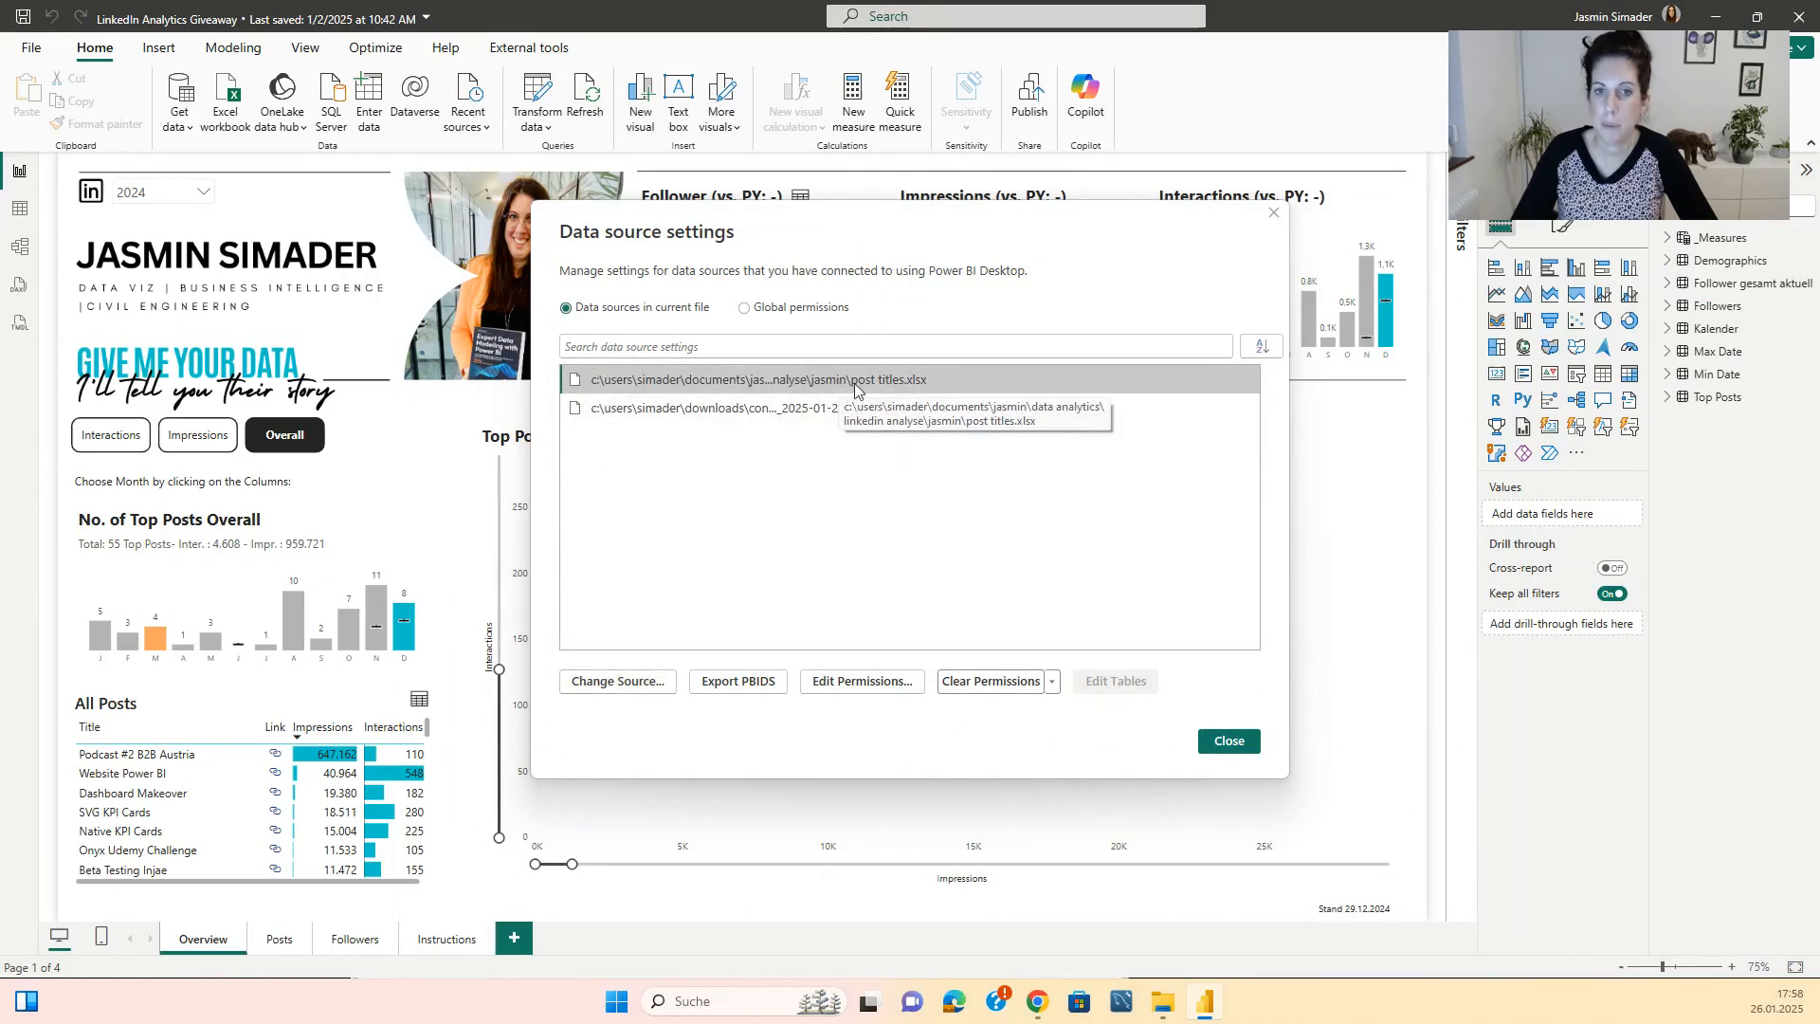
mouse_move(679, 656)
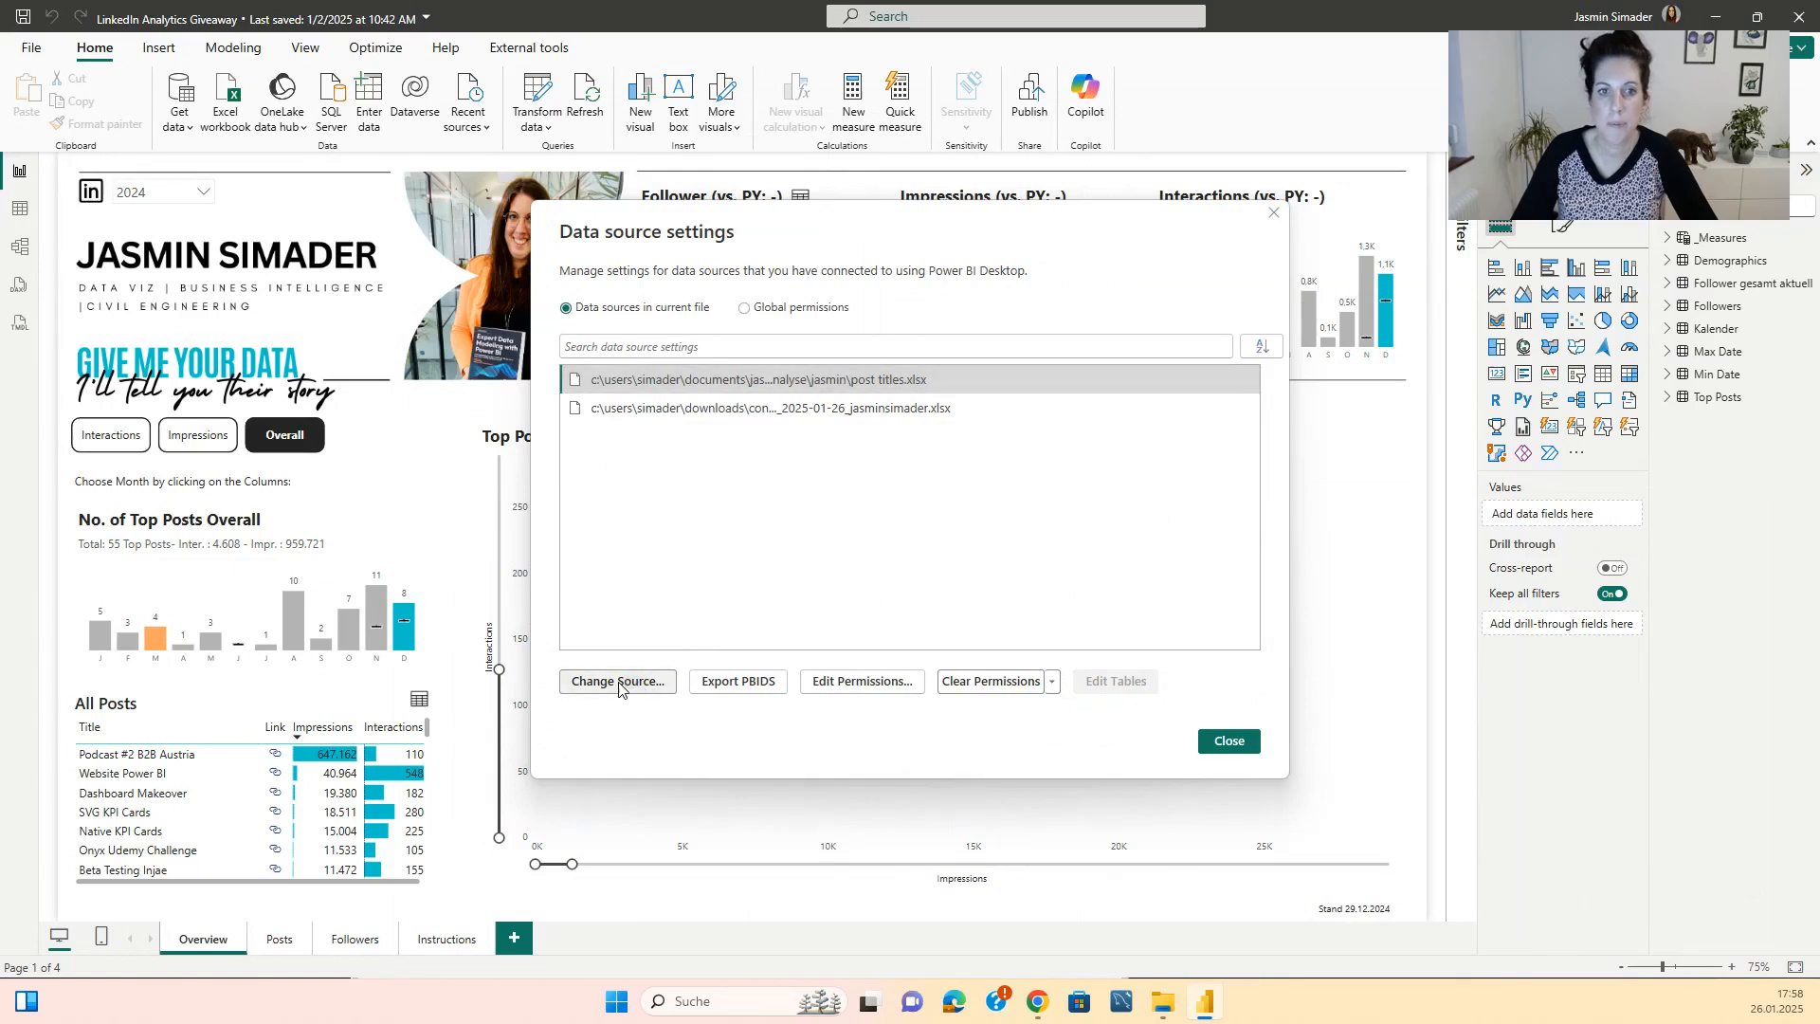
Re-point the post titles source to Post Titles (1).xlsx and close Data source settings.
click(616, 680)
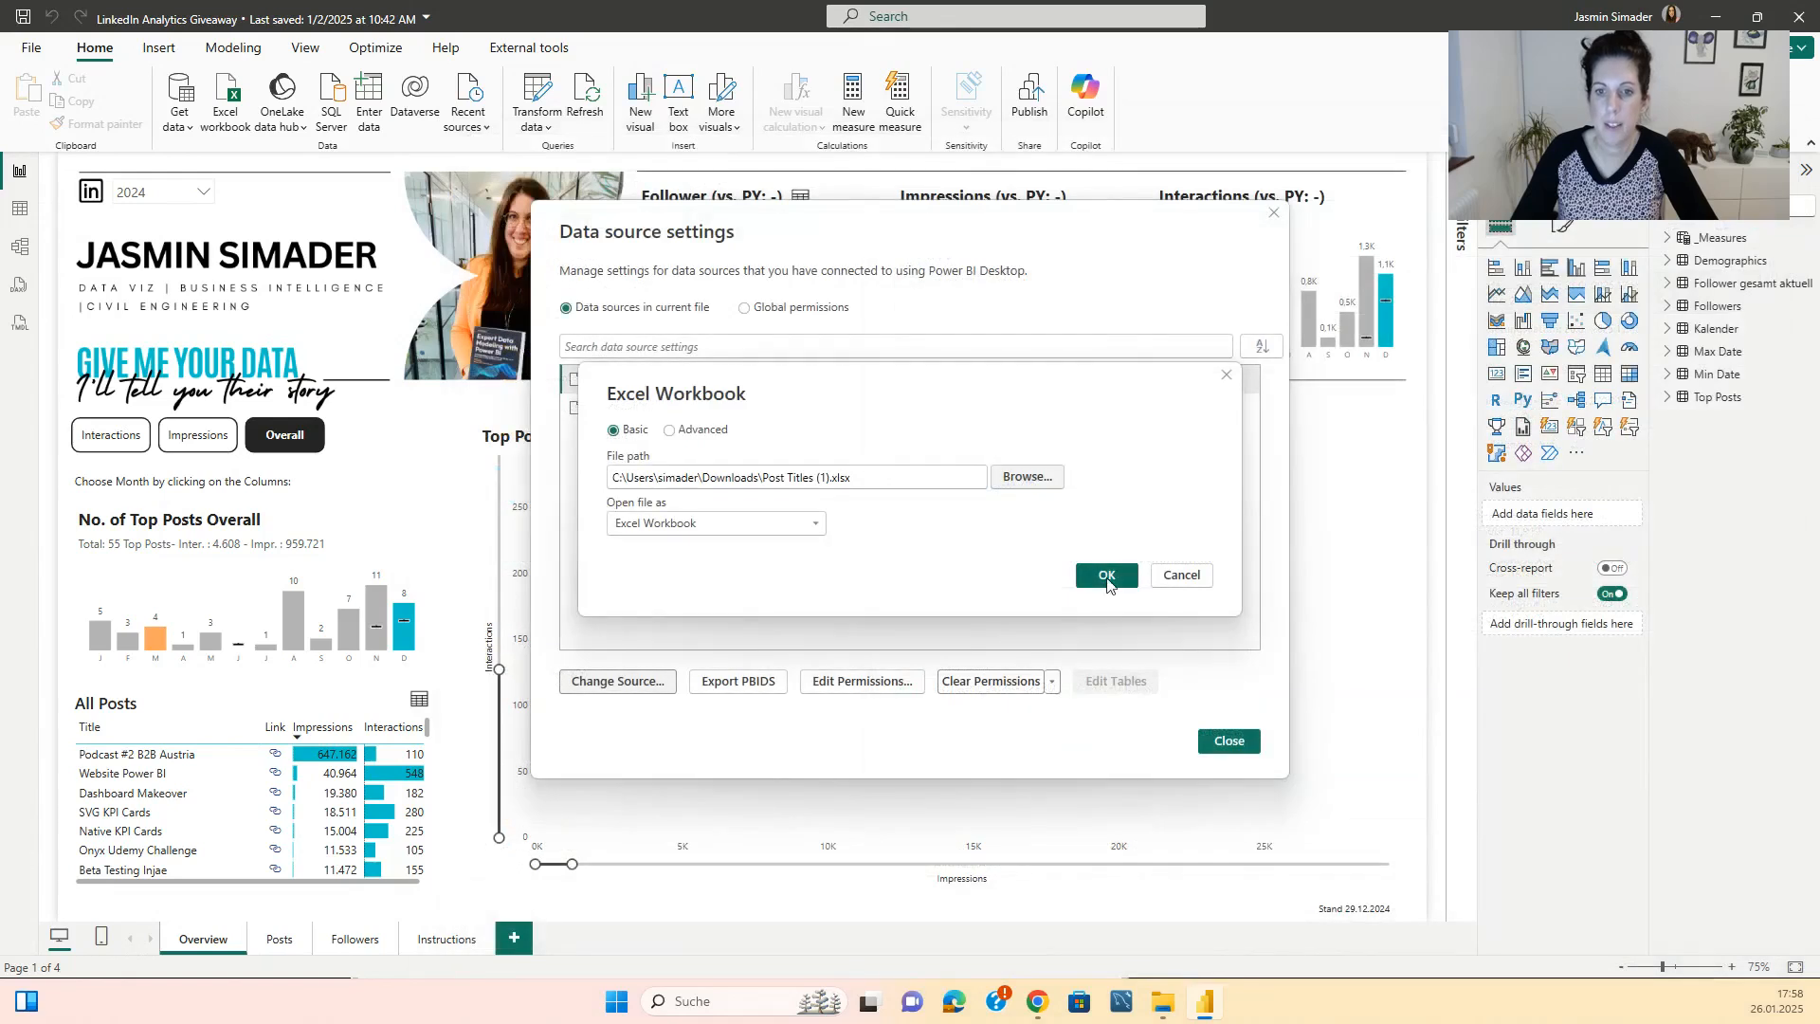
click(1104, 575)
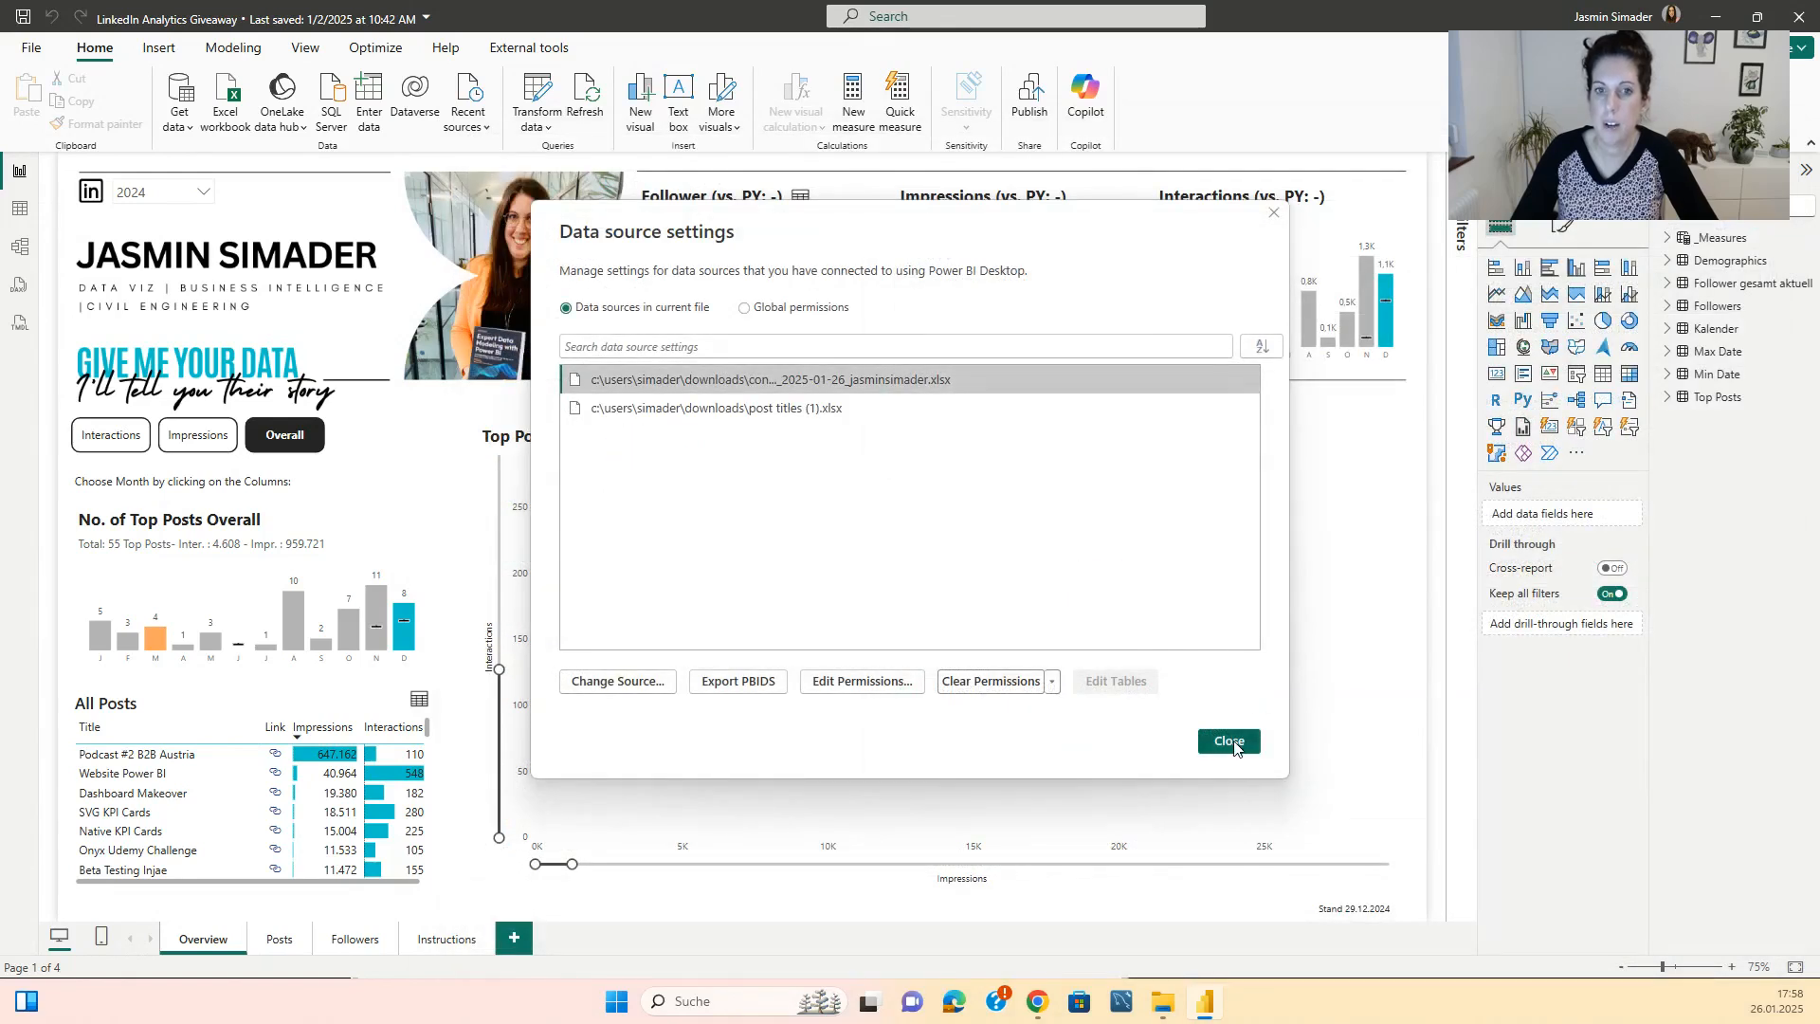
click(1229, 741)
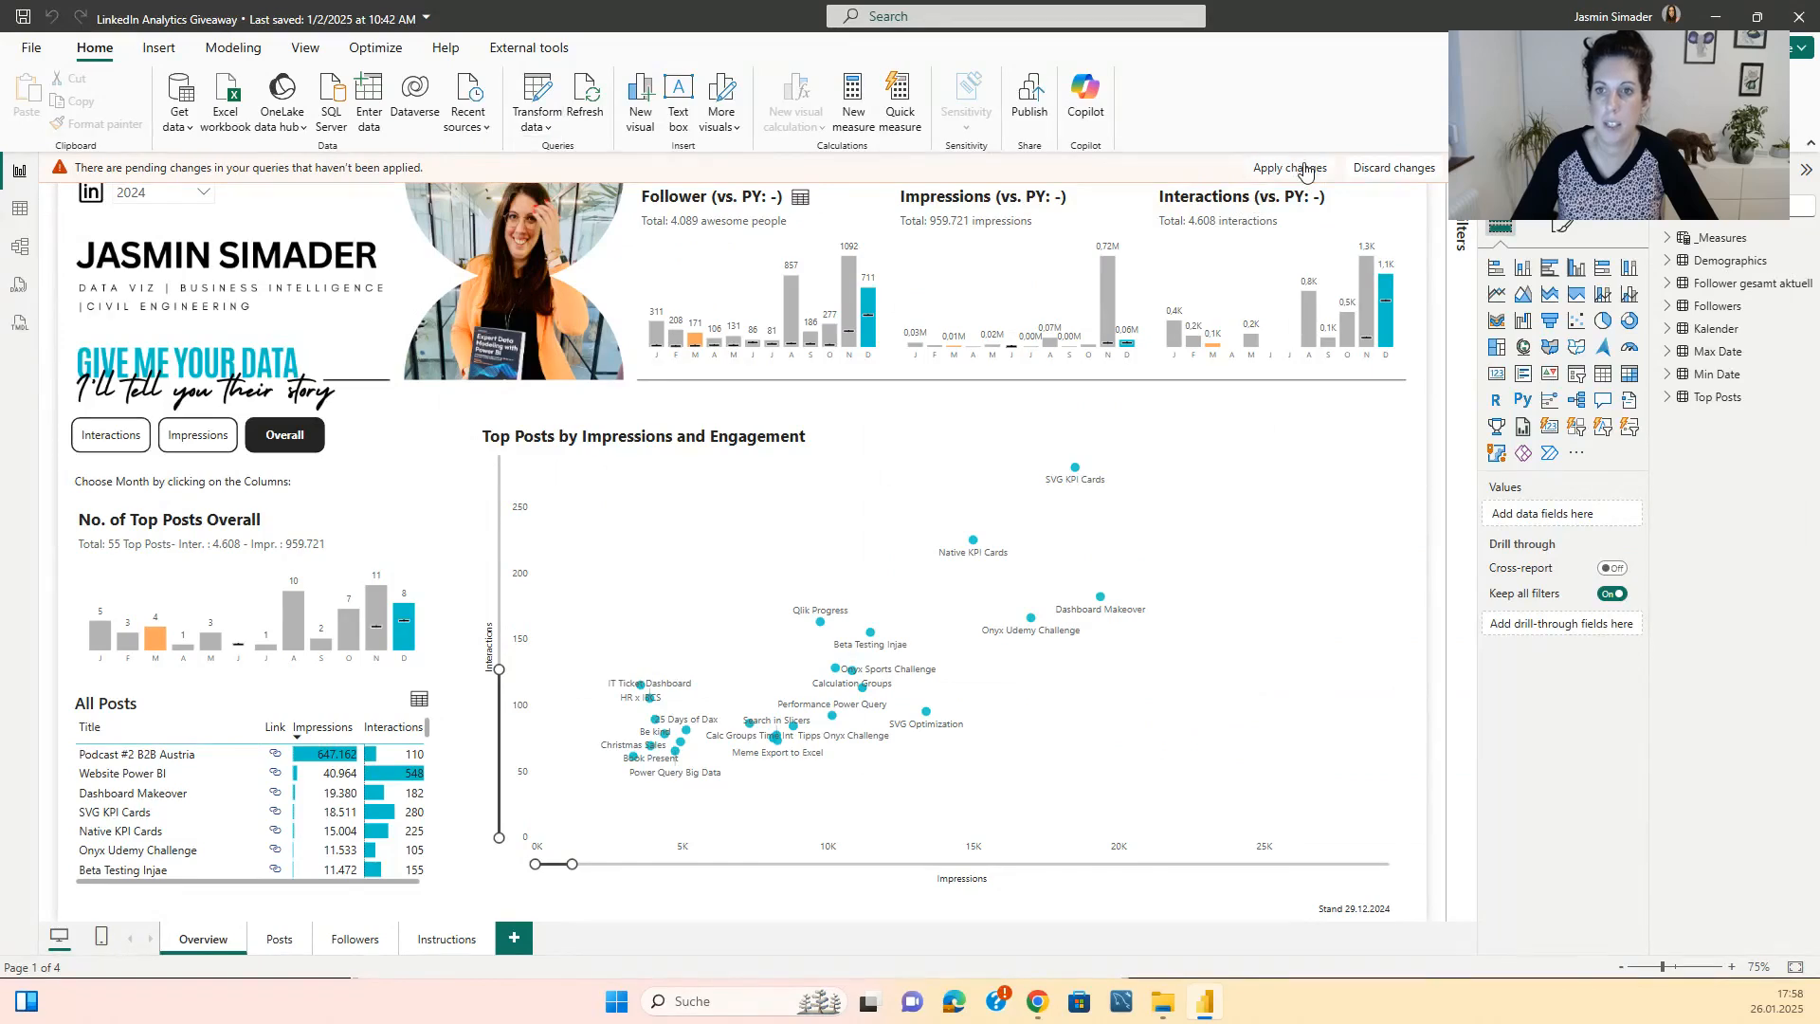
Apply the pending query changes to load the new data and remove the page canvas background image.
click(1290, 166)
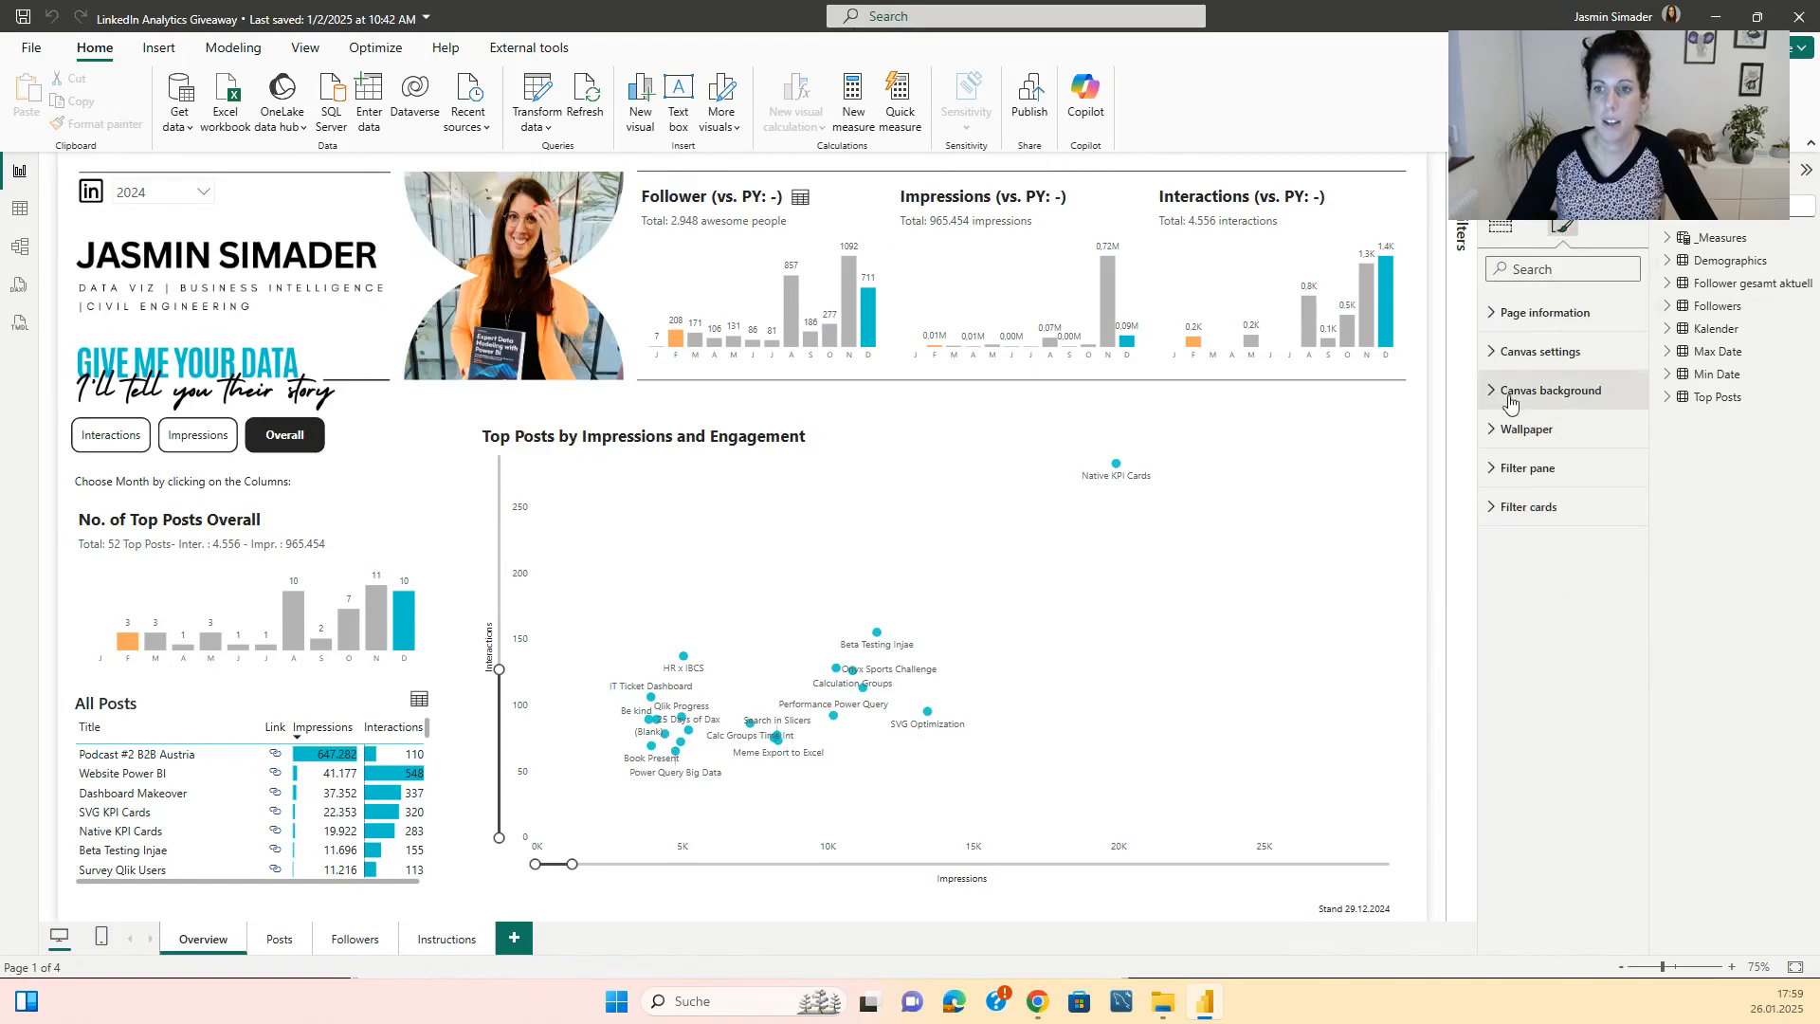
click(1551, 389)
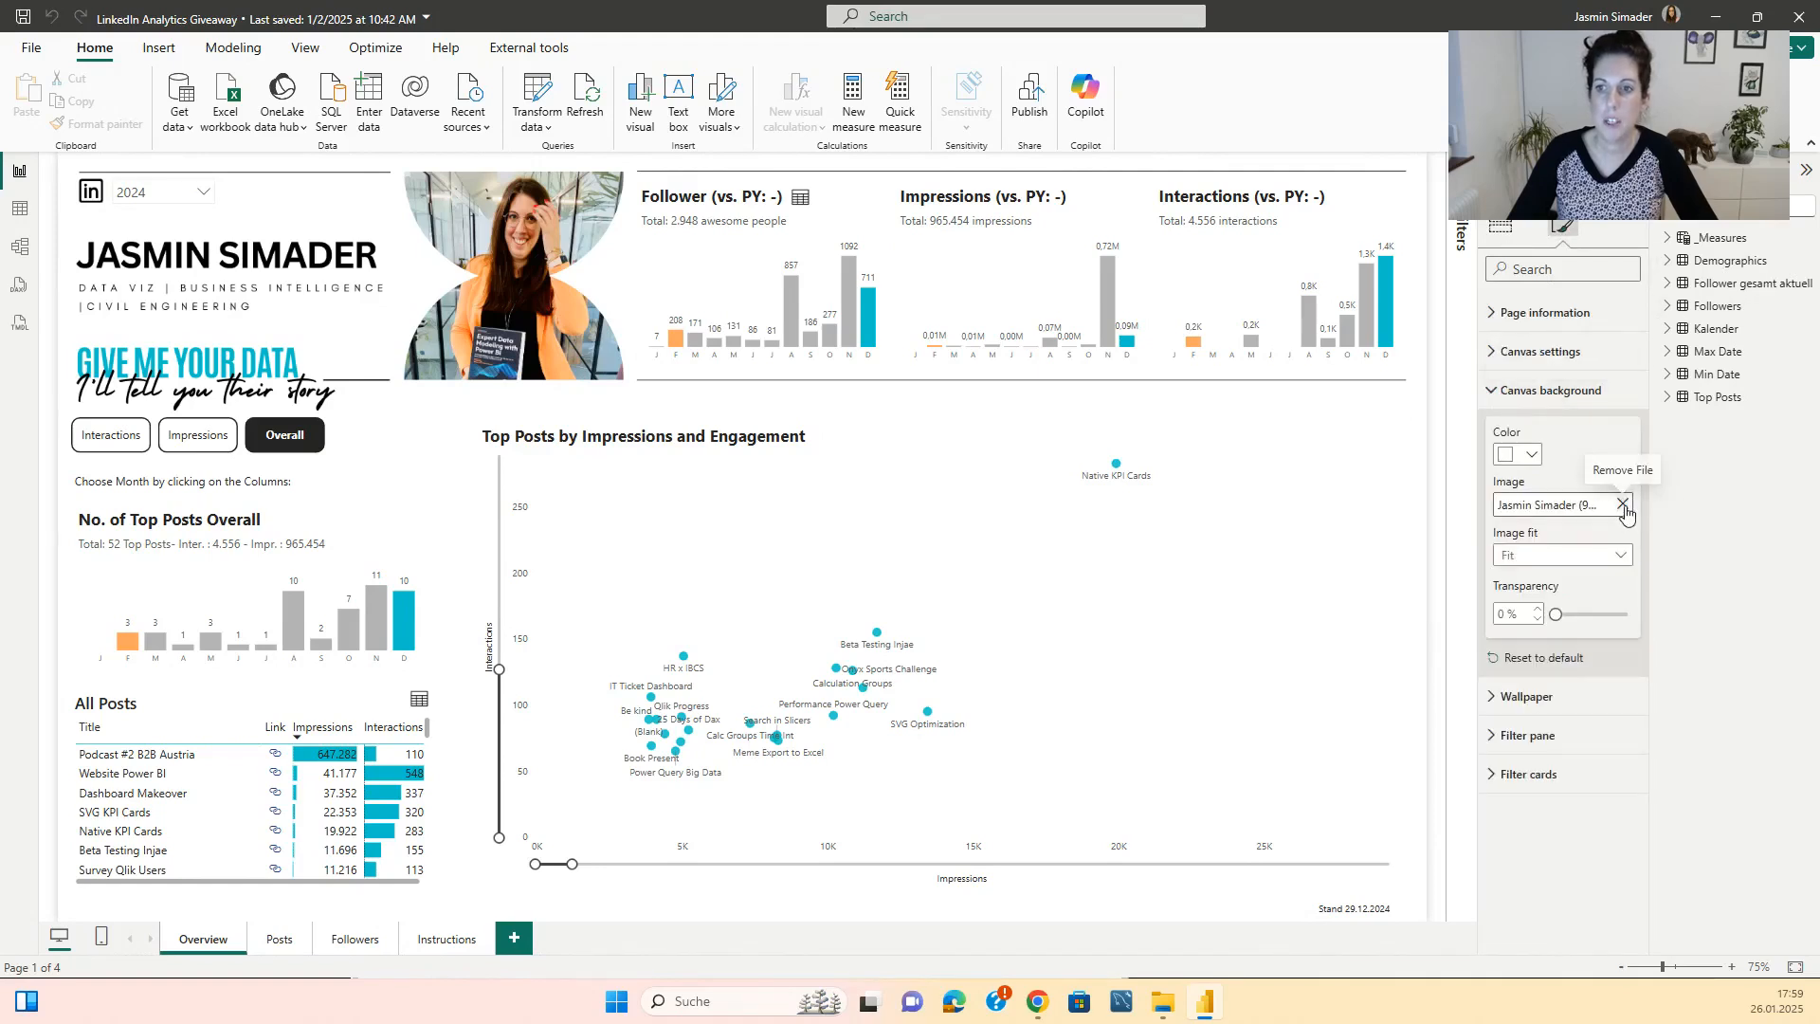
click(1623, 504)
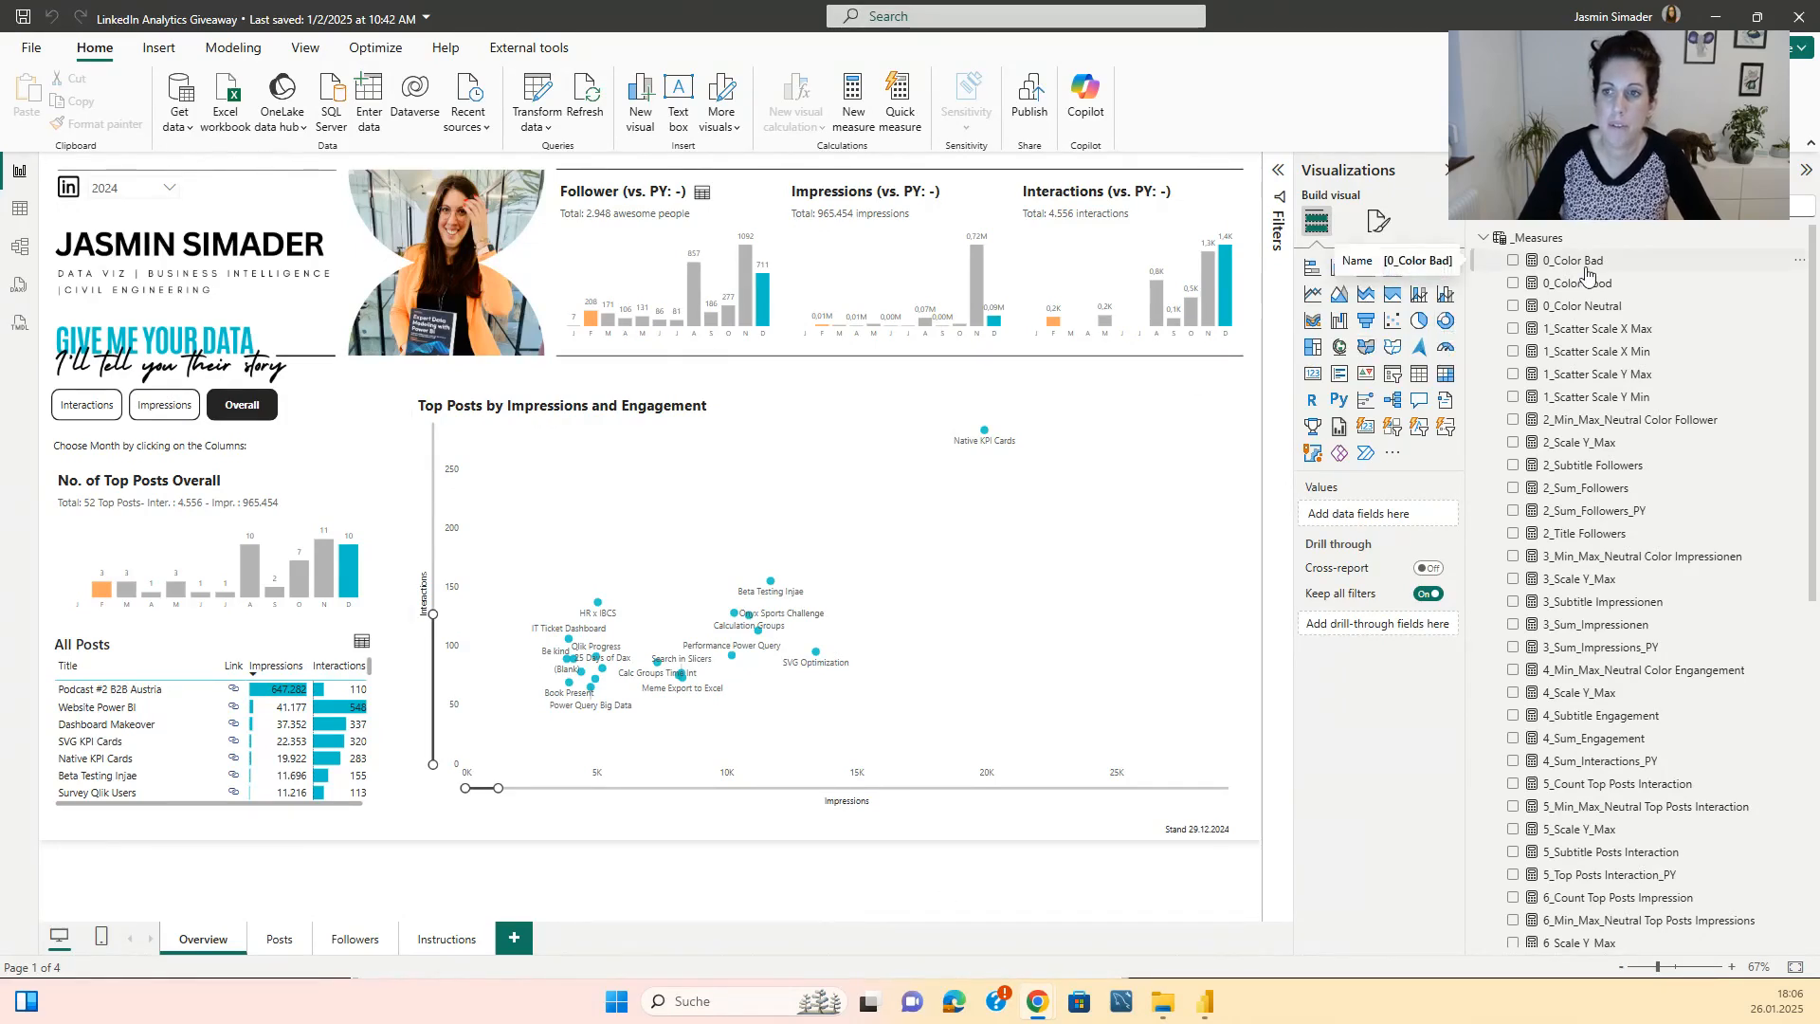
Set the 0_Color Bad measure to "red" and 0_Color Good to "green".
click(1572, 259)
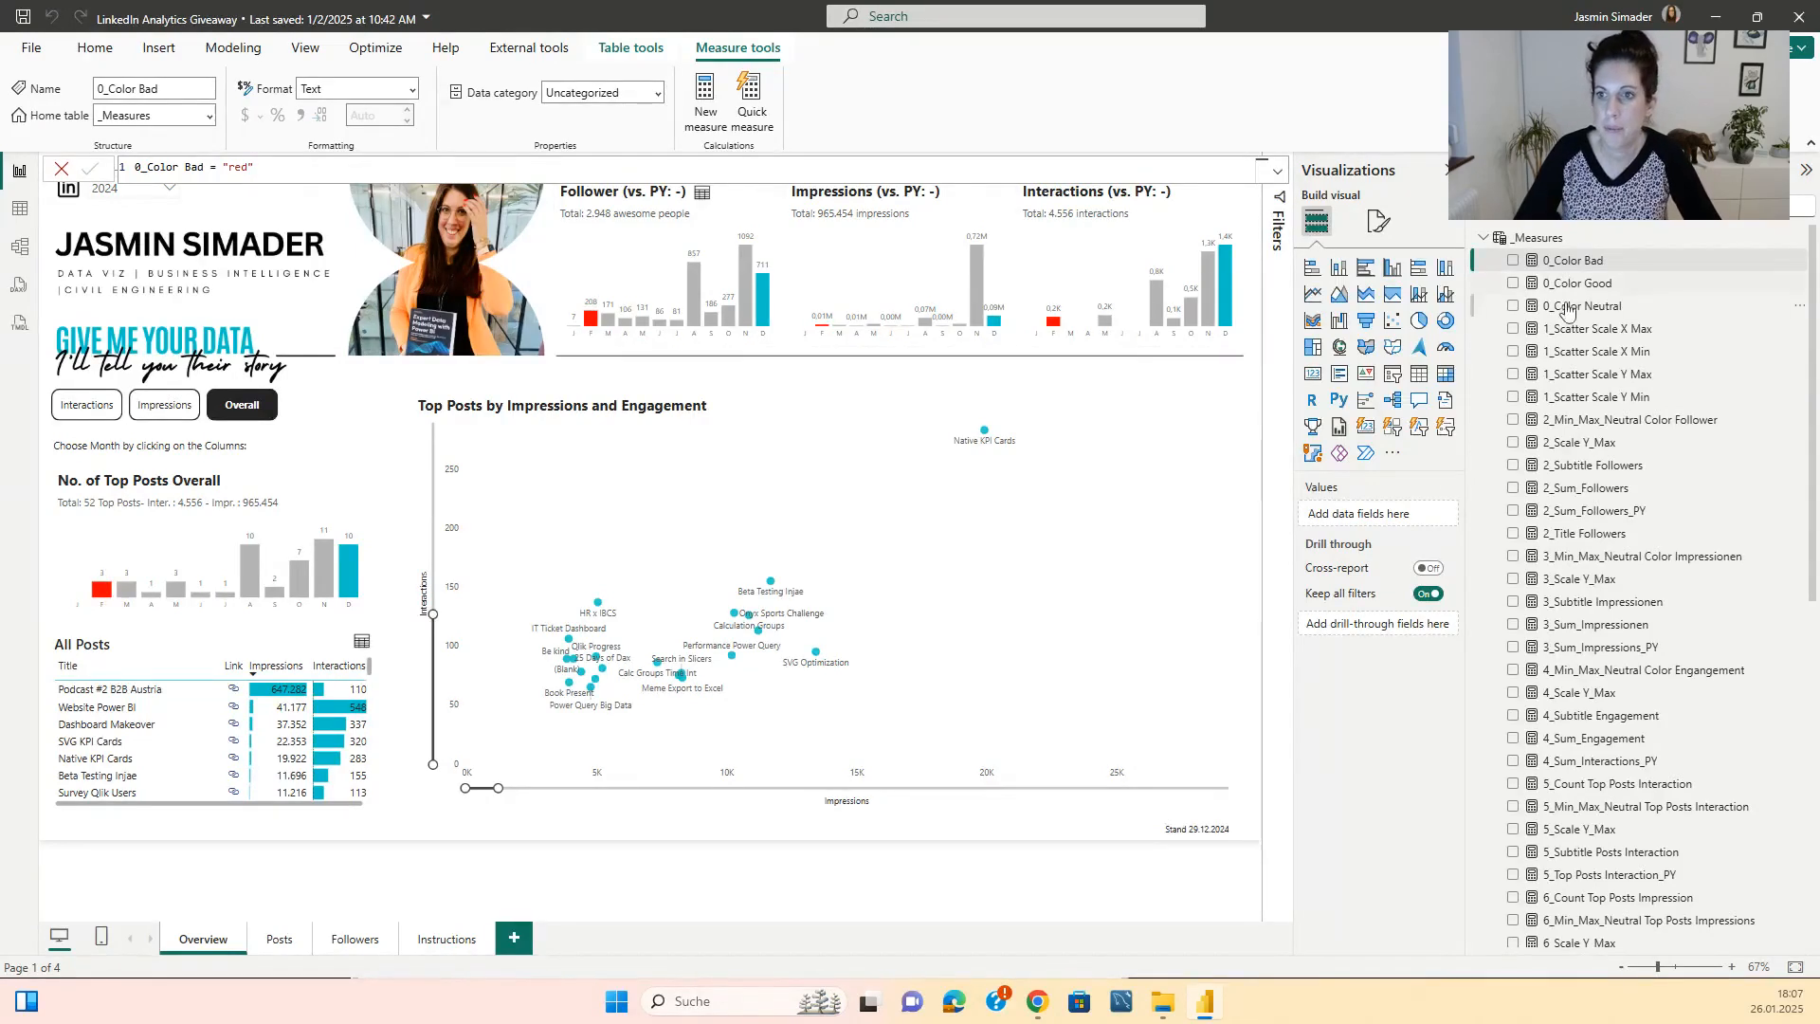
click(1580, 283)
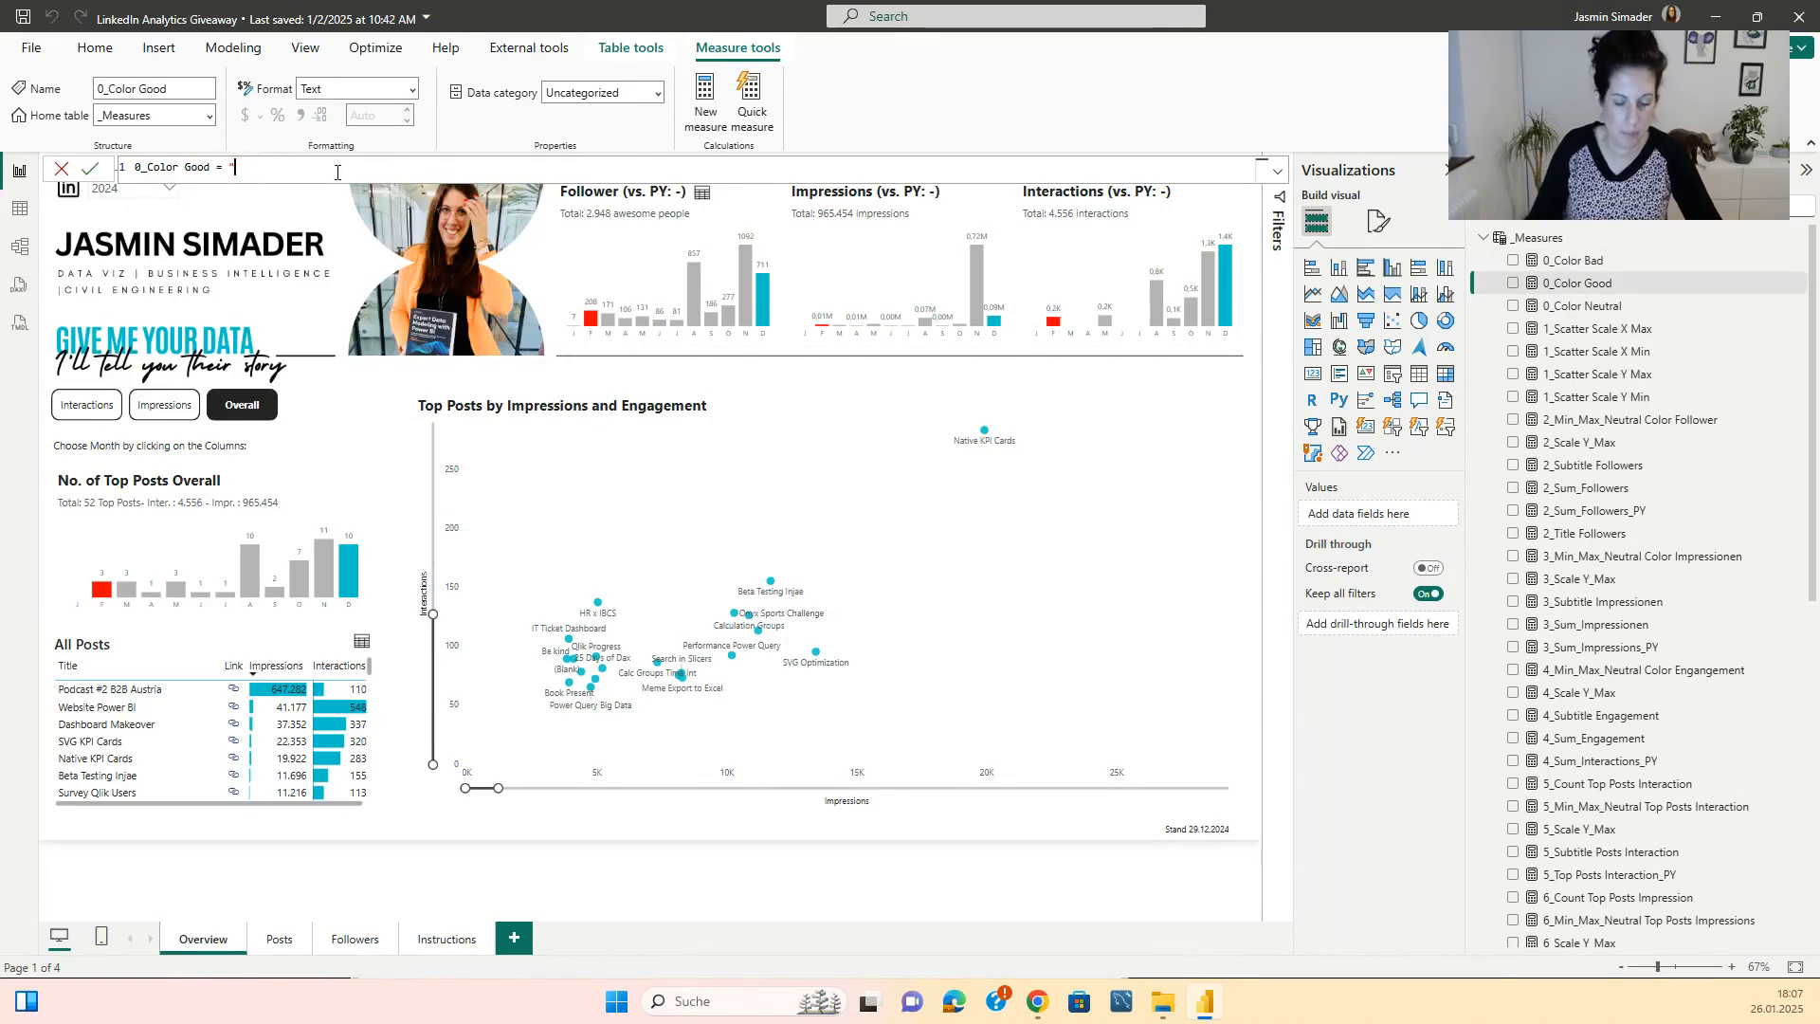
text("green")
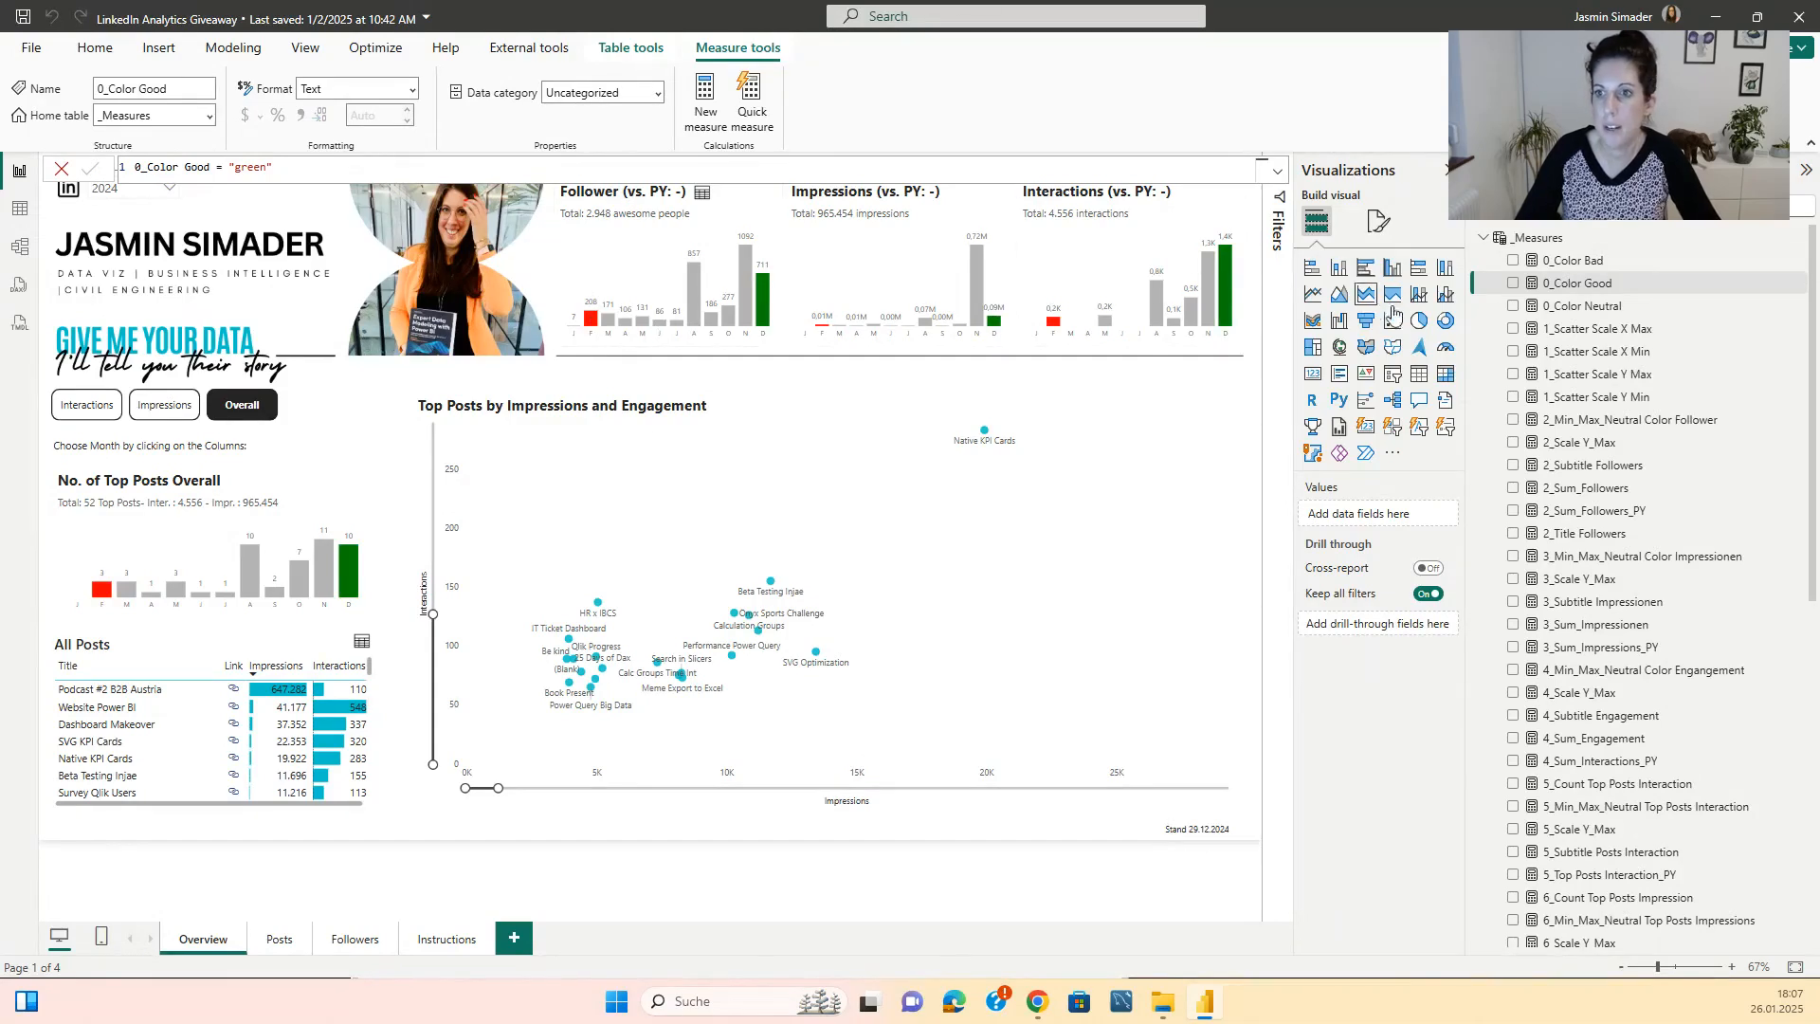
mouse_move(1579, 305)
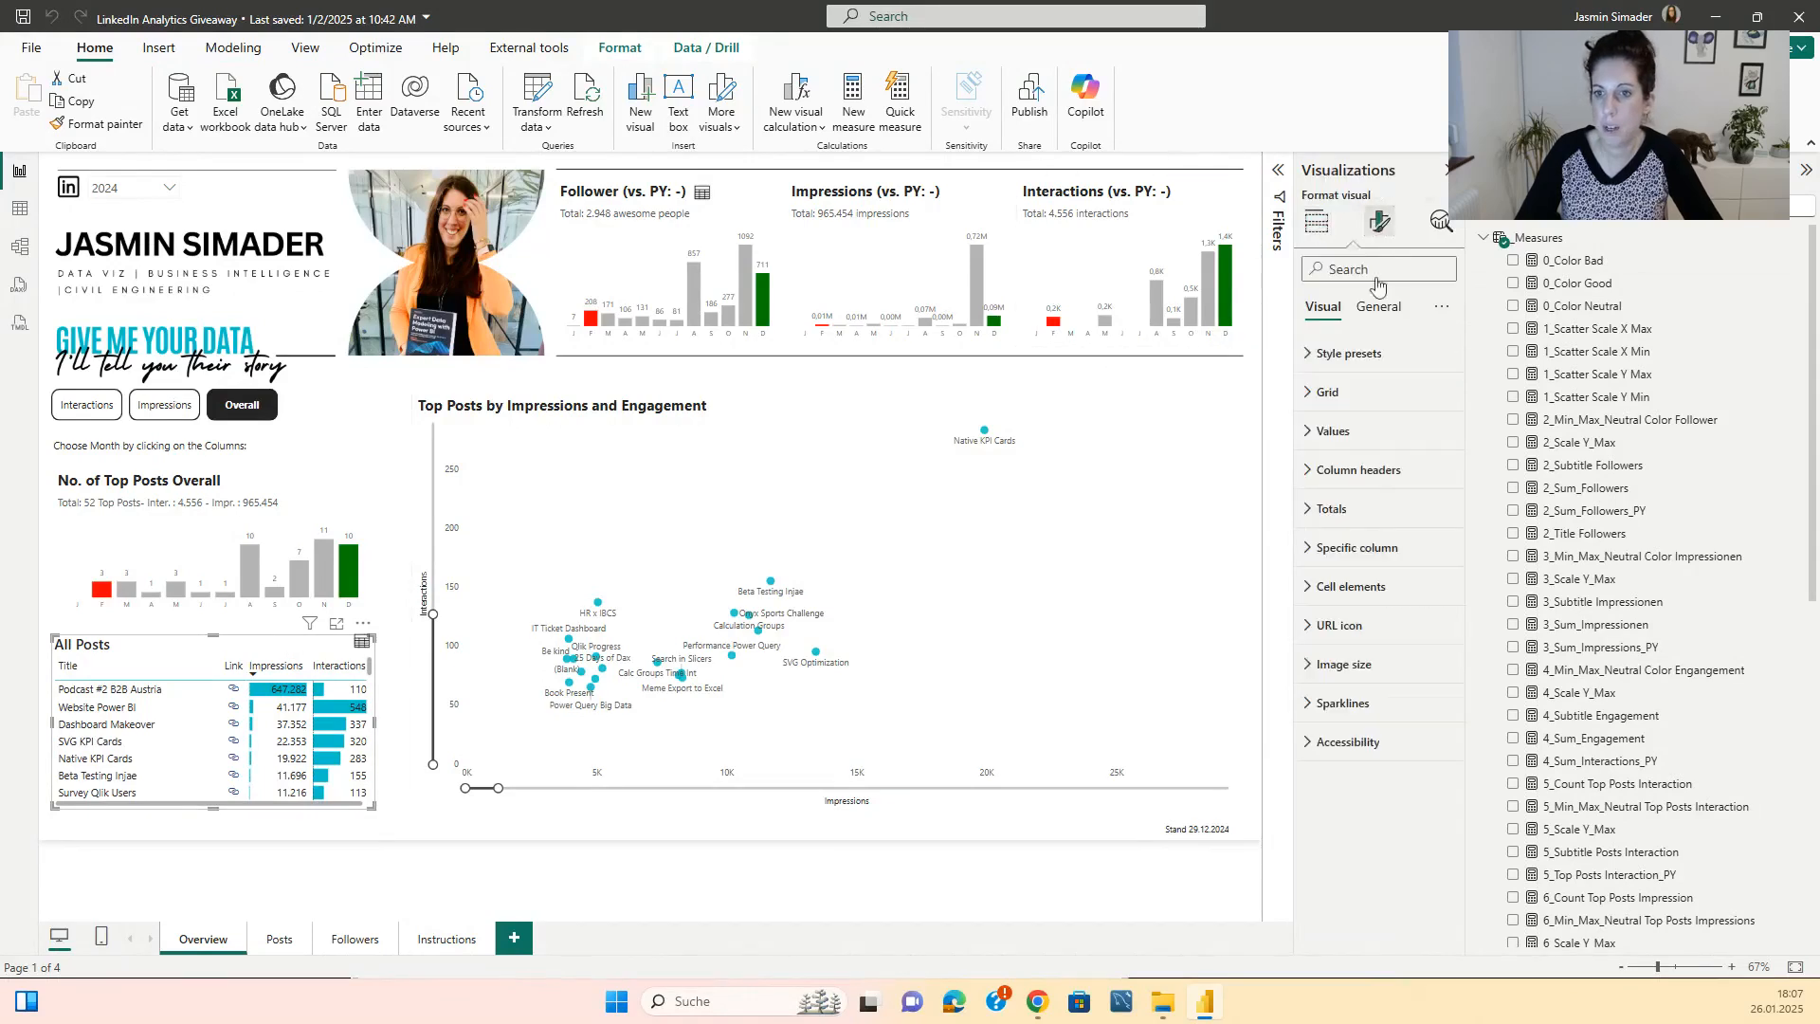
Show the Cell elements formatting for the All Posts table's Impressions series.
click(1348, 586)
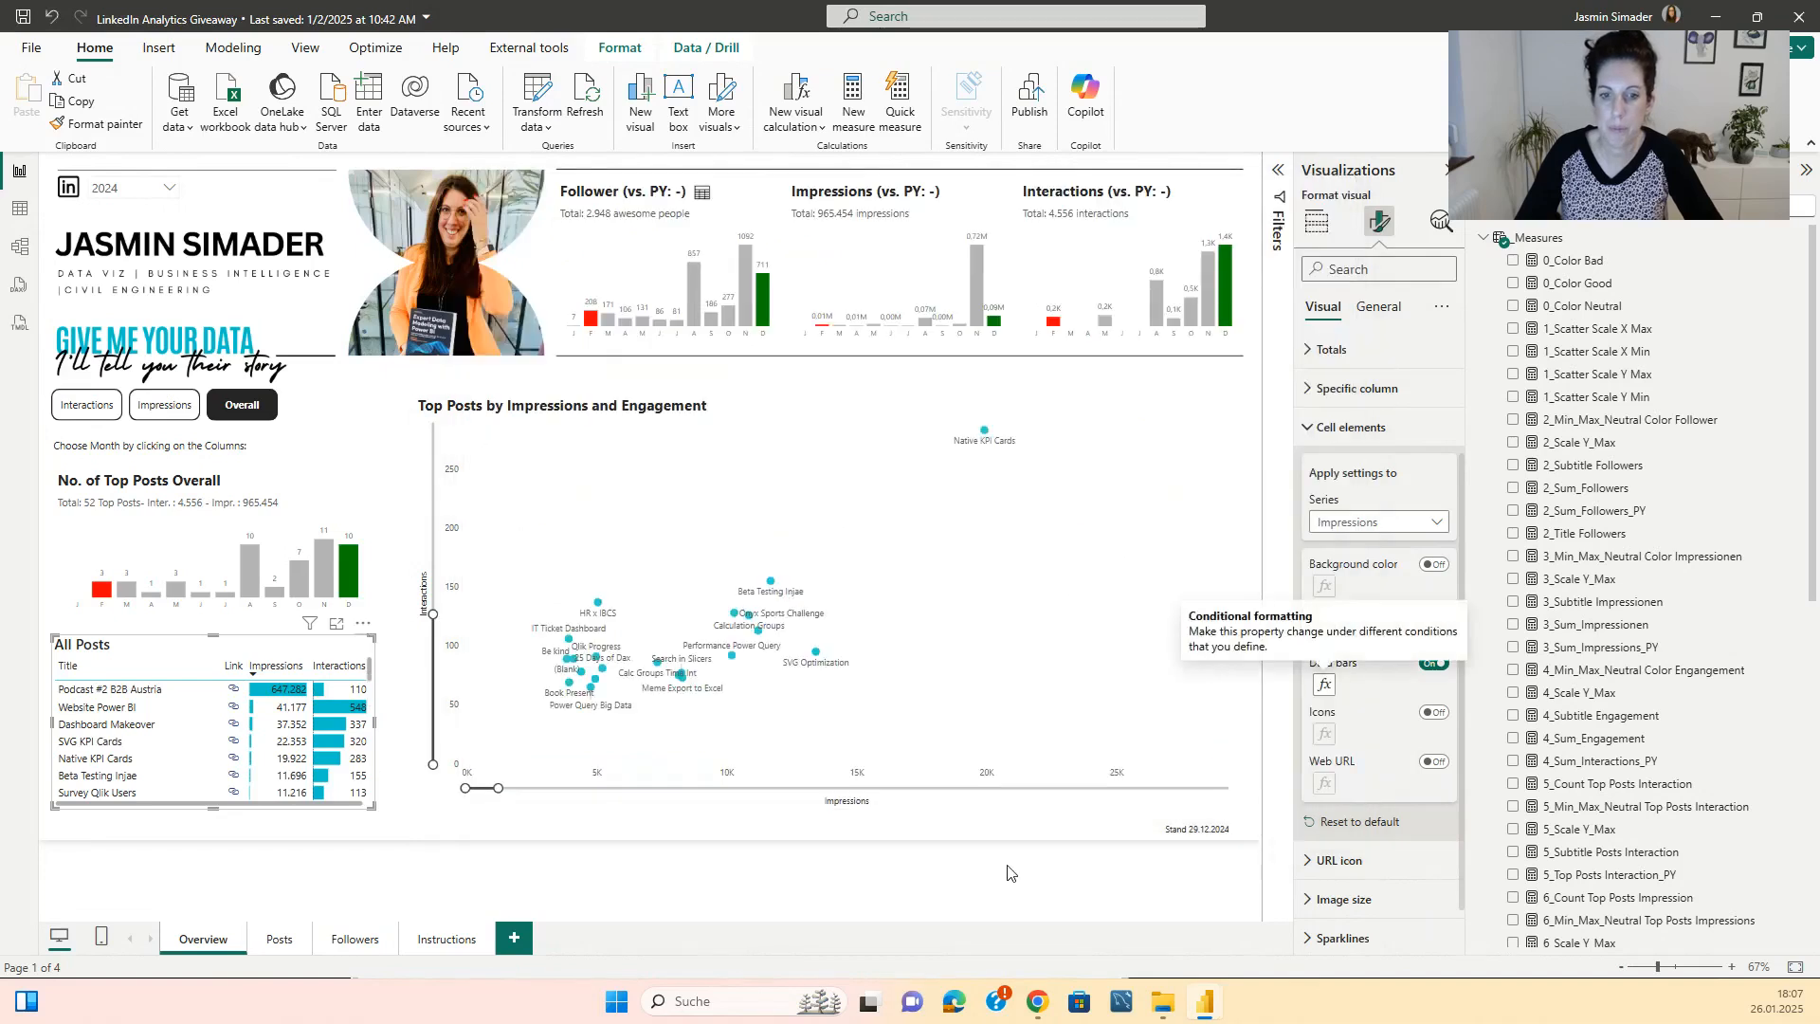
mouse_move(277, 938)
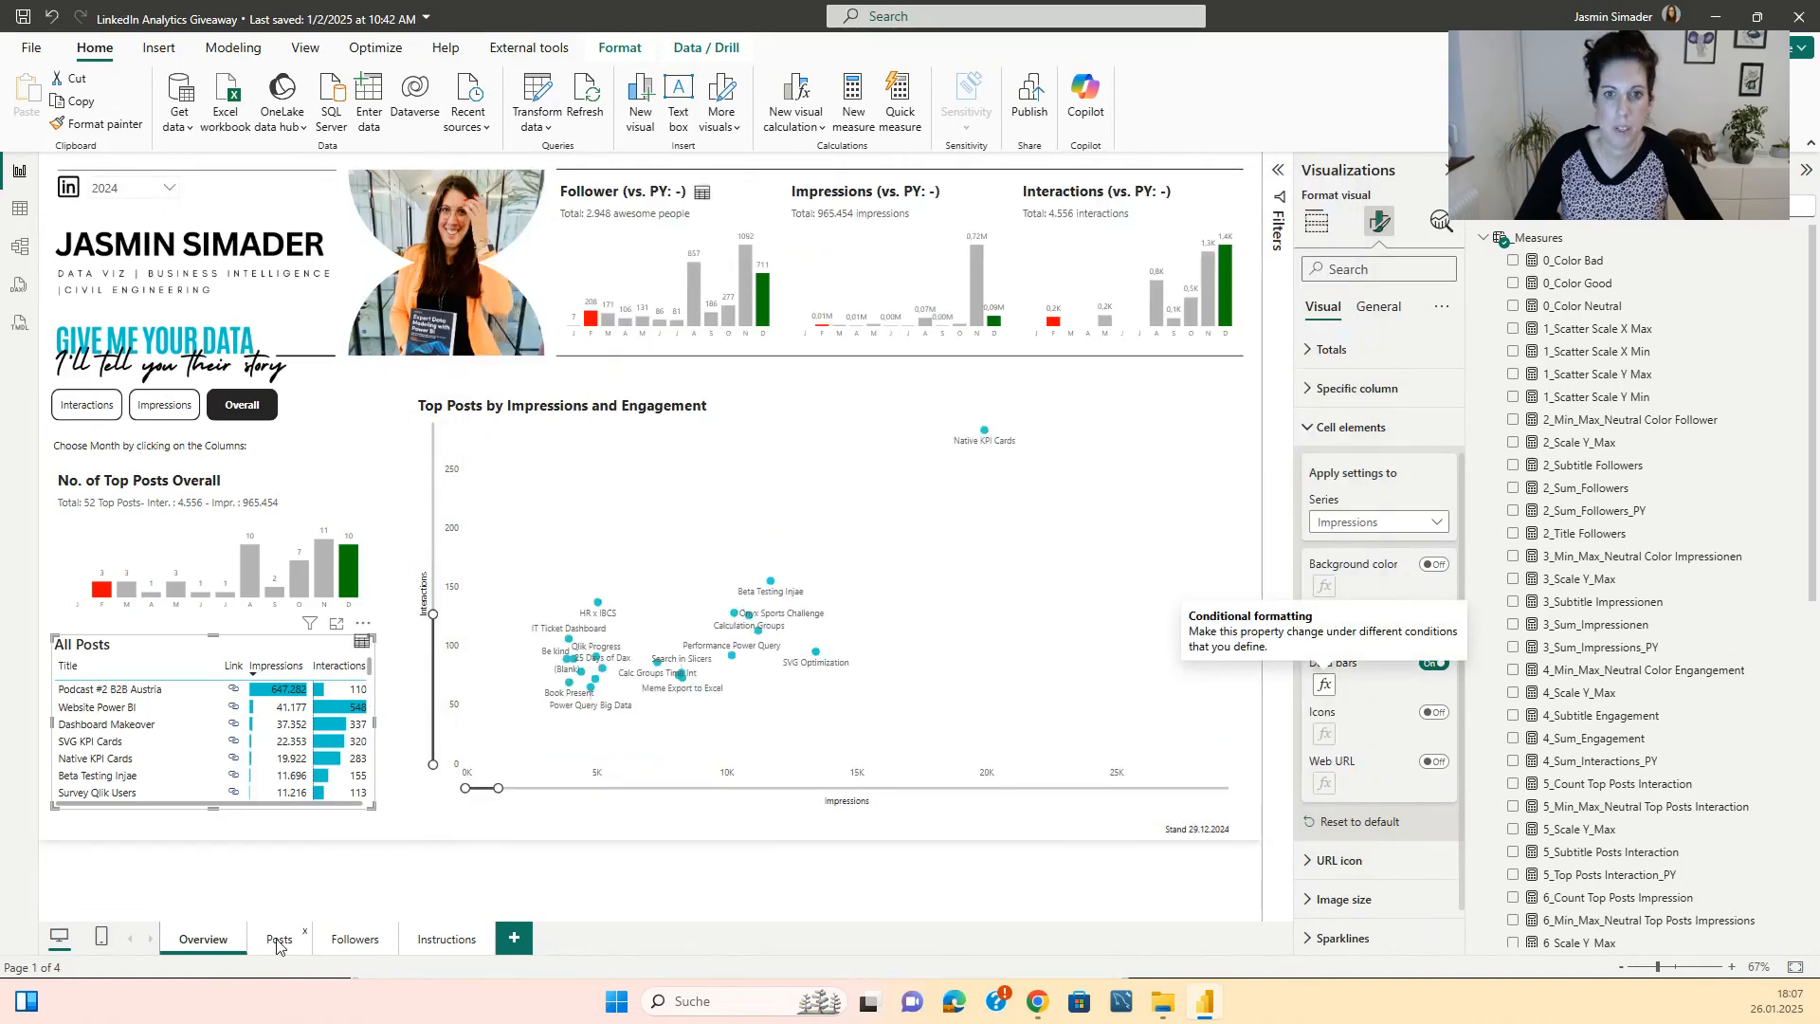
Browse the Posts and Followers report pages and land on the Instructions page.
click(277, 938)
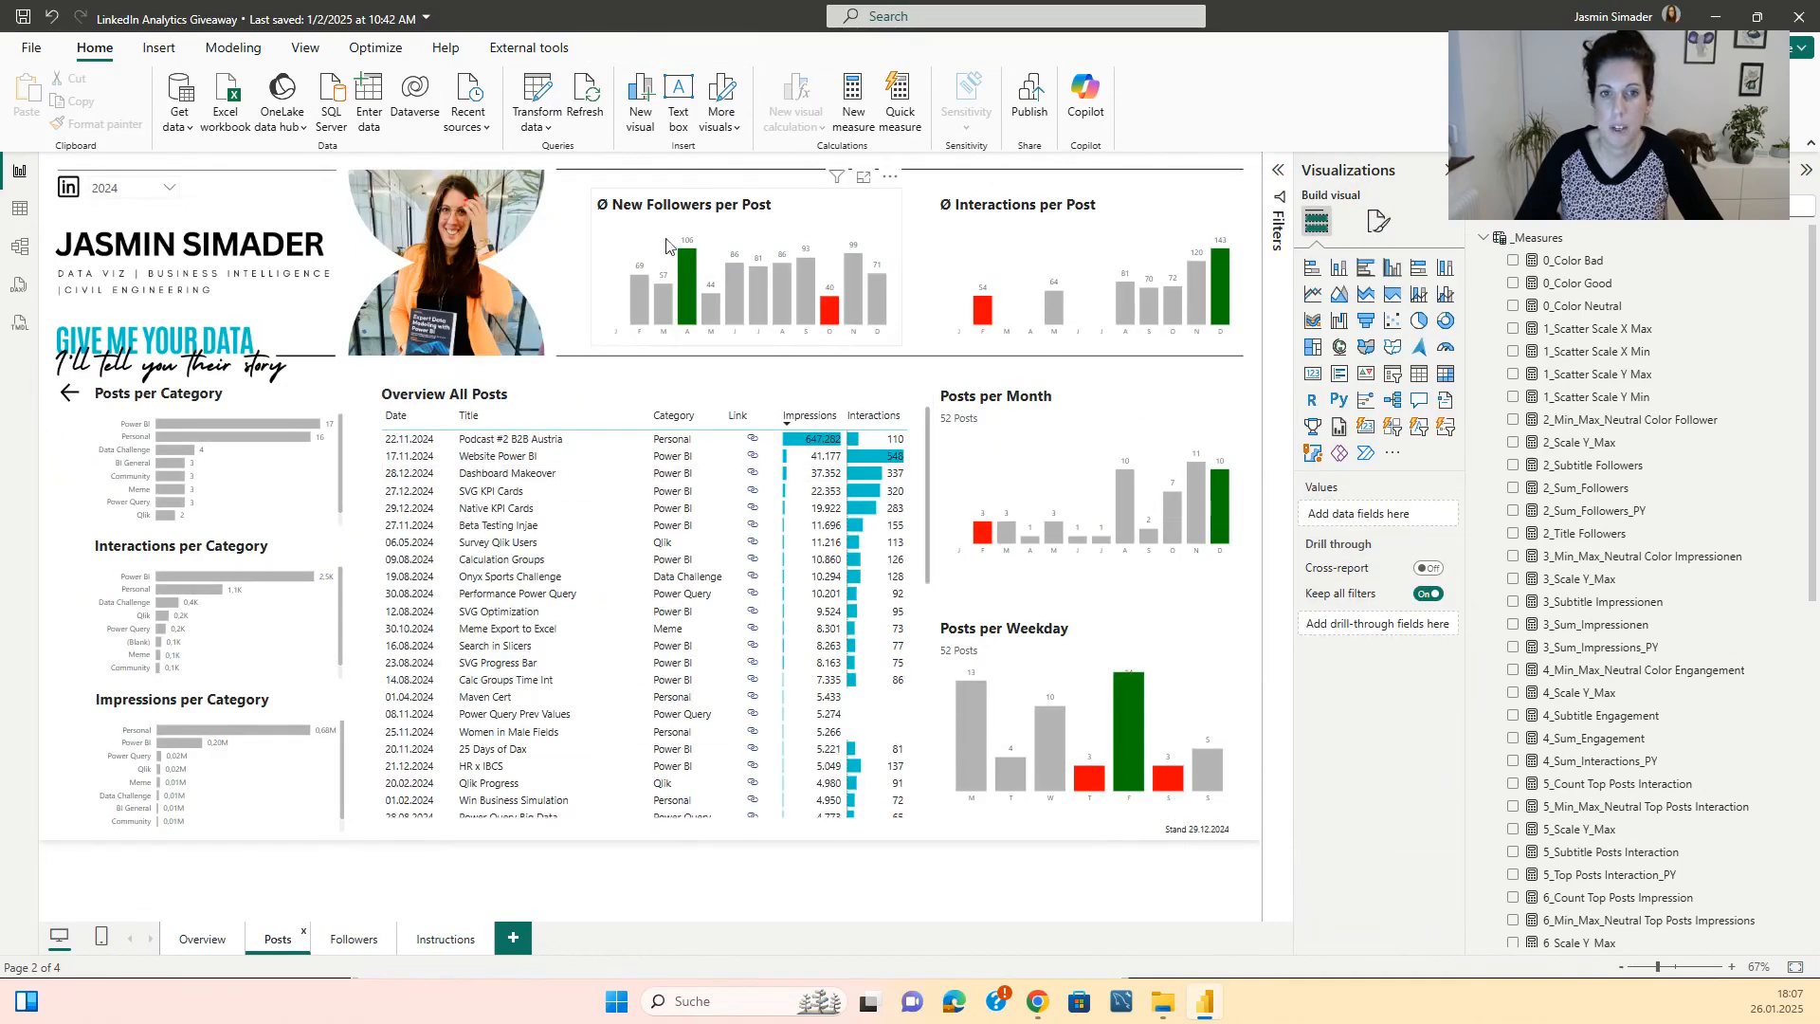
click(353, 939)
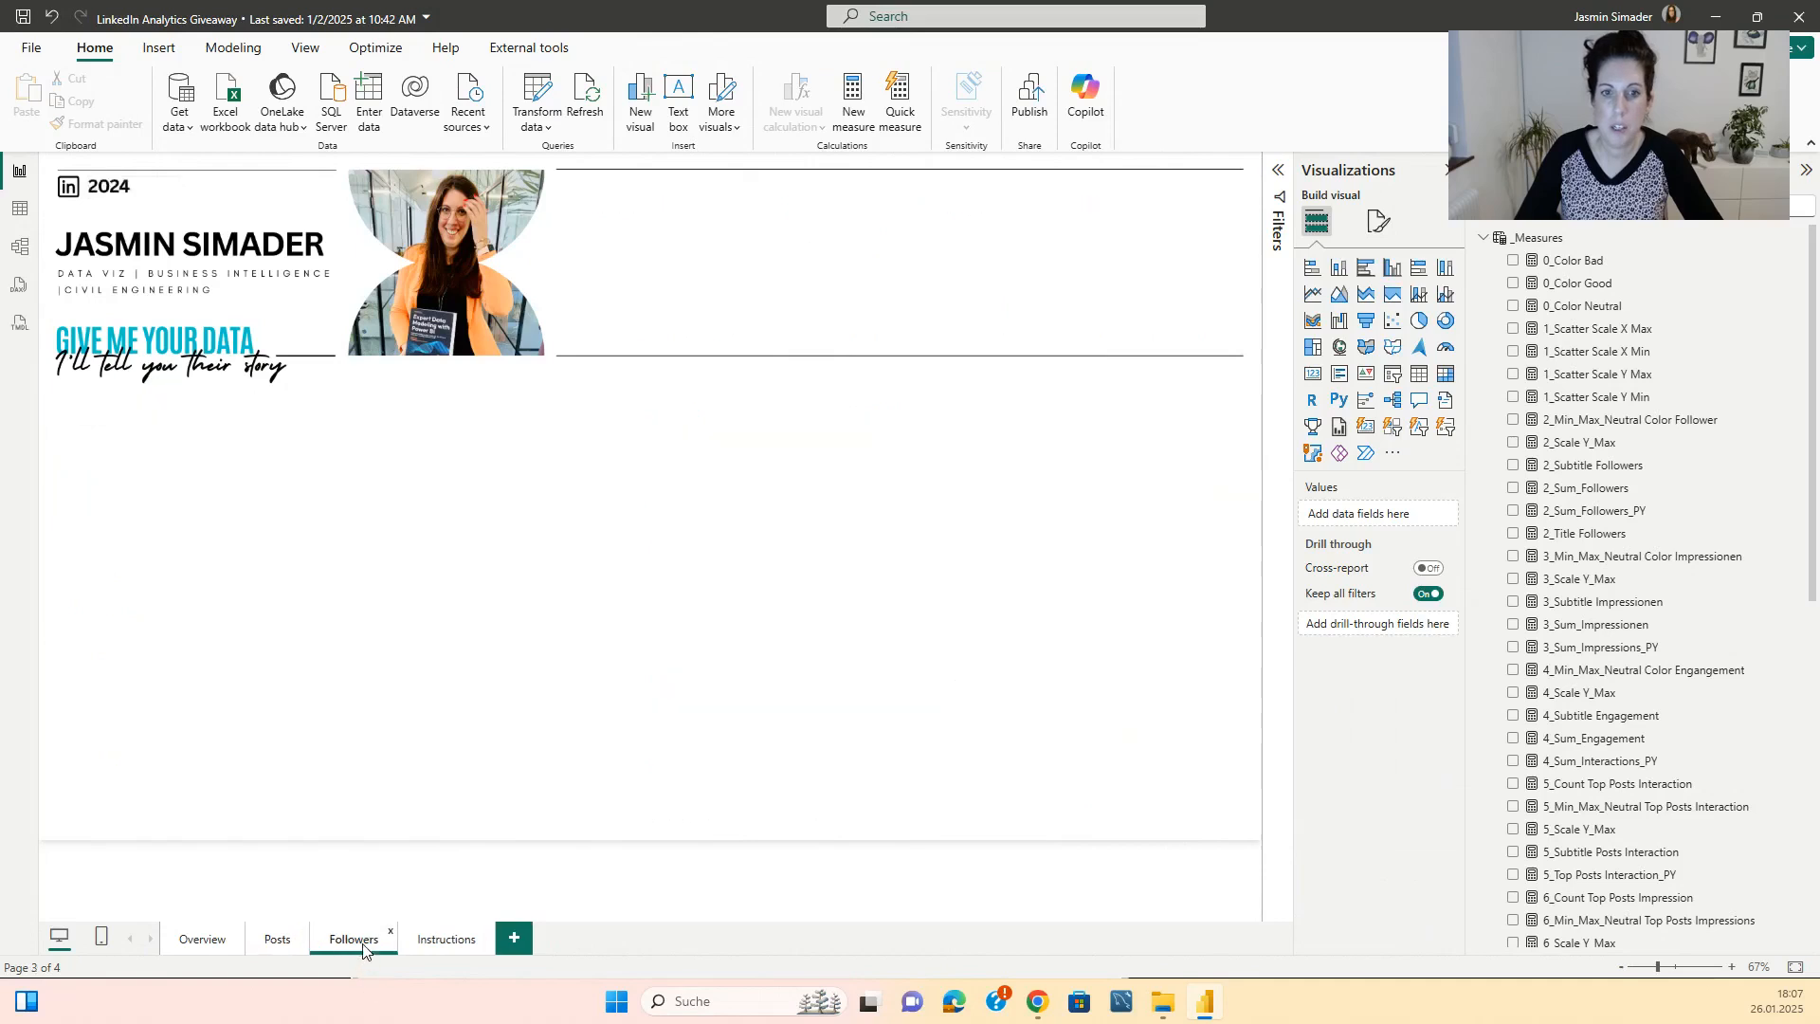
click(353, 938)
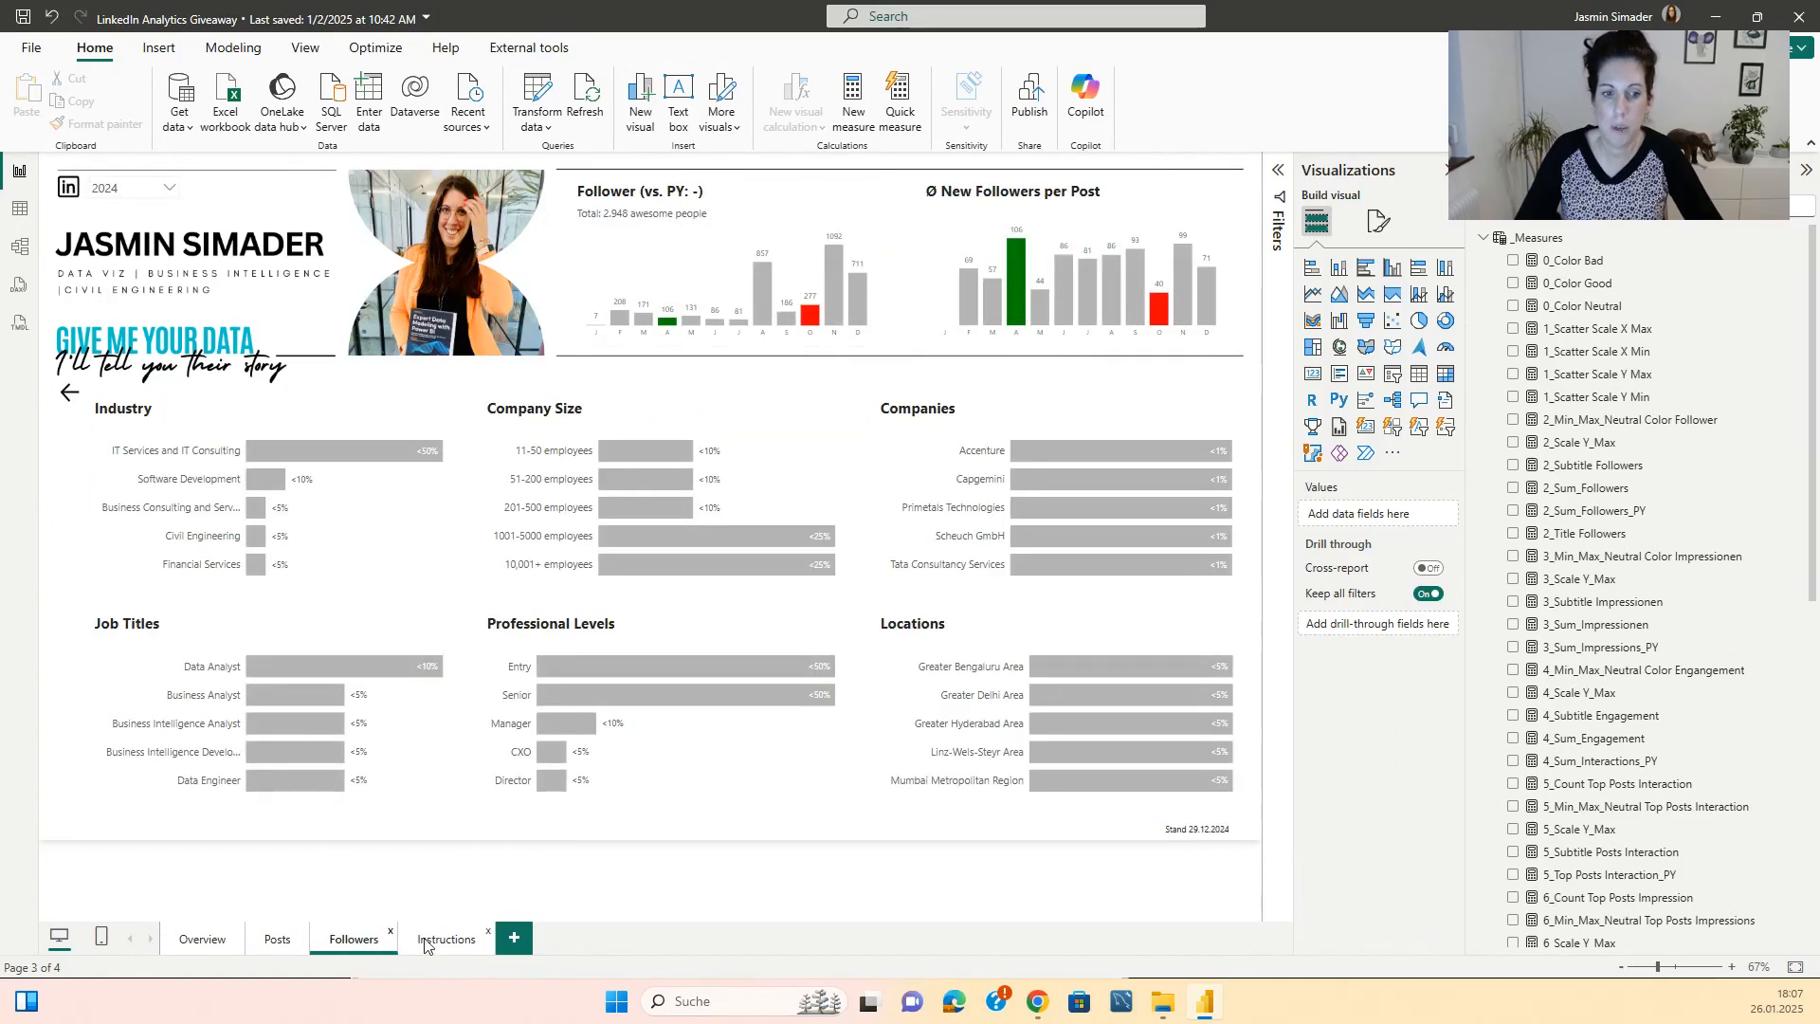
click(444, 938)
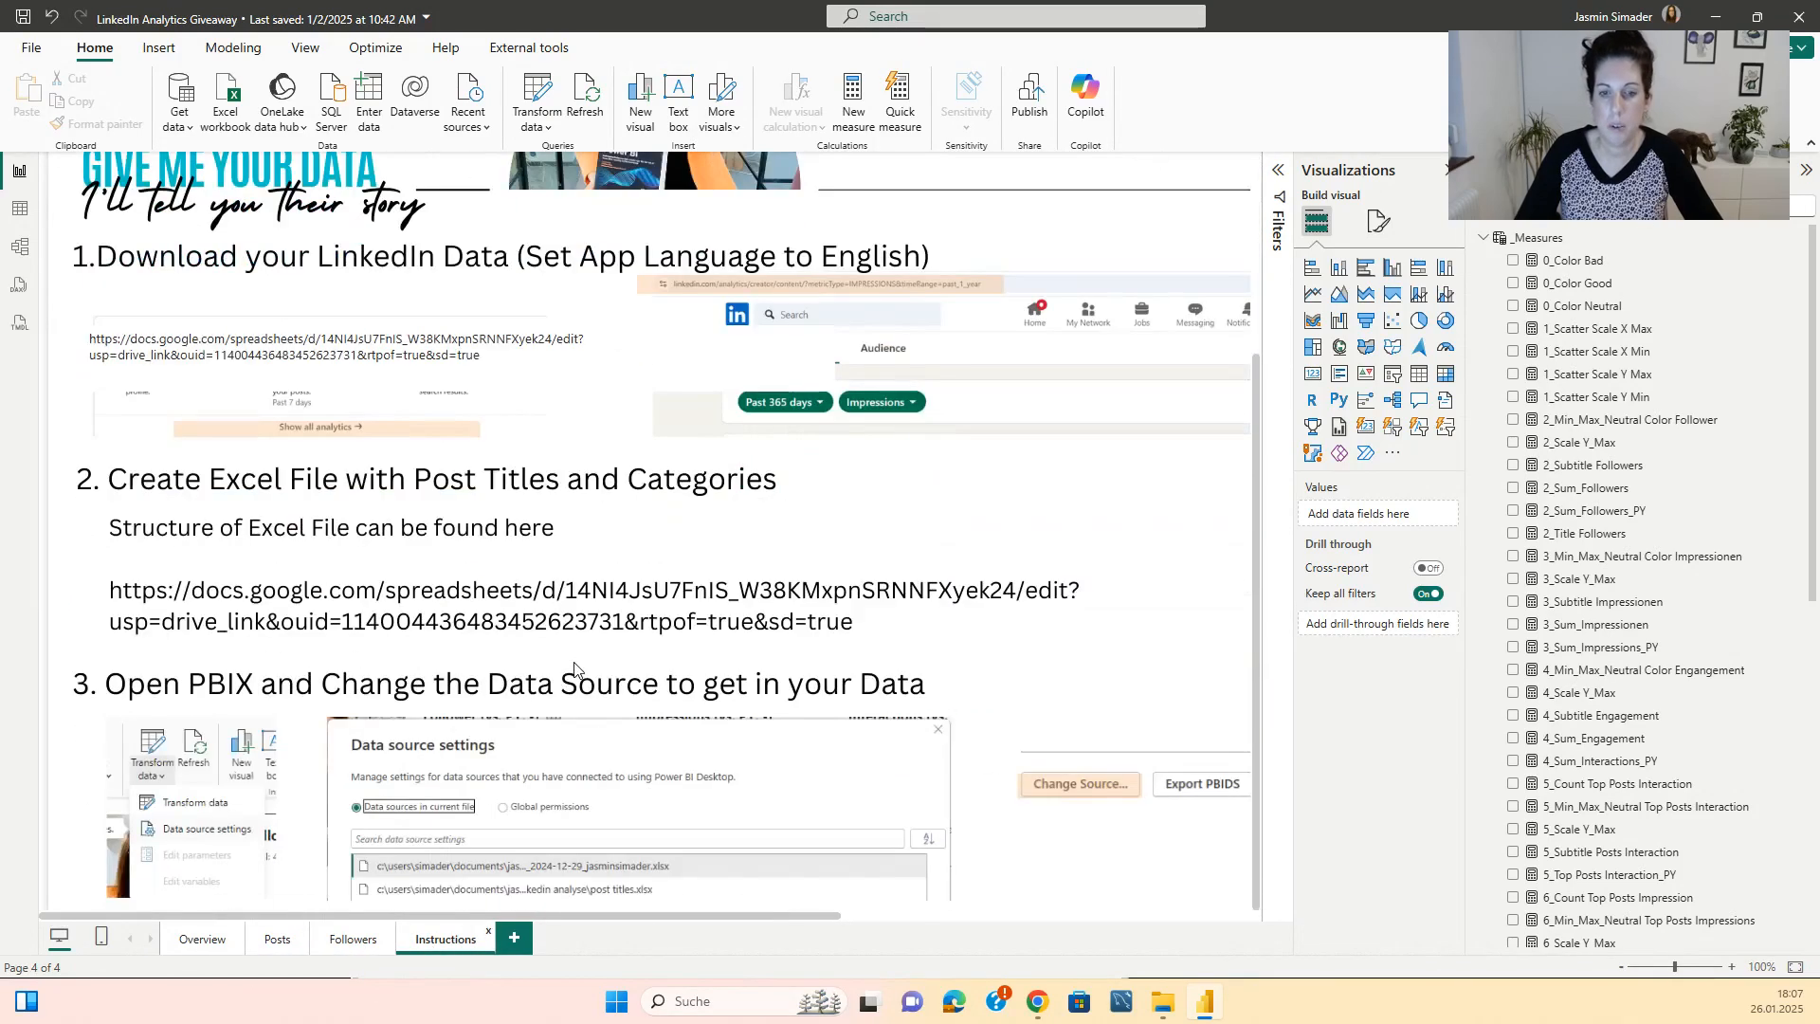